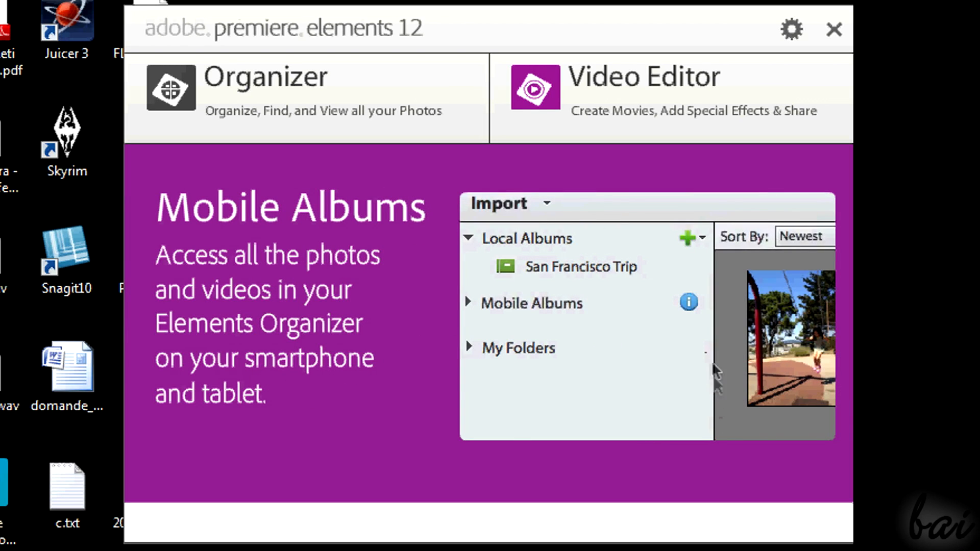
pyautogui.moveTo(690, 307)
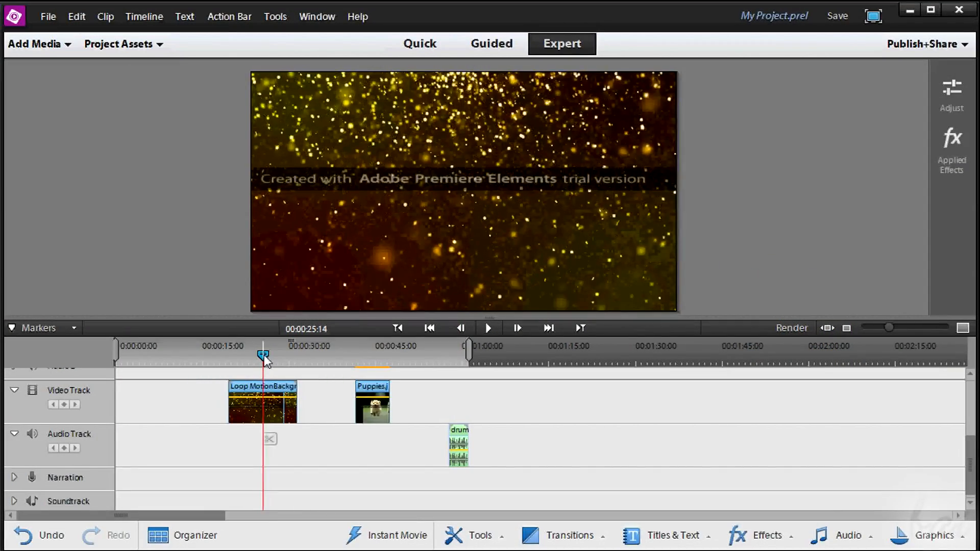
# Scrub the current-time indicator to preview the movie around the 25-second mark
pyautogui.moveTo(262, 355); pyautogui.dragTo(370, 356)
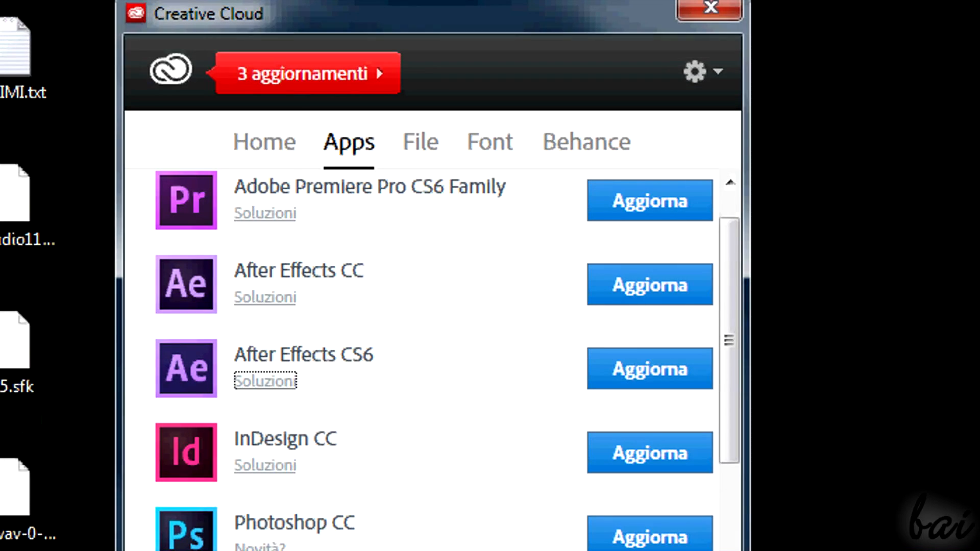
pyautogui.moveTo(652, 176)
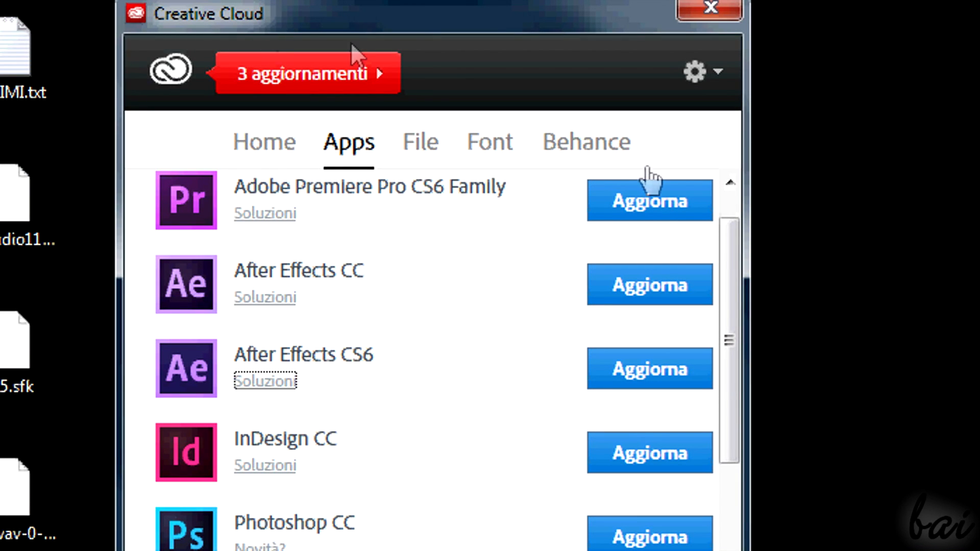
pyautogui.scroll(-3)
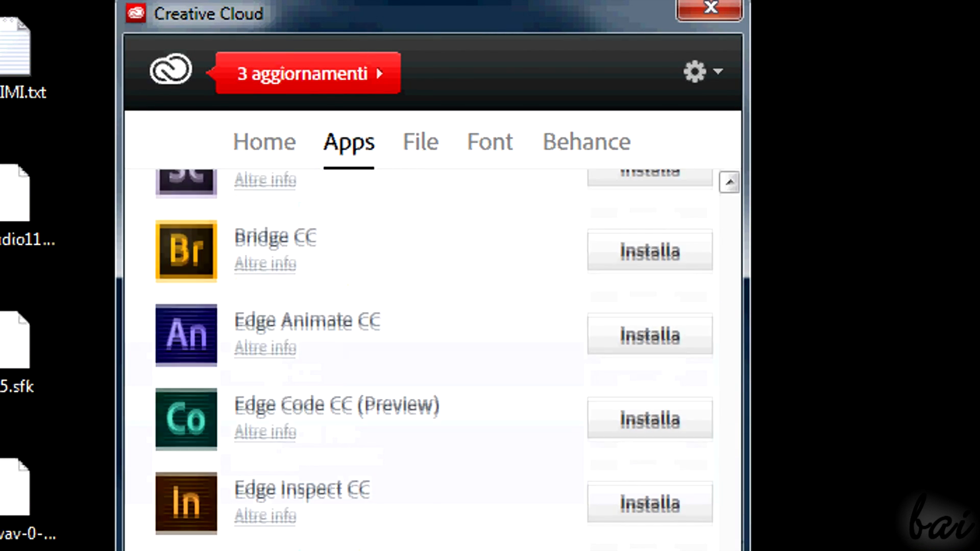
pyautogui.scroll(-3)
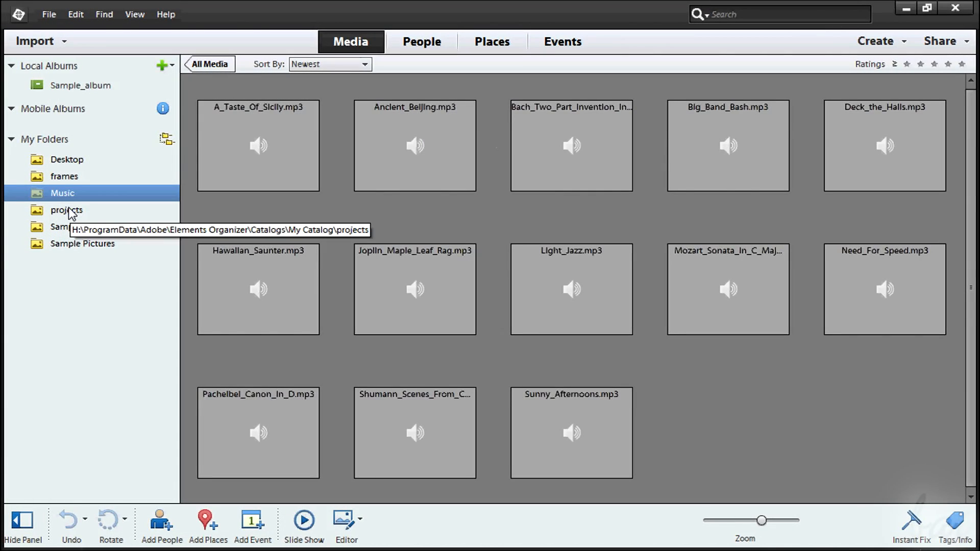
# Browse from the Music folder to the Sample folder to show its photos, video and audio
pyautogui.click(65, 227)
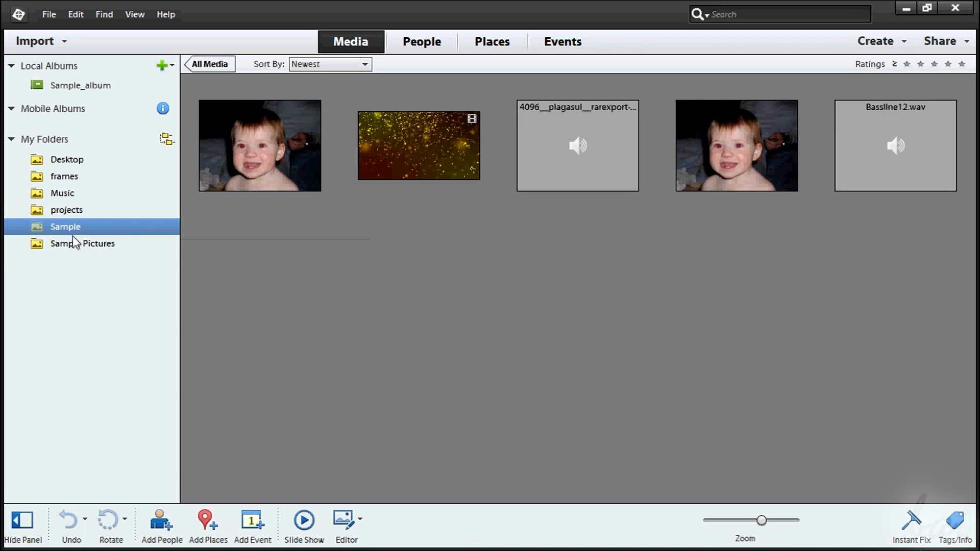
pyautogui.click(81, 243)
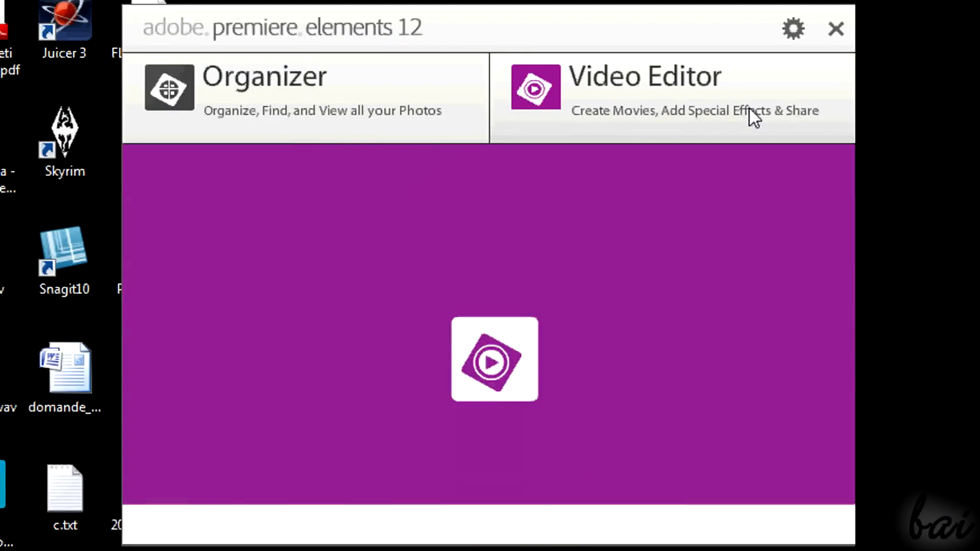
# Choose Video Editor and start a New Project from the welcome screen
pyautogui.click(644, 92)
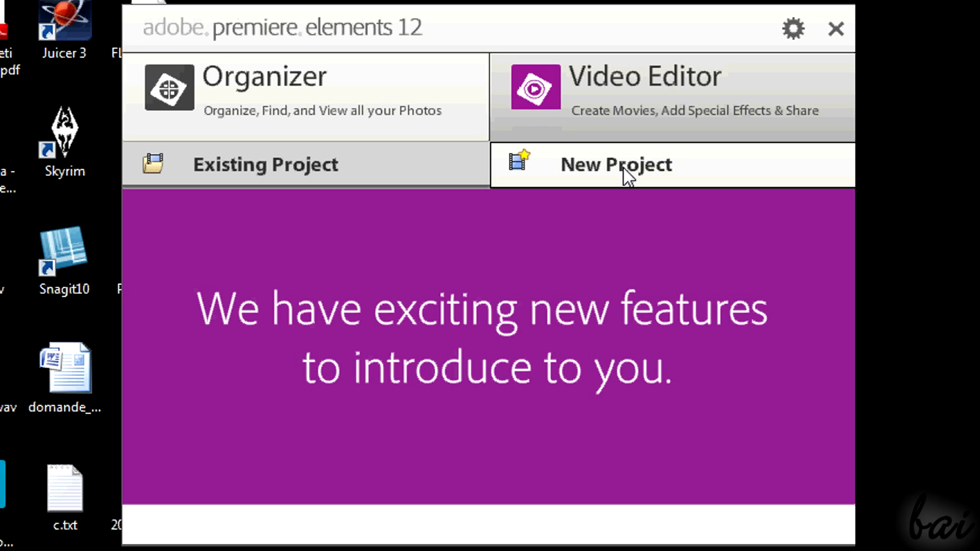
pyautogui.click(615, 166)
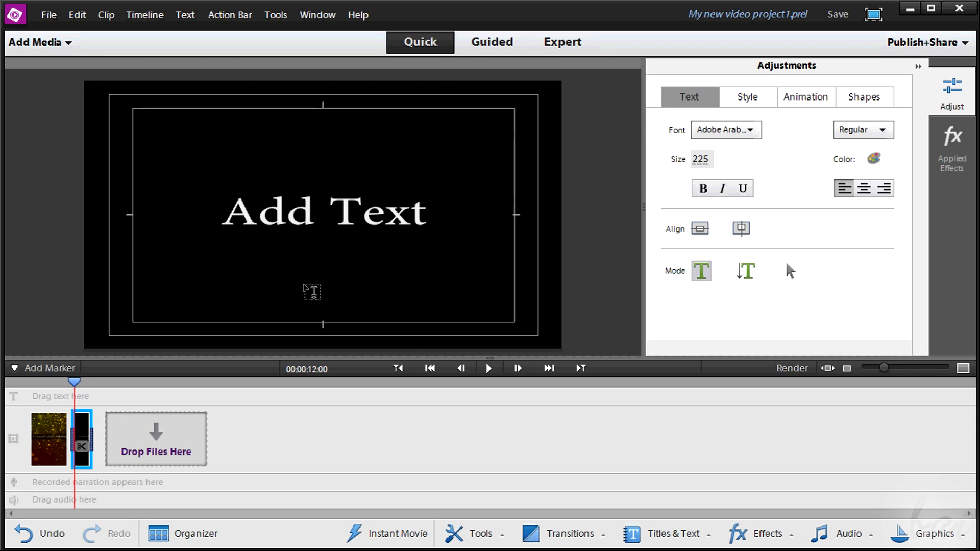
pyautogui.moveTo(94, 360)
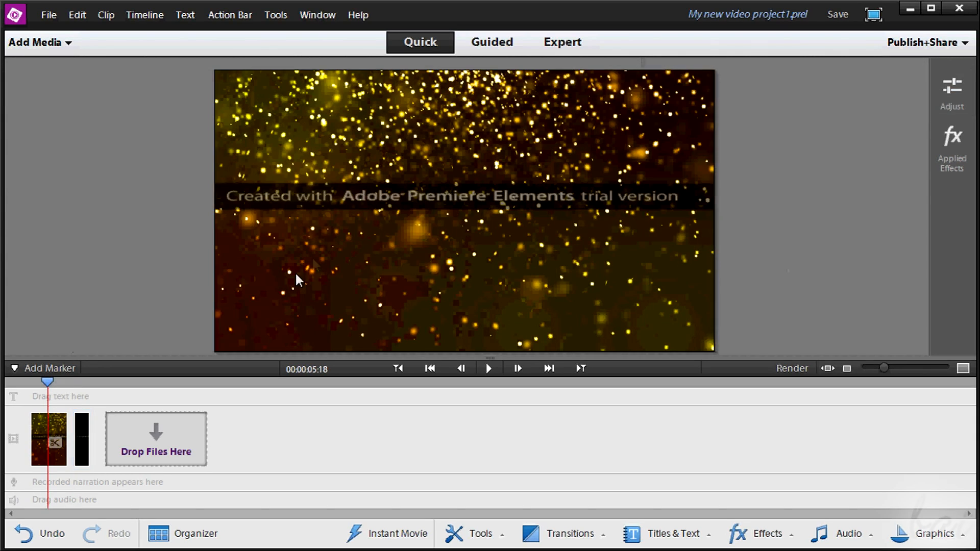
# Switch to Guided view, pick the Brightness/Contrast guided edit and advance to its next step
pyautogui.click(490, 42)
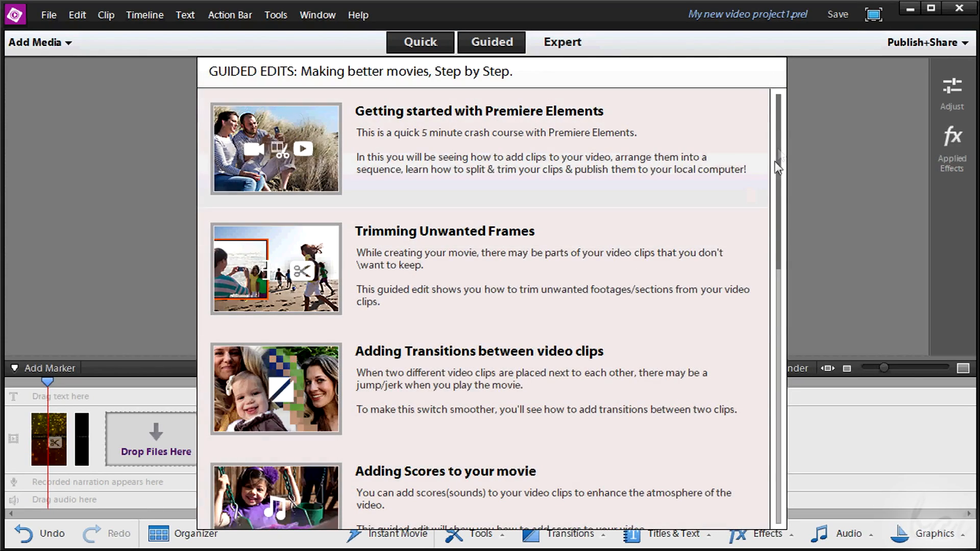
pyautogui.scroll(-3)
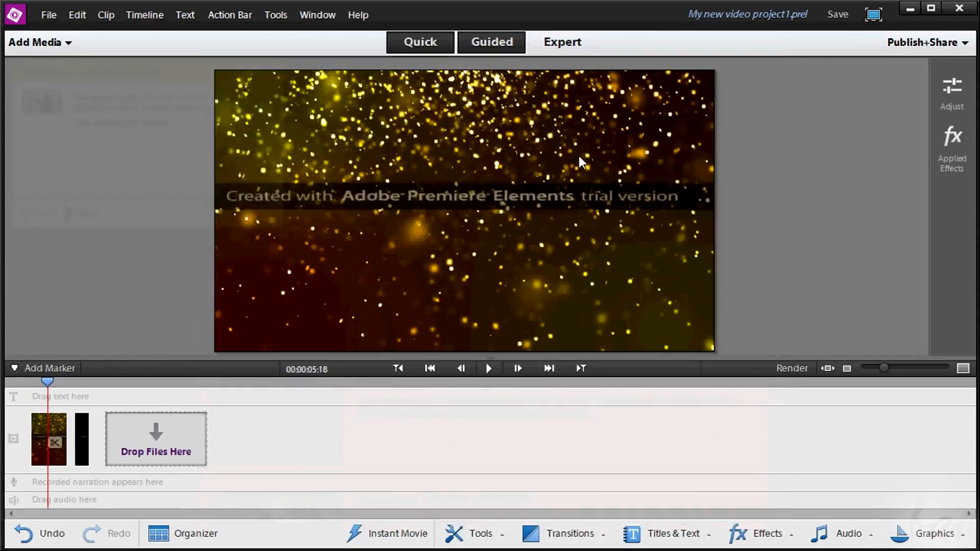
pyautogui.click(50, 440)
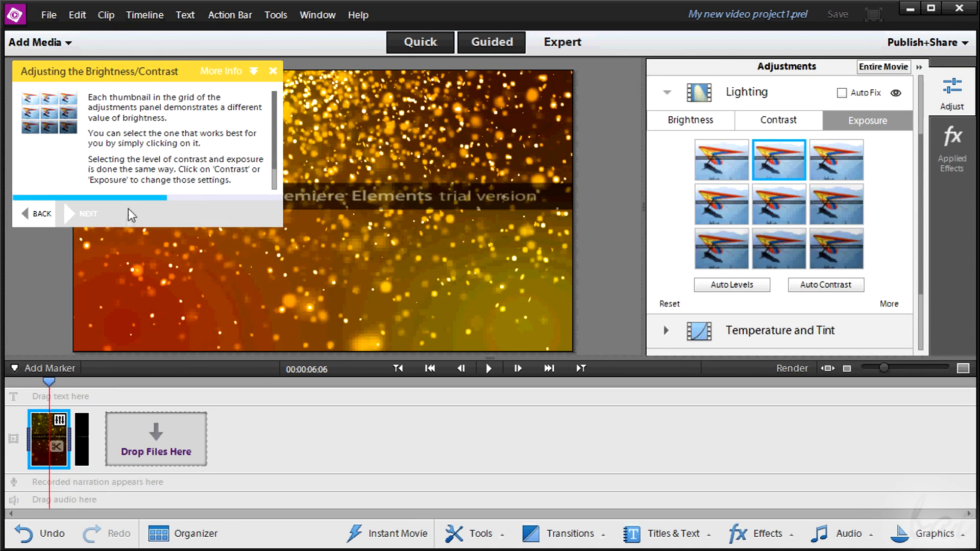
pyautogui.click(69, 214)
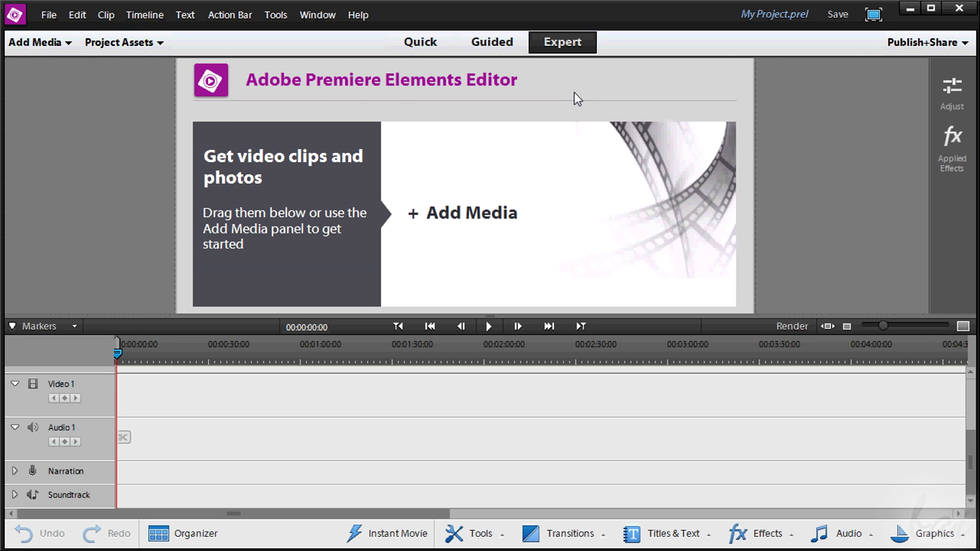
pyautogui.click(34, 42)
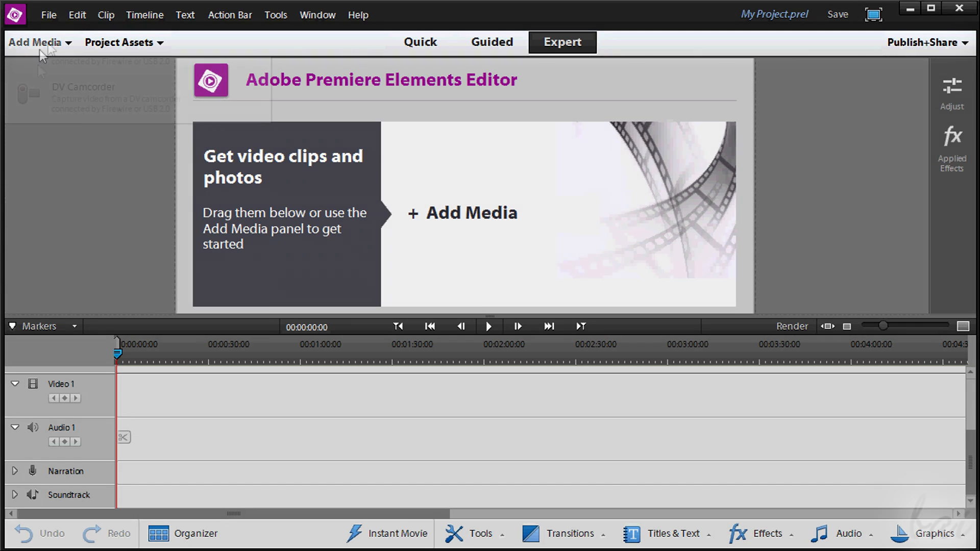
pyautogui.click(123, 43)
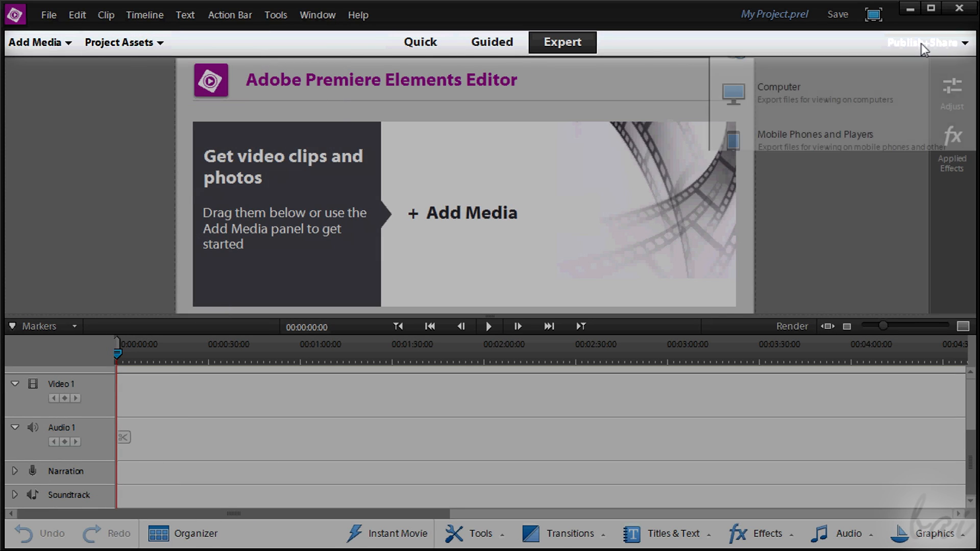
pyautogui.moveTo(774, 54)
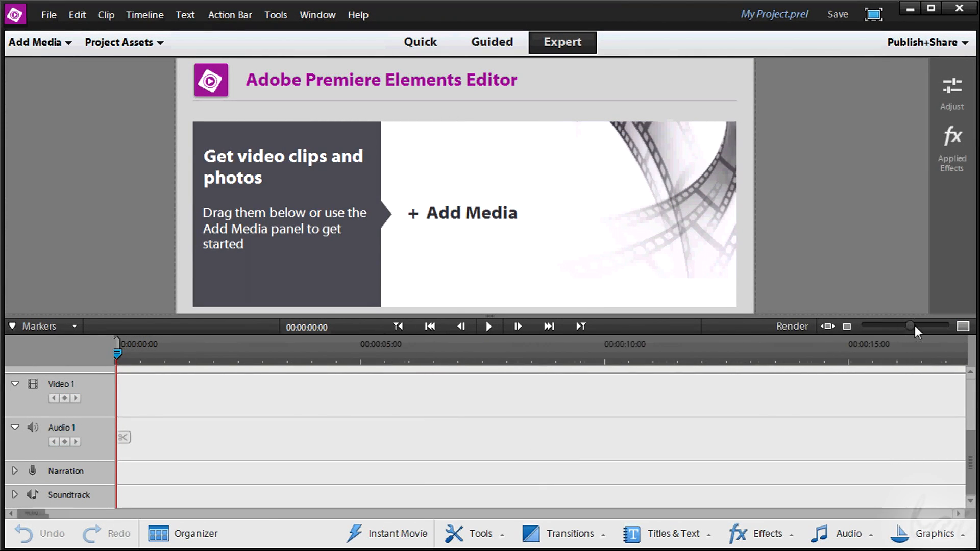
# Zoom in on the empty timeline and set an unnumbered timeline marker at the current time
pyautogui.moveTo(911, 326); pyautogui.dragTo(868, 326)
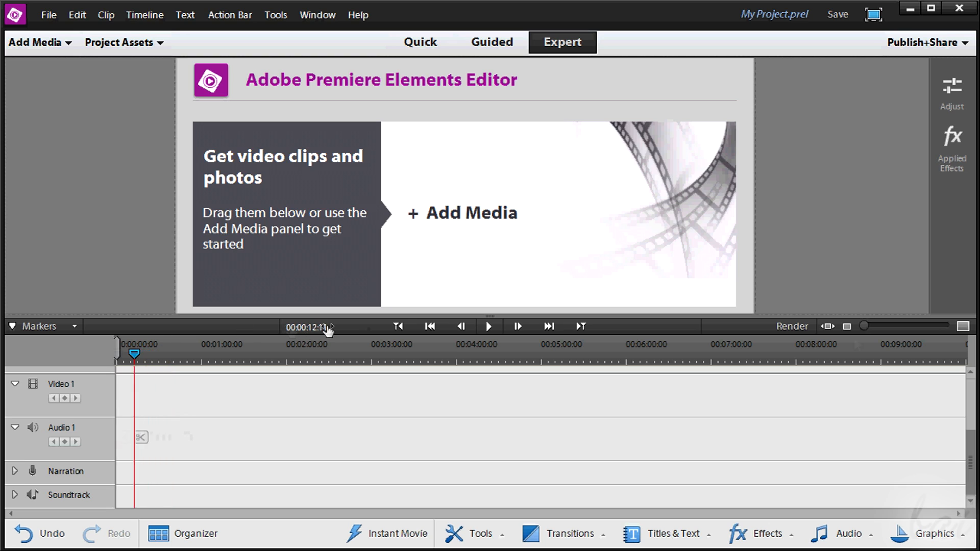
pyautogui.click(39, 327)
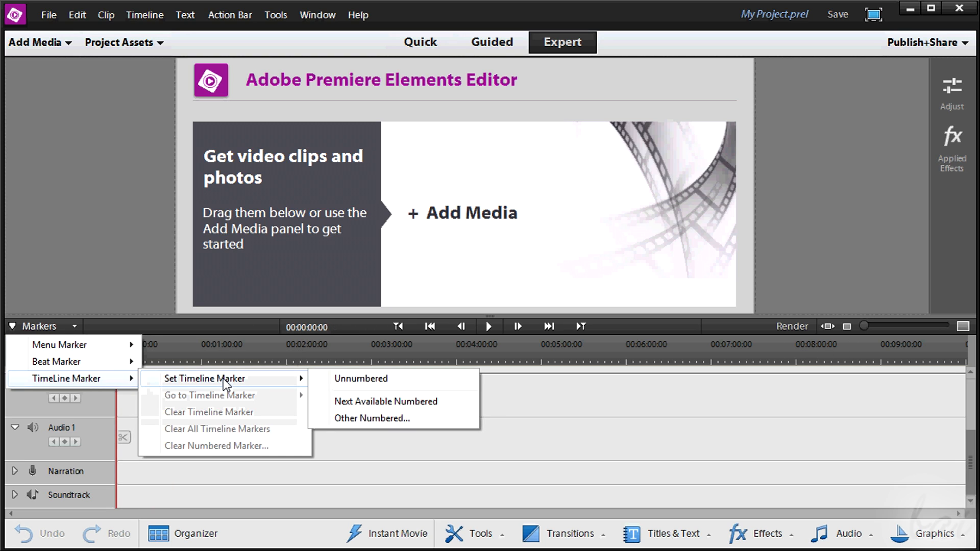
pyautogui.click(361, 378)
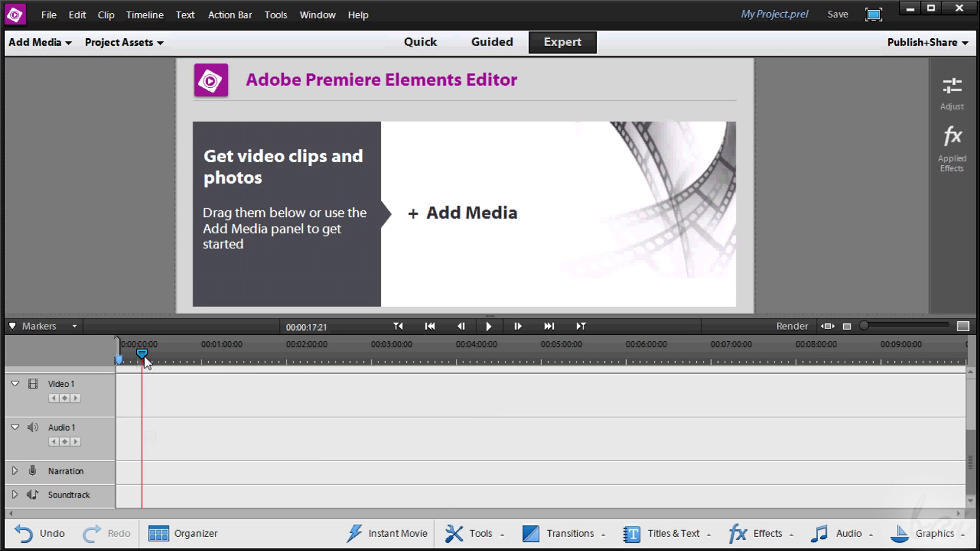
# Move the current time to about 17 seconds, zoom back out and scrub further right
pyautogui.moveTo(864, 325); pyautogui.dragTo(881, 326)
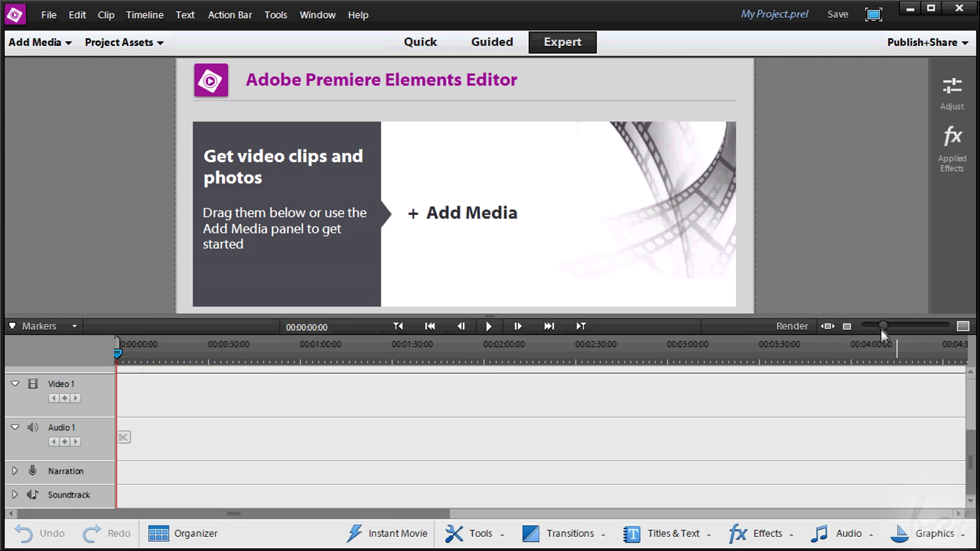
pyautogui.moveTo(881, 325); pyautogui.dragTo(894, 325)
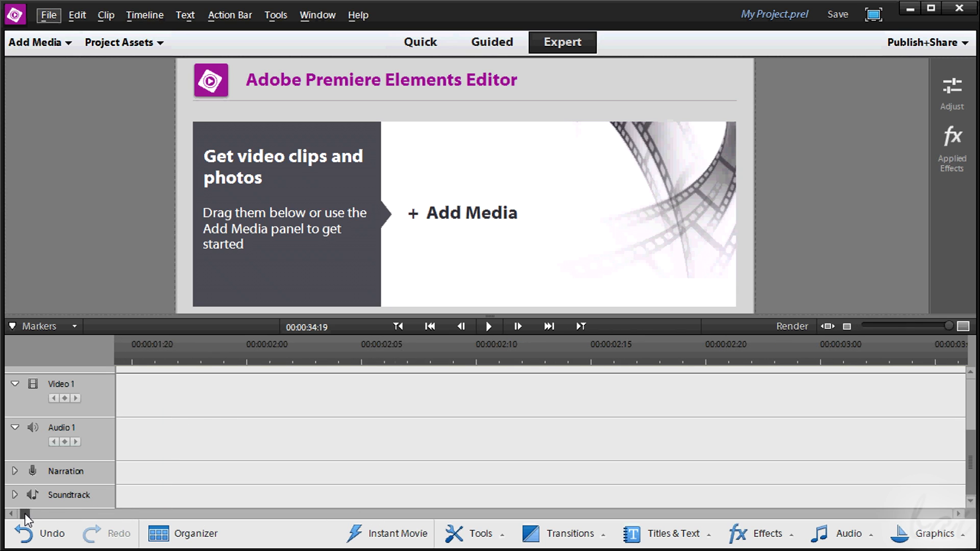
pyautogui.hscroll(3)
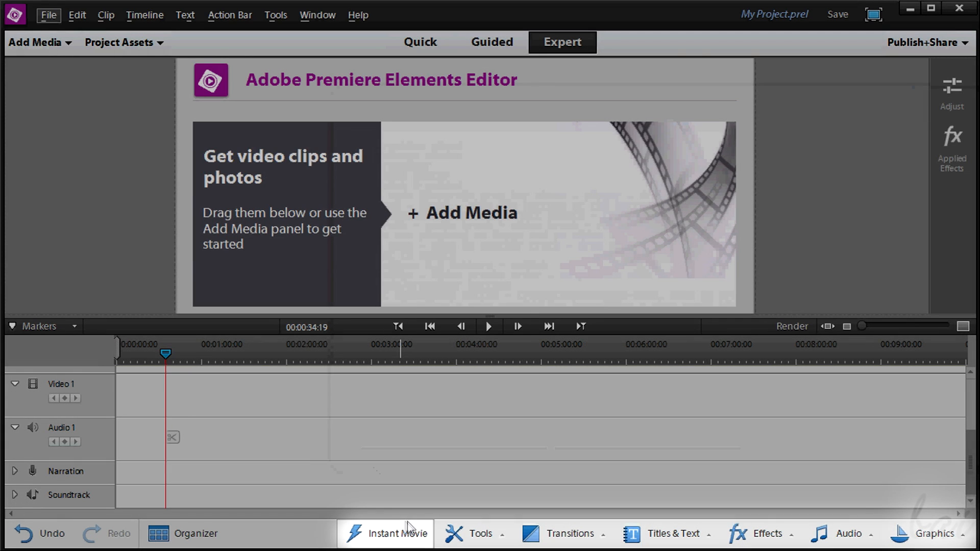
pyautogui.moveTo(660, 543)
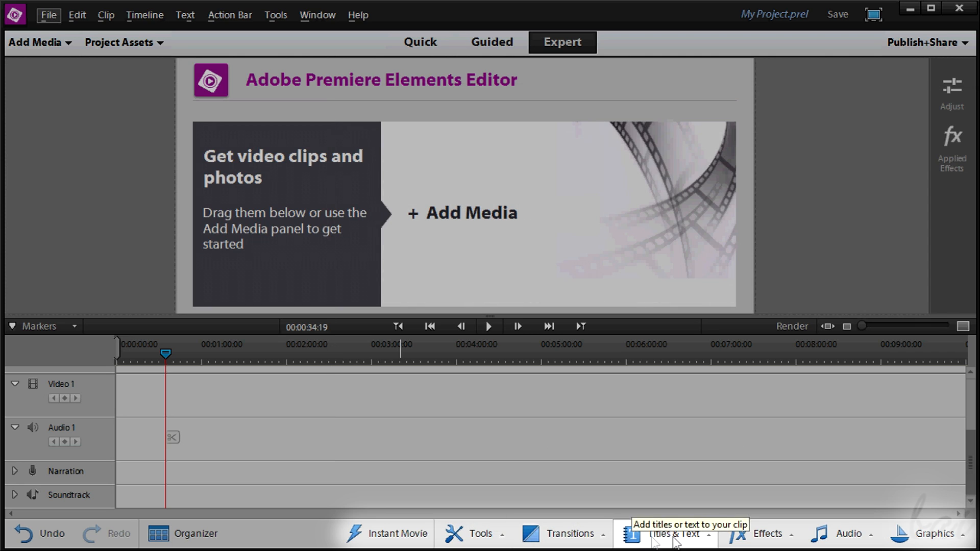
pyautogui.moveTo(838, 534)
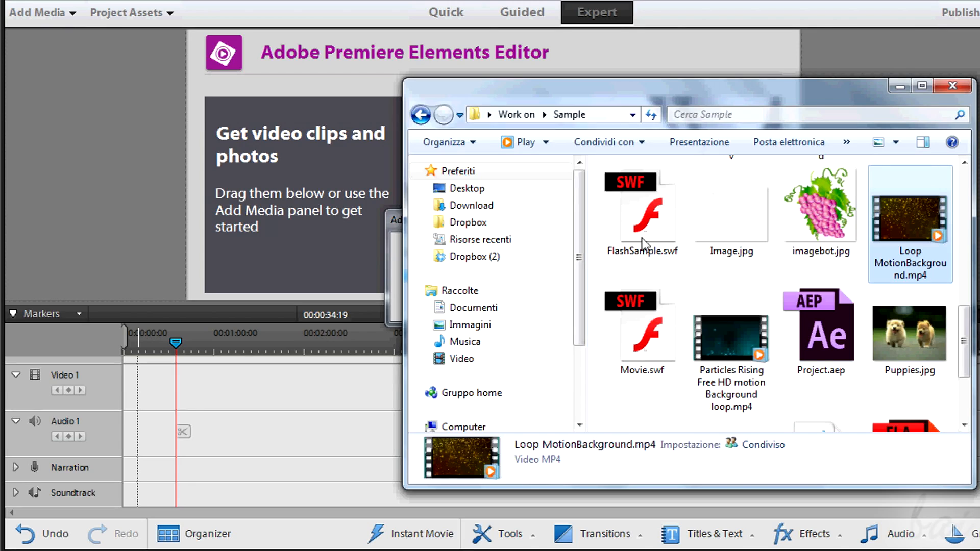
pyautogui.moveTo(909, 212); pyautogui.dragTo(146, 386)
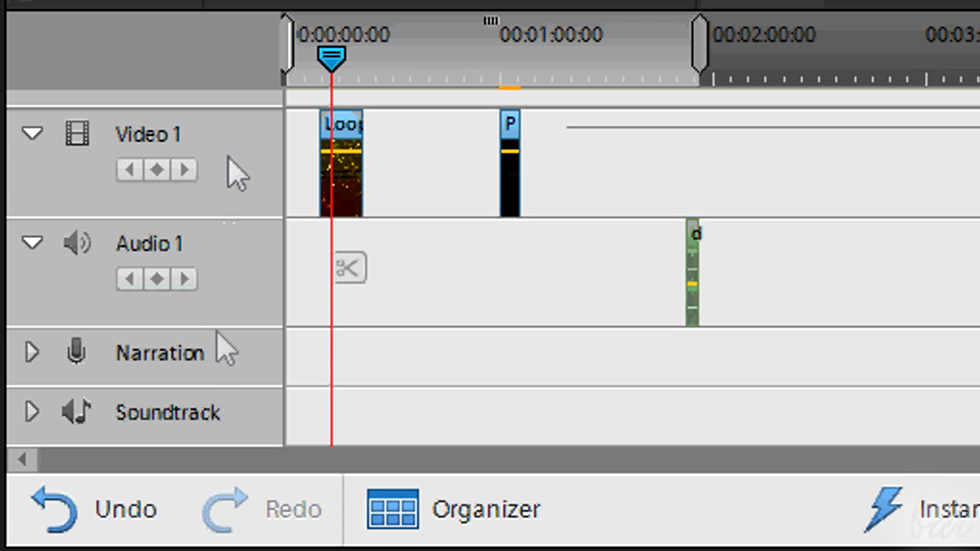
pyautogui.moveTo(153, 151)
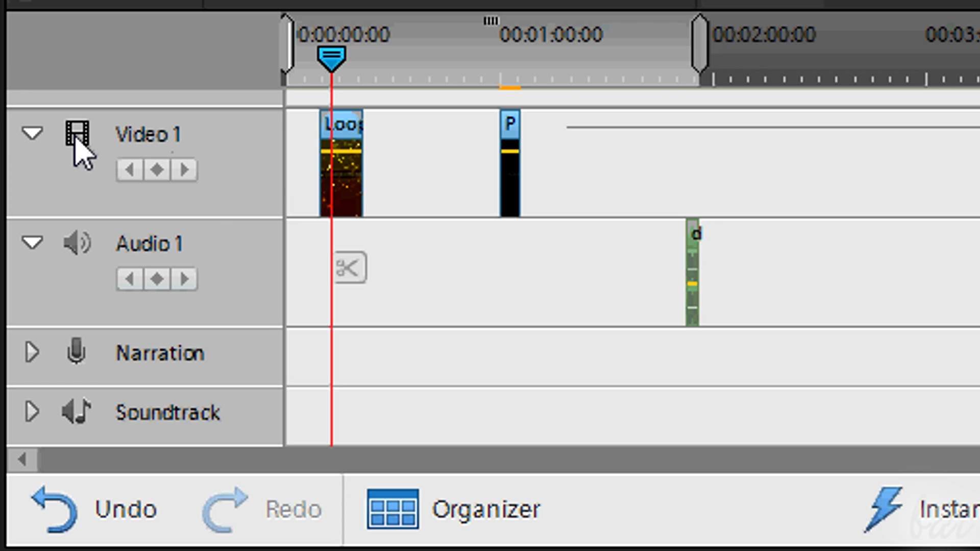
pyautogui.moveTo(77, 137)
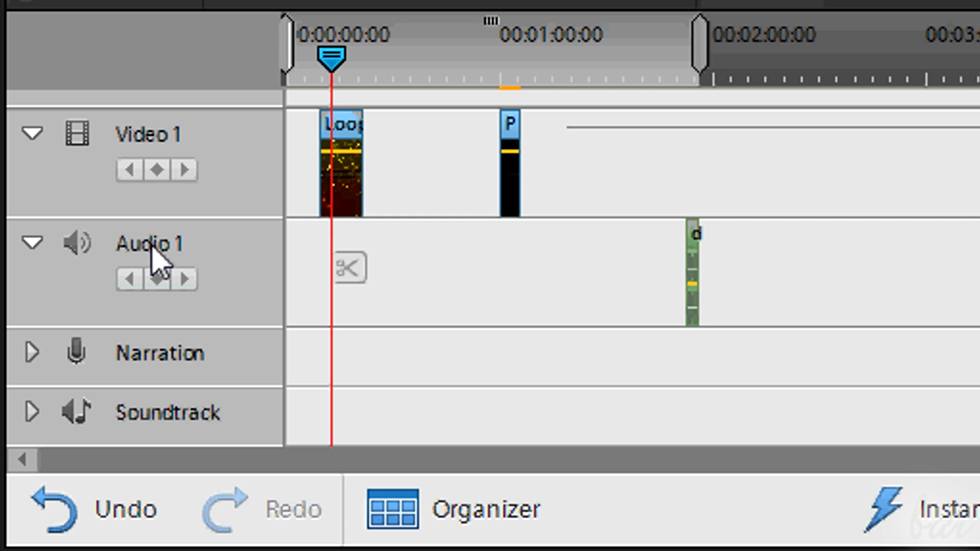
pyautogui.moveTo(82, 255)
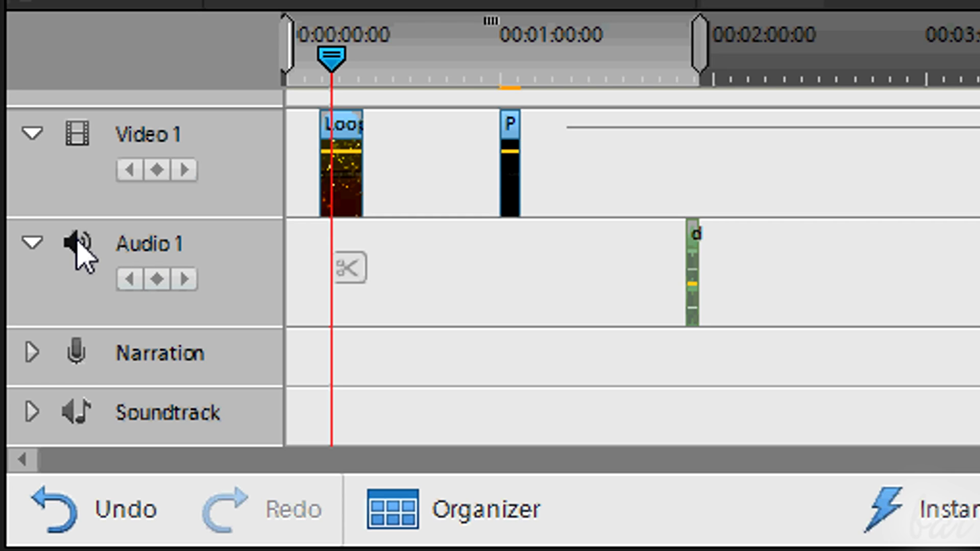
pyautogui.moveTo(77, 253)
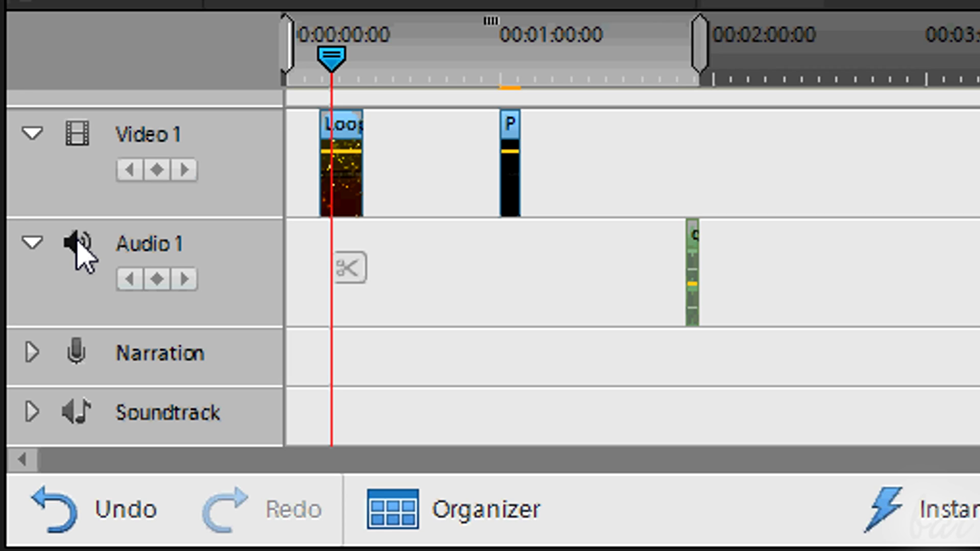
pyautogui.moveTo(155, 148)
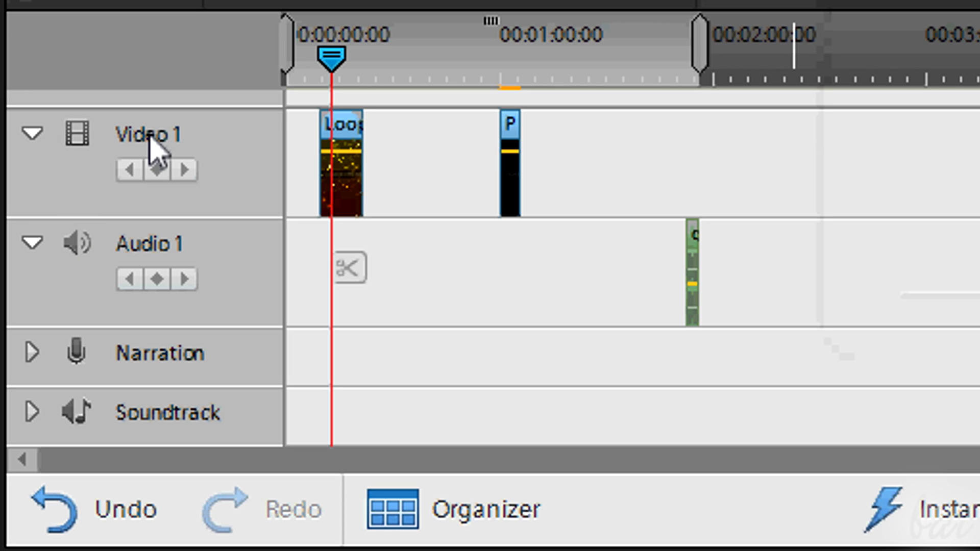
# Rename the first track via its context menu and add one video and one audio track
pyautogui.rightClick(153, 138)
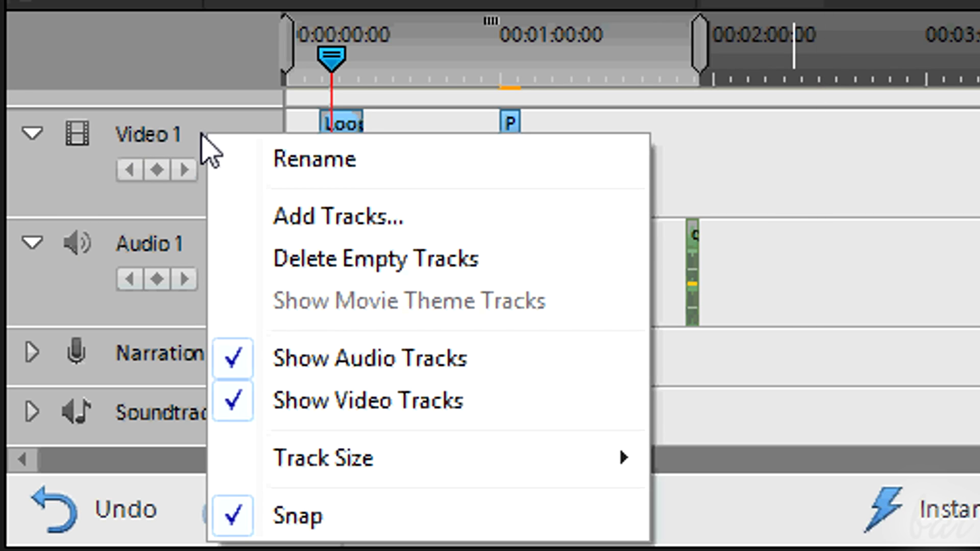
pyautogui.click(314, 158)
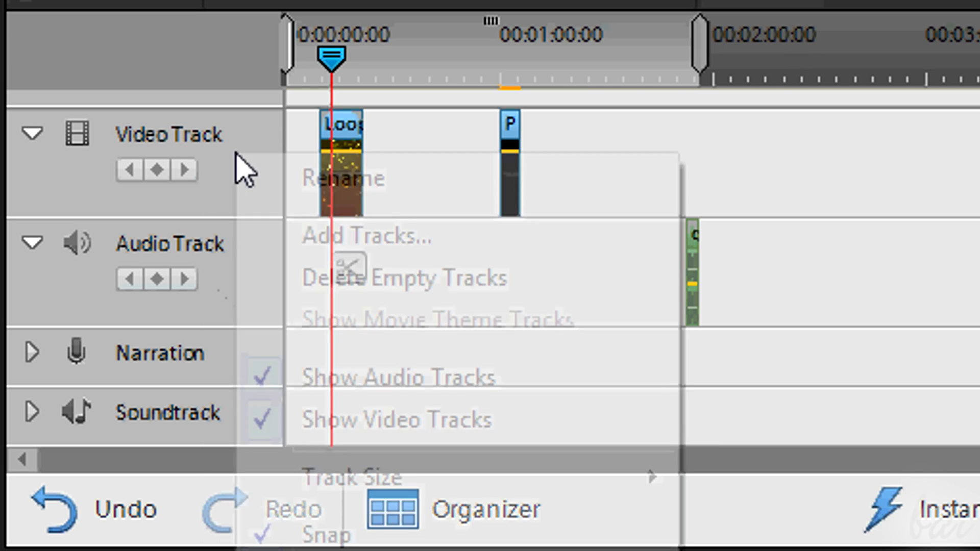
pyautogui.click(365, 236)
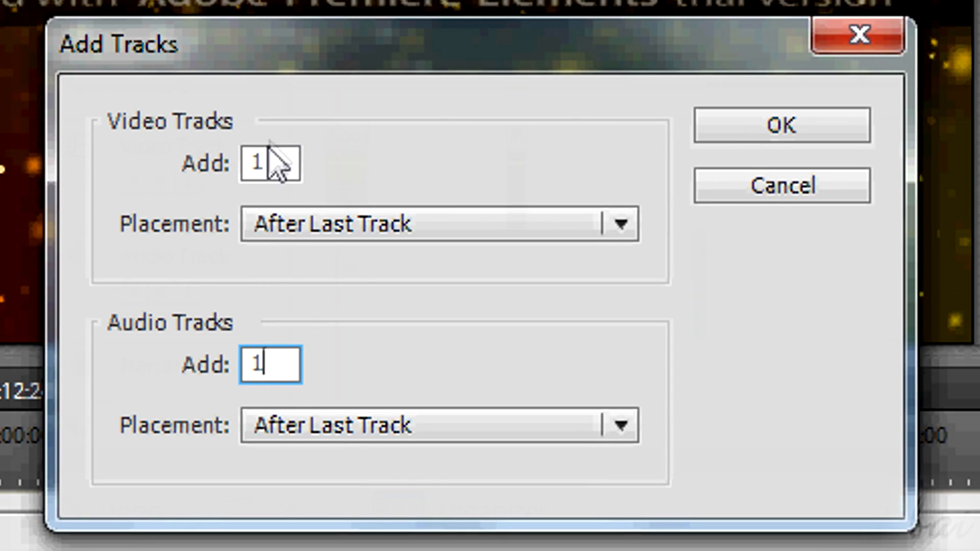
pyautogui.click(782, 124)
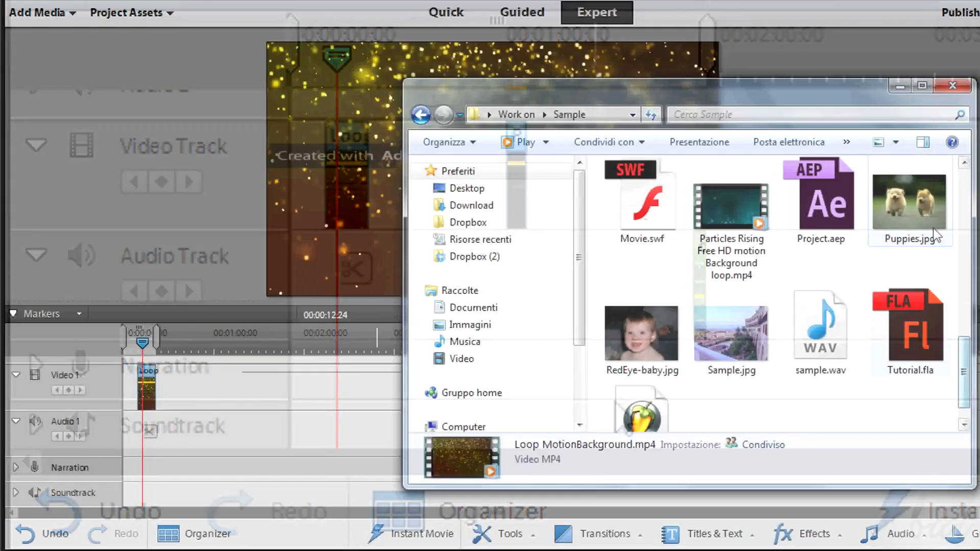
# Drag Puppies.jpg from Windows Explorer into the project's media
pyautogui.moveTo(909, 200); pyautogui.dragTo(213, 369)
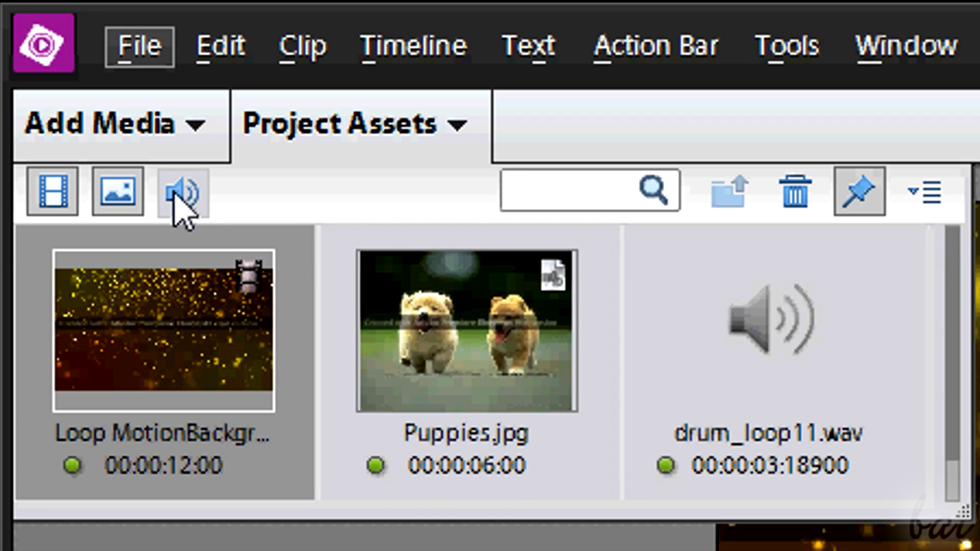
pyautogui.moveTo(50, 206)
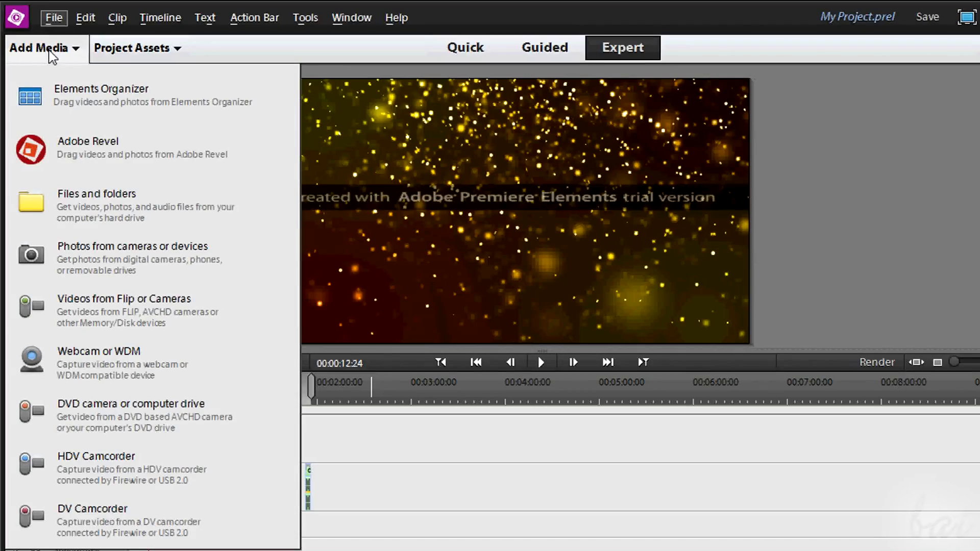
pyautogui.click(98, 194)
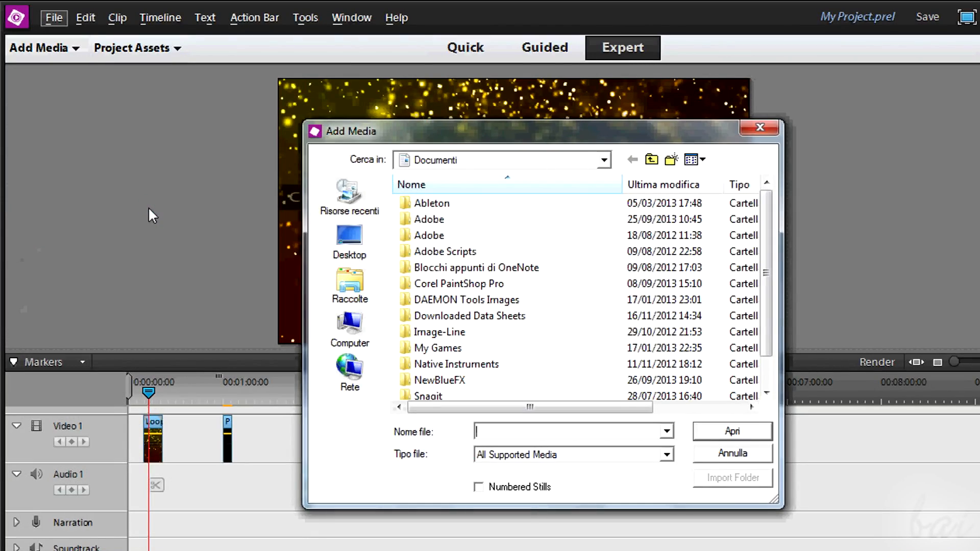
pyautogui.click(733, 453)
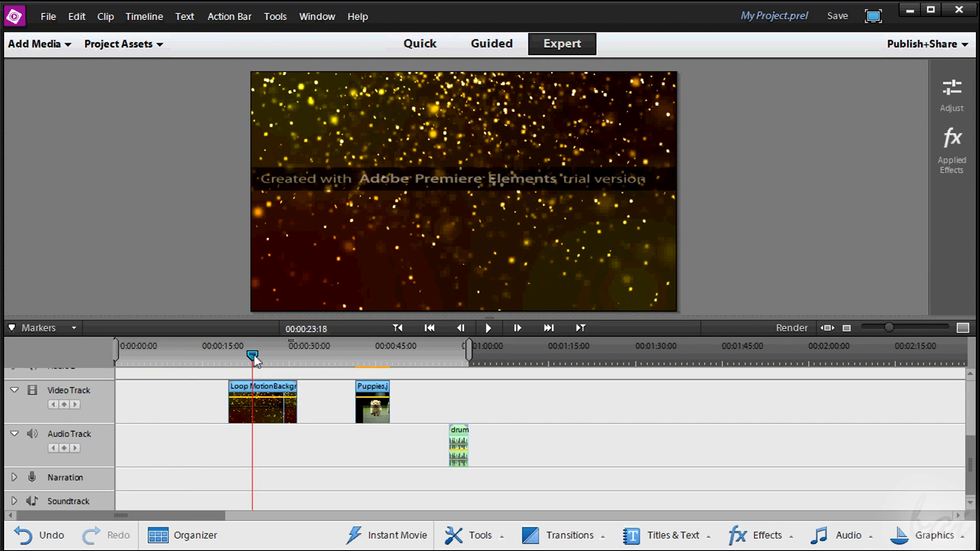
pyautogui.moveTo(252, 355); pyautogui.dragTo(260, 355)
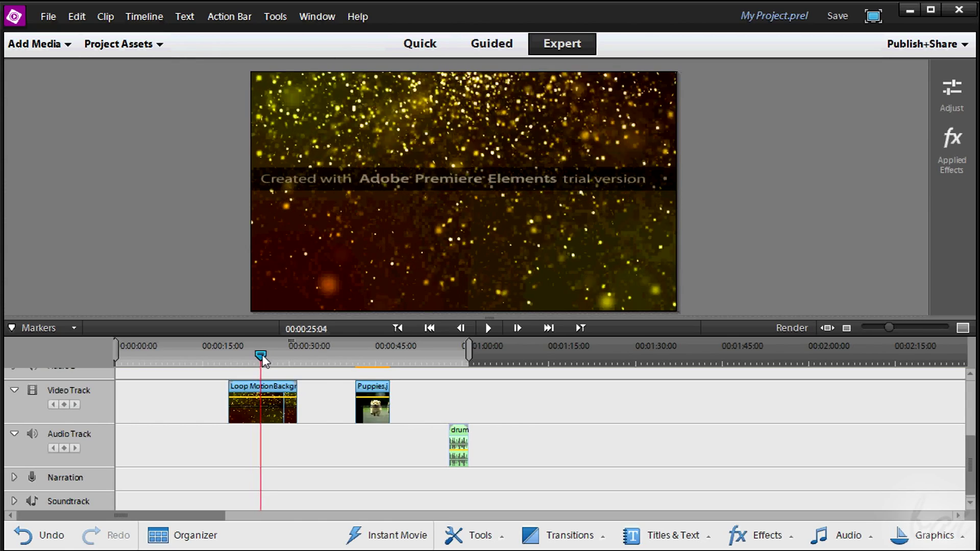
pyautogui.moveTo(260, 357); pyautogui.dragTo(371, 357)
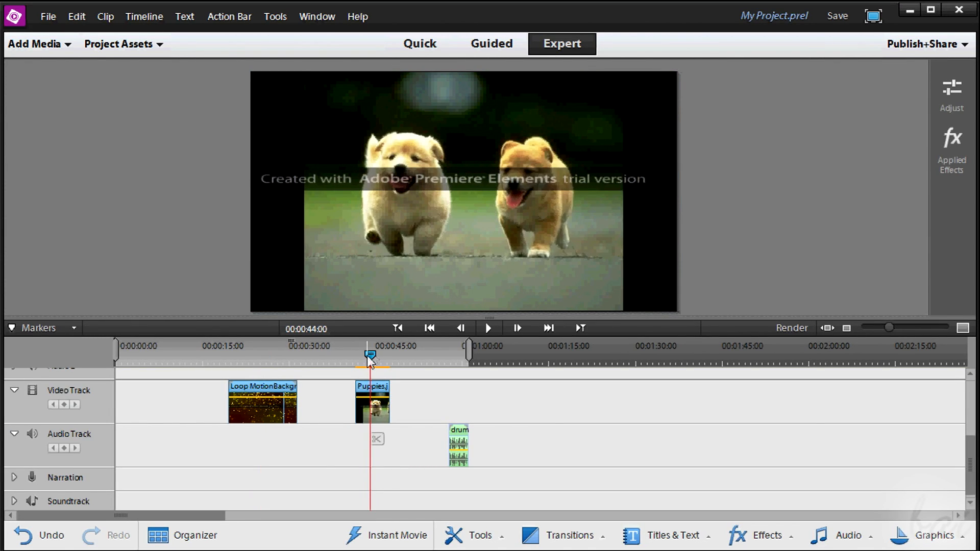
pyautogui.moveTo(451, 360)
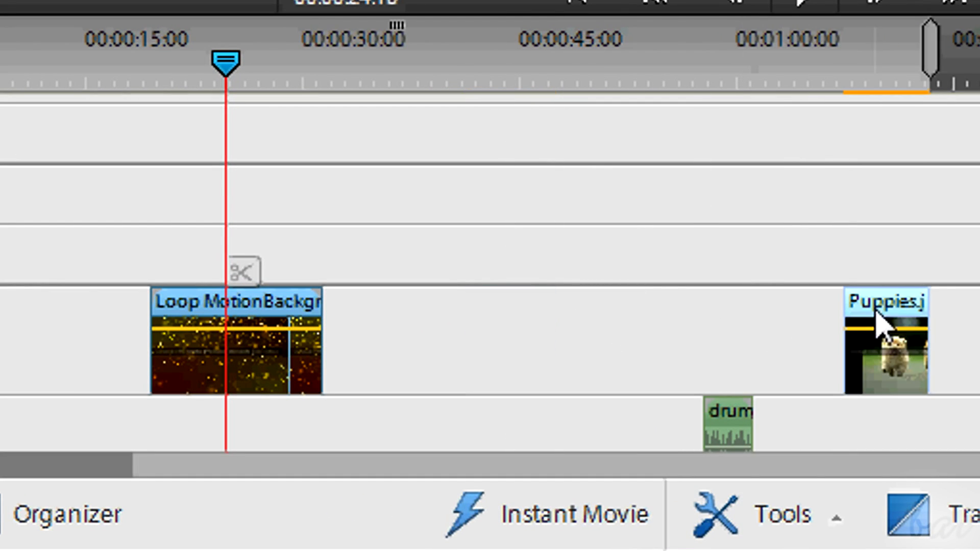
# Move Puppies.jpg after the particle loop, lengthen it, and trim the loop clip's edge
pyautogui.moveTo(886, 344); pyautogui.dragTo(494, 344)
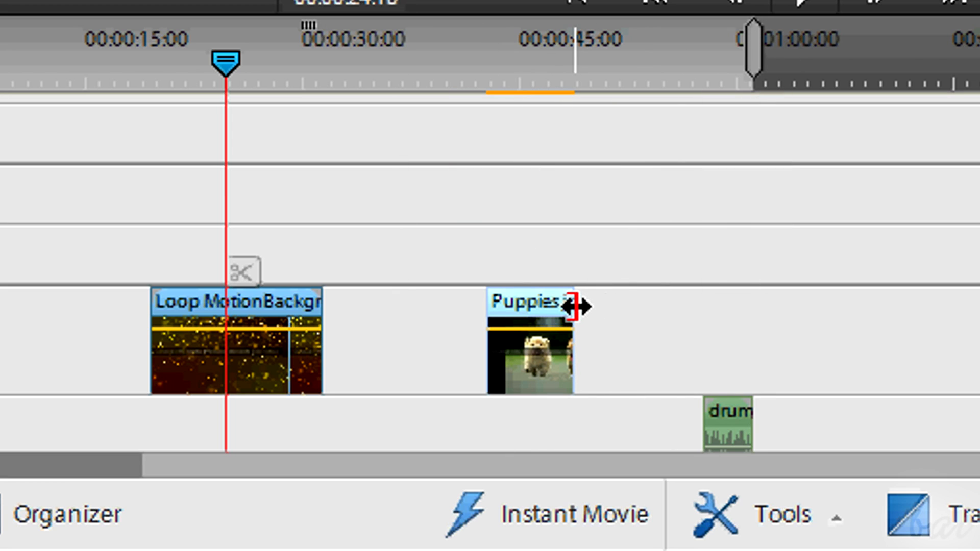
pyautogui.moveTo(572, 306); pyautogui.dragTo(875, 306)
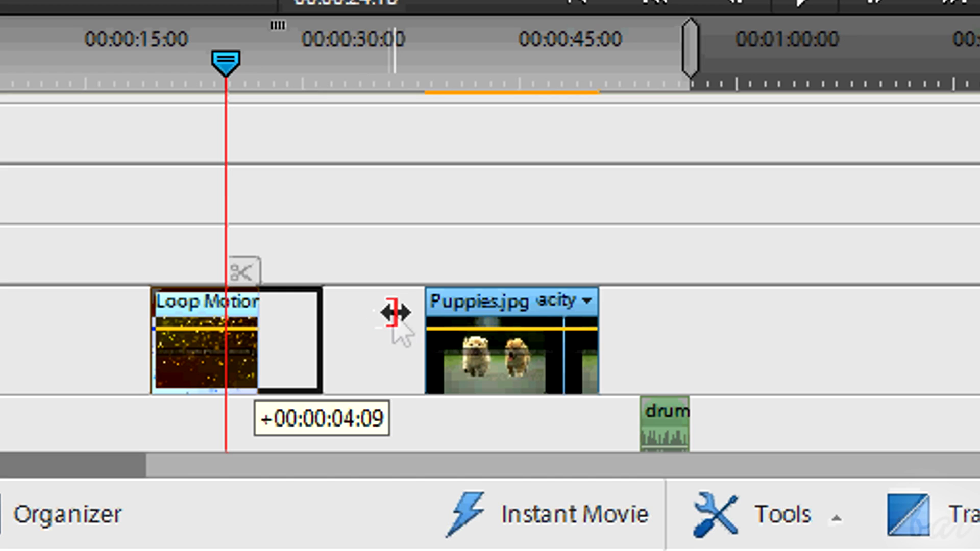
pyautogui.moveTo(392, 313); pyautogui.dragTo(322, 313)
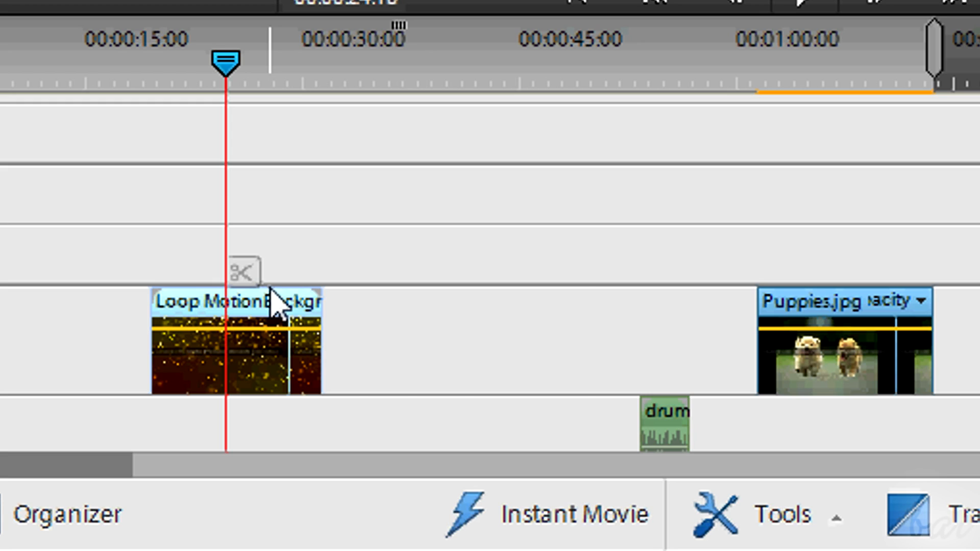
pyautogui.moveTo(347, 287)
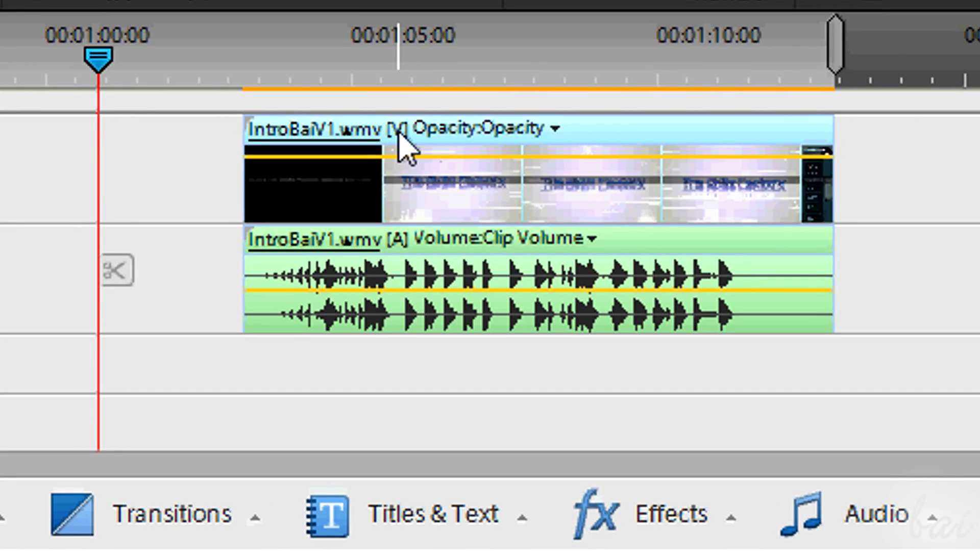
pyautogui.moveTo(415, 250)
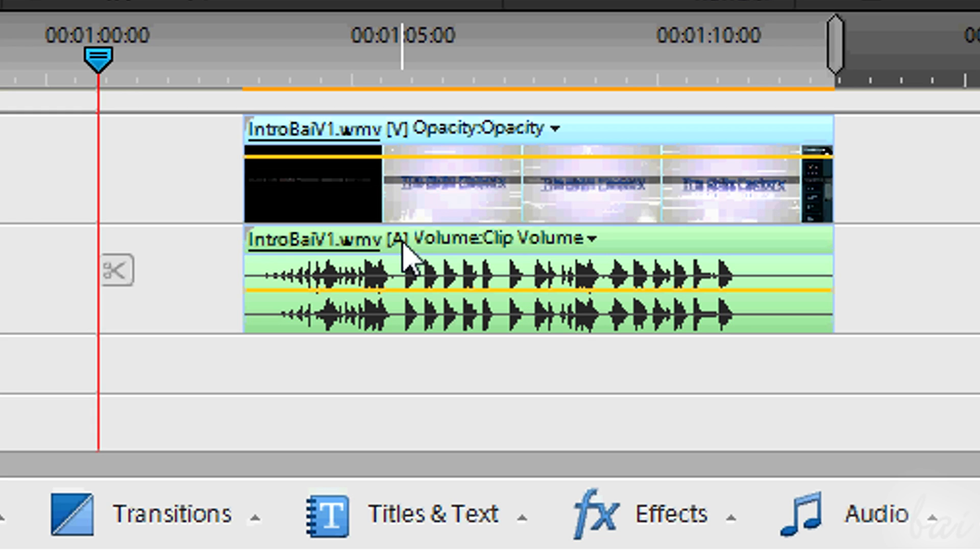
pyautogui.moveTo(406, 263)
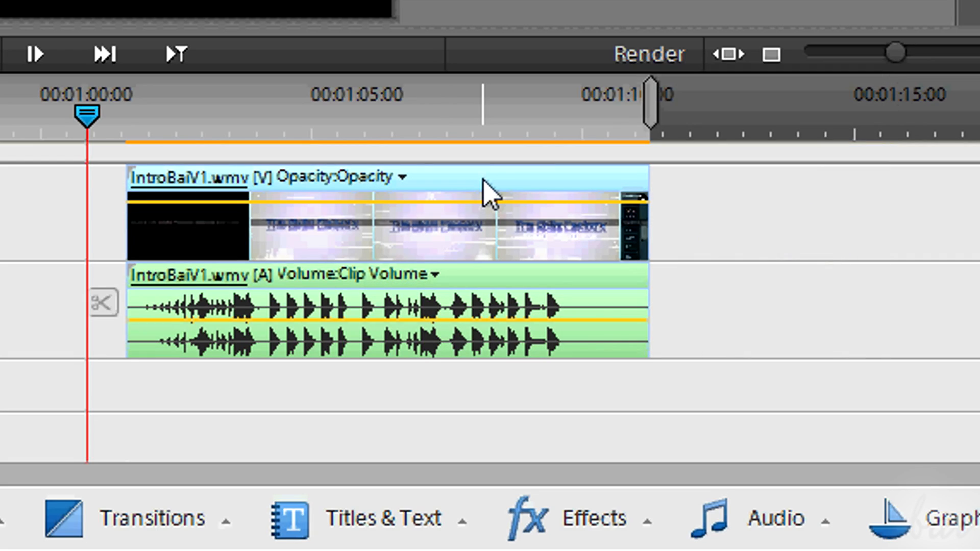
# Alt-drag the IntroBaiV1.wmv video about five seconds later, then realign it with its audio
pyautogui.moveTo(648, 212); pyautogui.dragTo(750, 200)
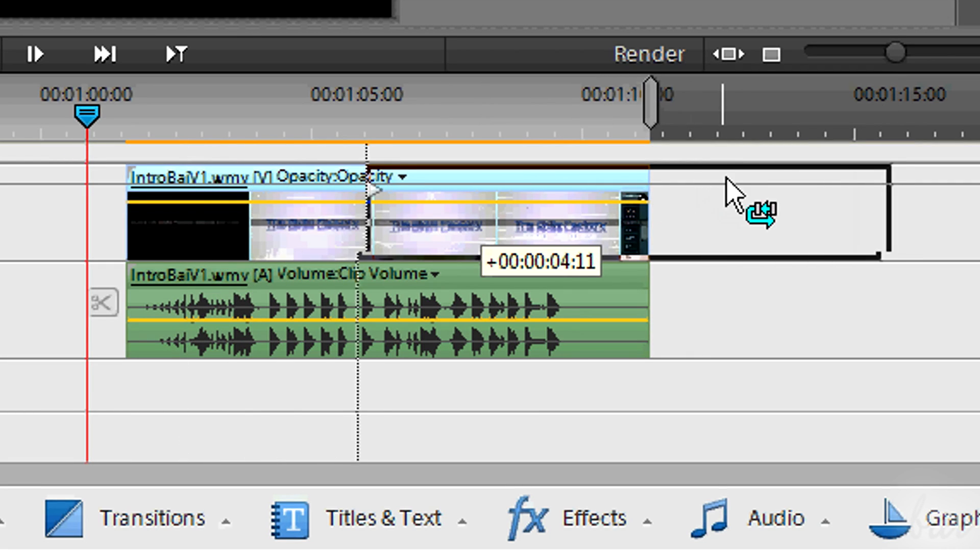
pyautogui.moveTo(388, 209); pyautogui.dragTo(669, 209)
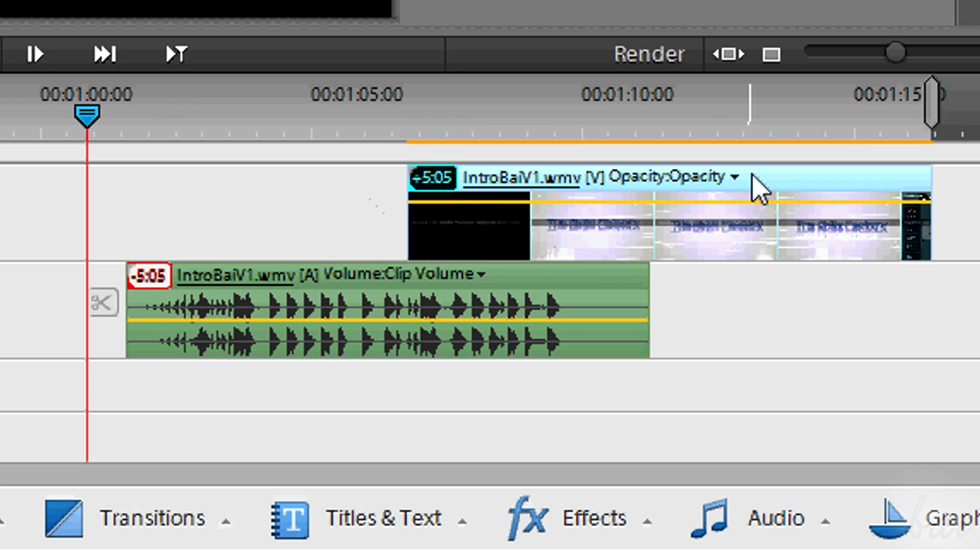
pyautogui.moveTo(757, 188); pyautogui.dragTo(512, 188)
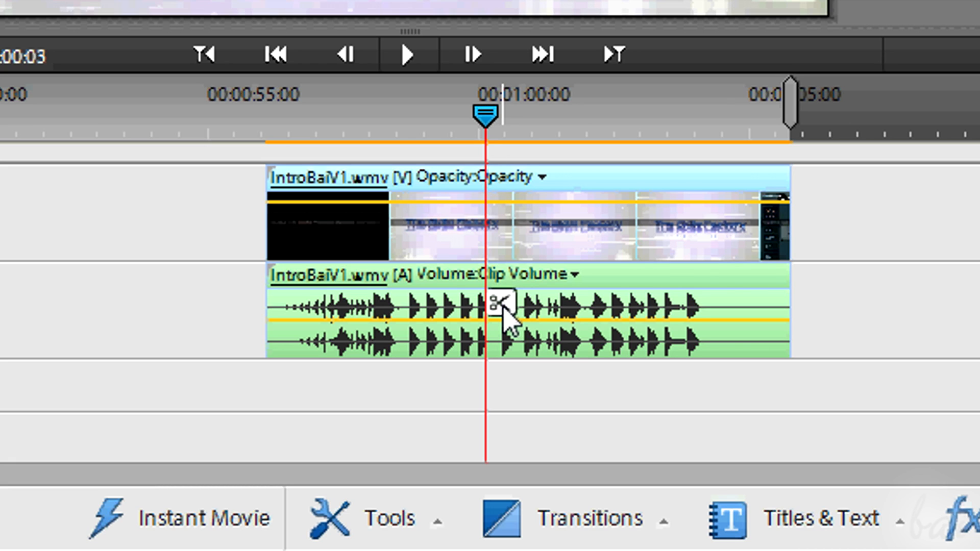
# Split the IntroBaiV1.wmv clip with the scissors at 00:01:00:00
pyautogui.click(499, 312)
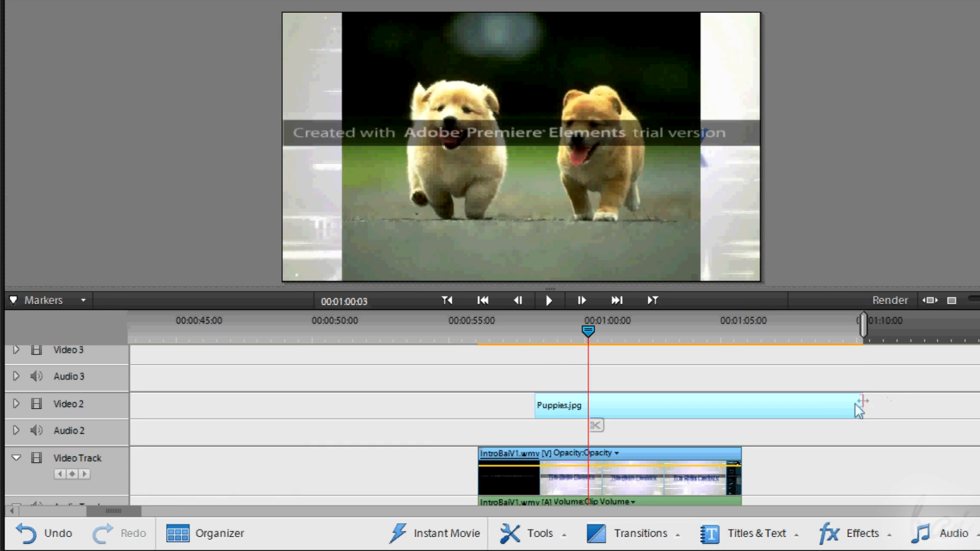
# Trim Puppies.jpg on Video 2 to end around 1:03 and scrub to preview it over the intro
pyautogui.moveTo(862, 405); pyautogui.dragTo(678, 405)
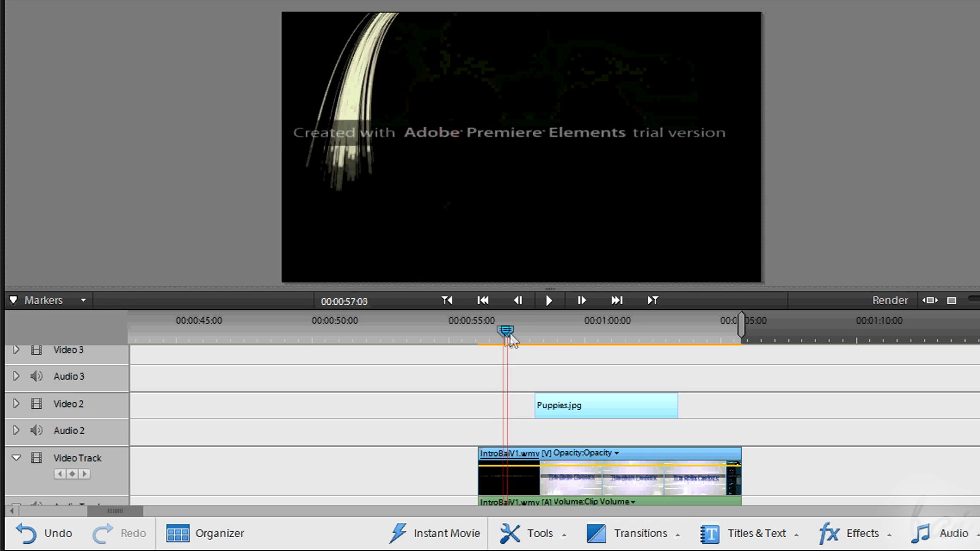
pyautogui.moveTo(506, 330); pyautogui.dragTo(559, 329)
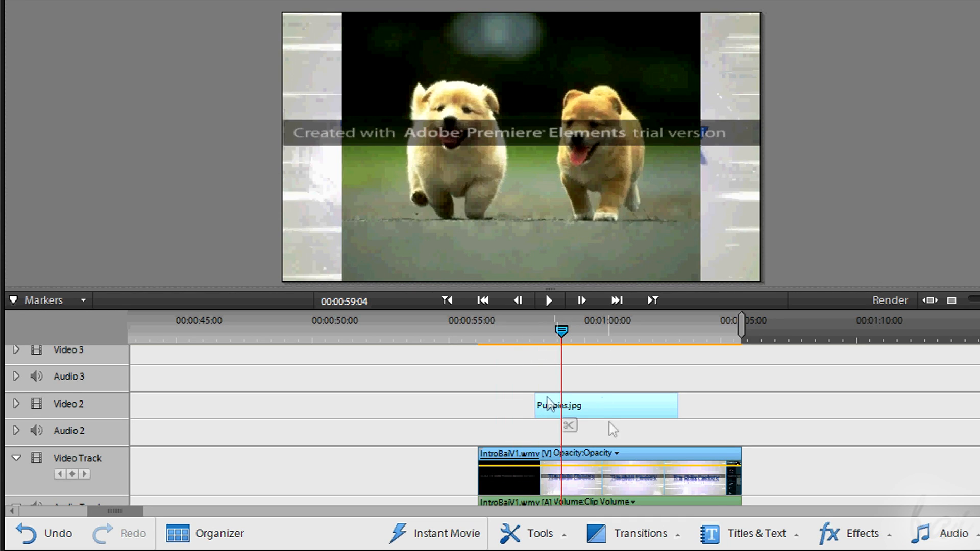
pyautogui.moveTo(584, 259)
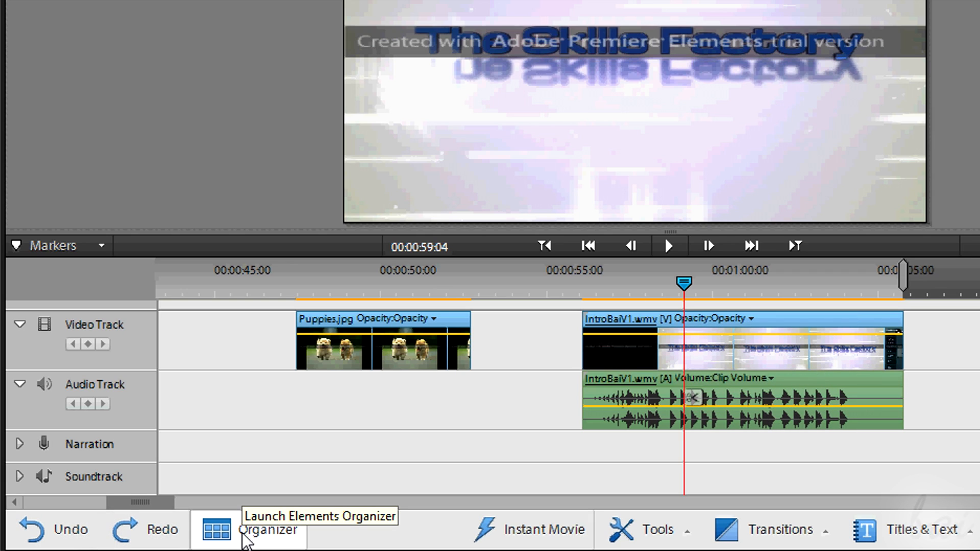
pyautogui.moveTo(284, 546)
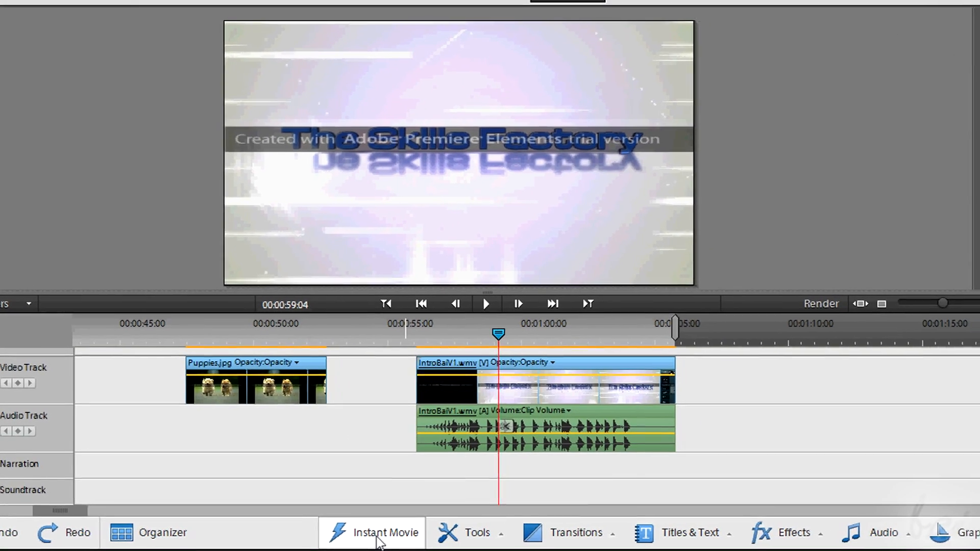
pyautogui.moveTo(378, 541)
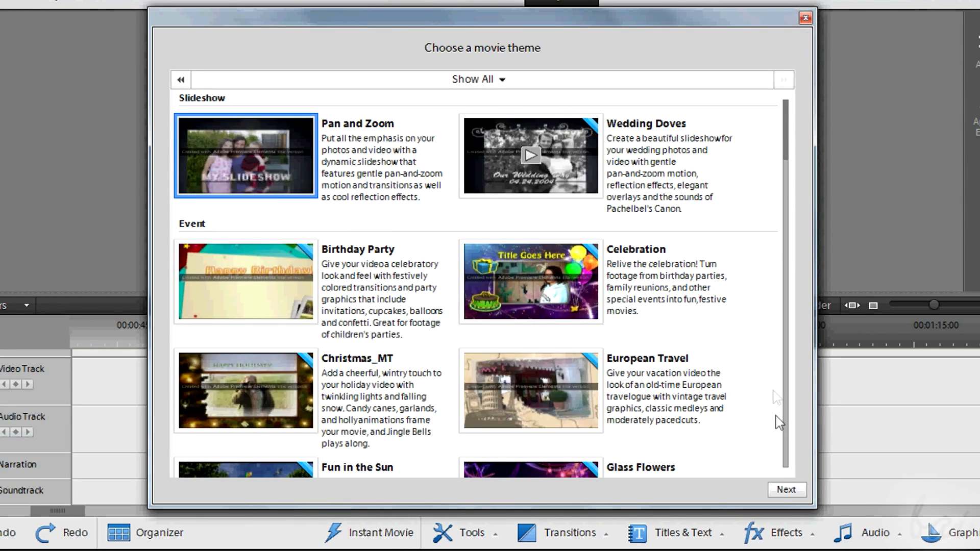
# Dismiss the Instant Movie personalization settings and return to the unchanged Expert timeline
pyautogui.click(787, 490)
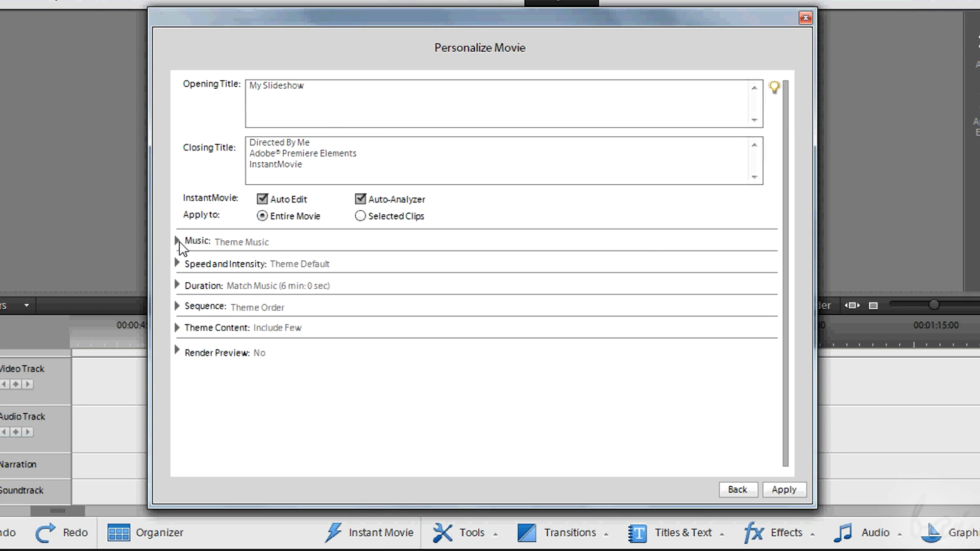
pyautogui.moveTo(186, 313)
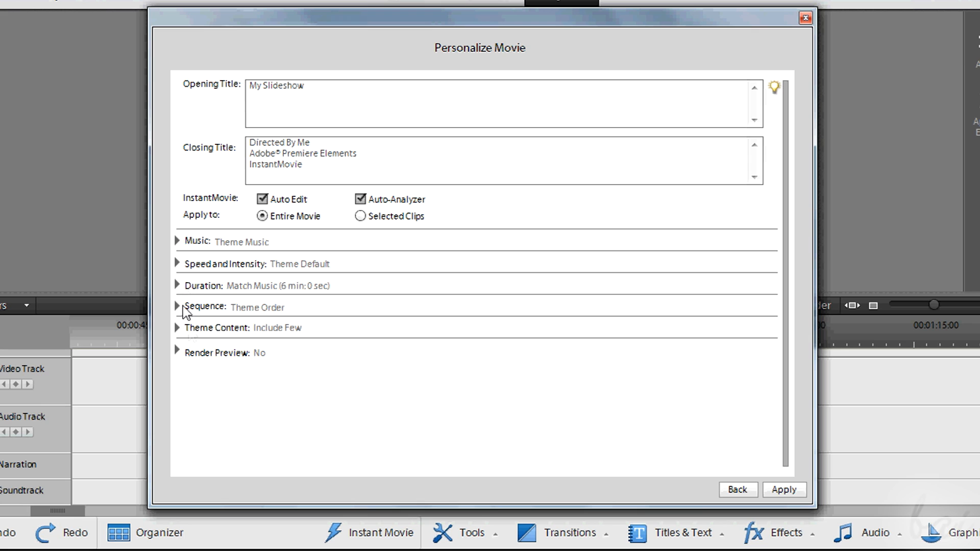
pyautogui.moveTo(347, 329)
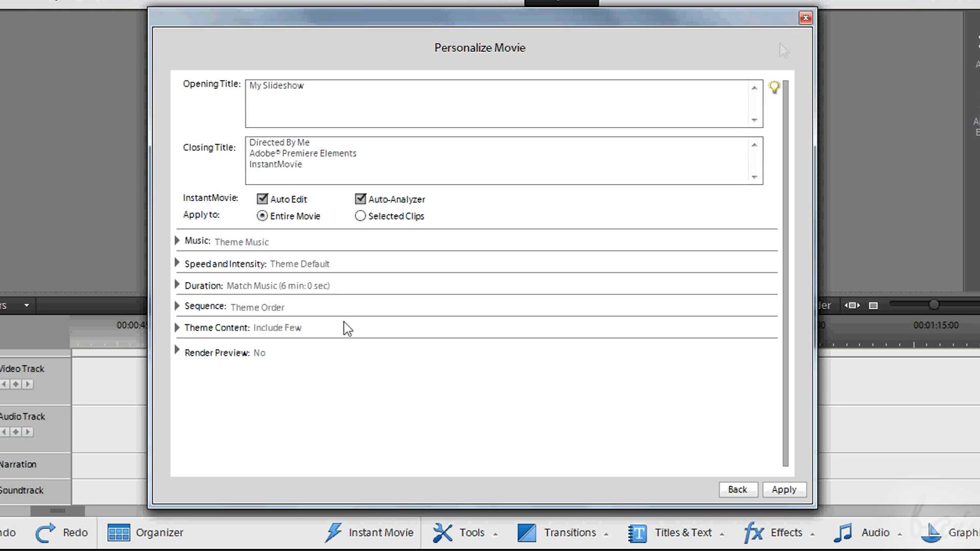
pyautogui.click(737, 489)
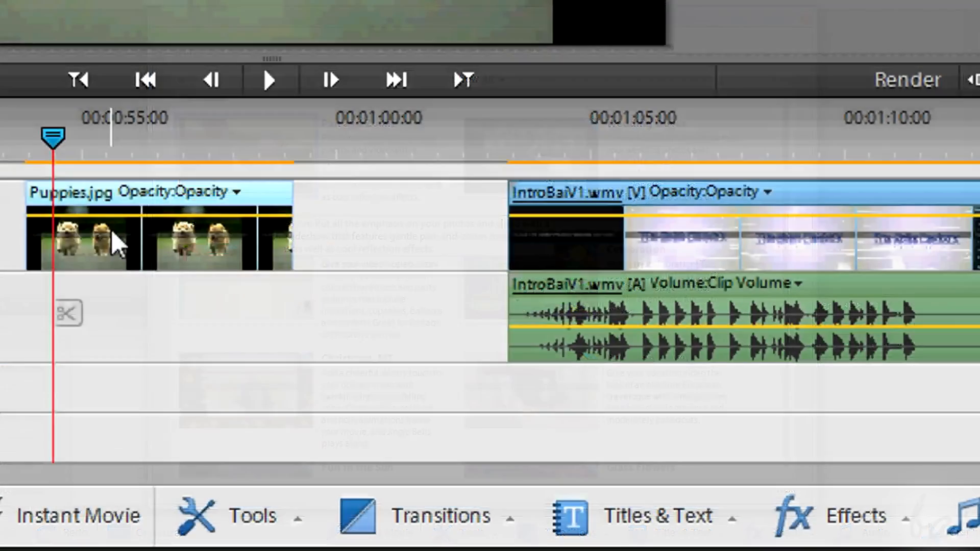
# Drop the Doors transition from the Transitions collection onto the start of Puppies.jpg
pyautogui.click(435, 528)
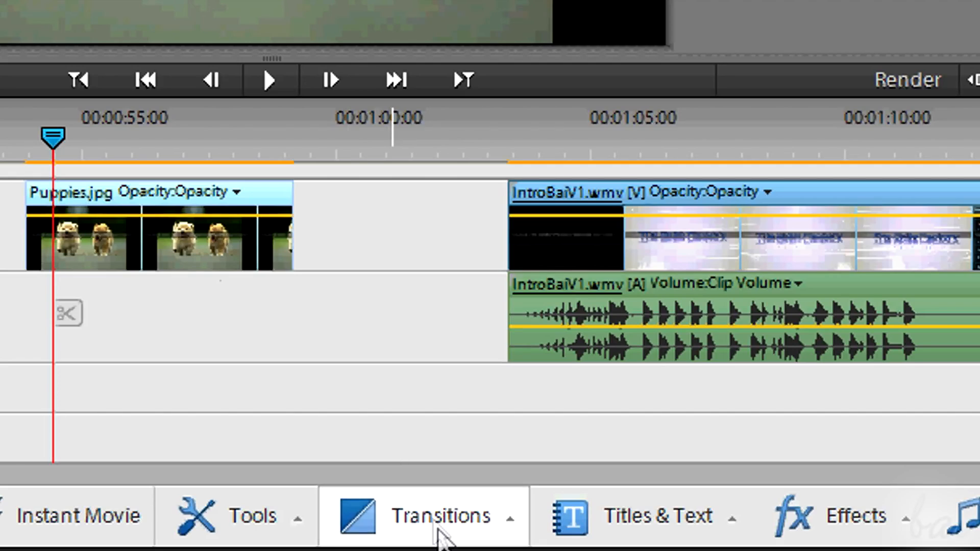
pyautogui.click(441, 521)
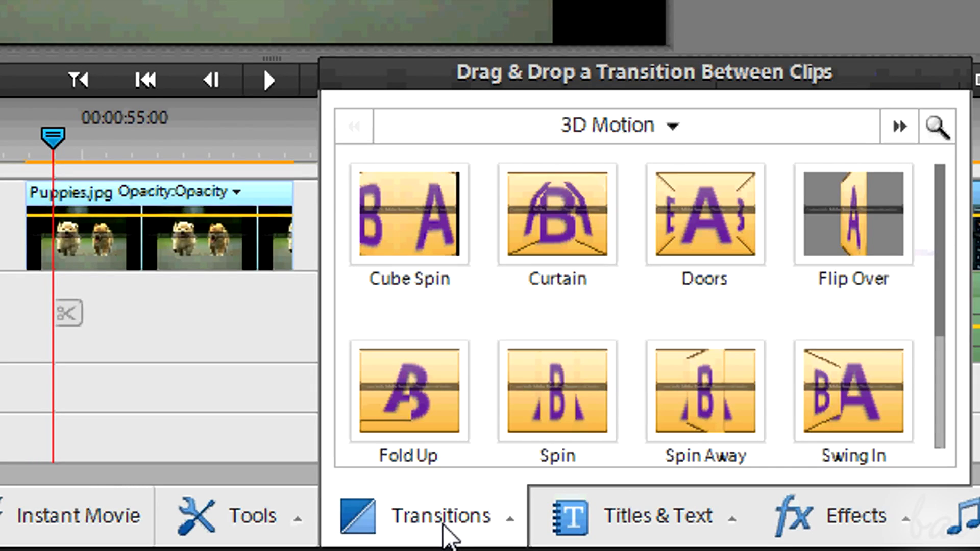
pyautogui.moveTo(511, 523)
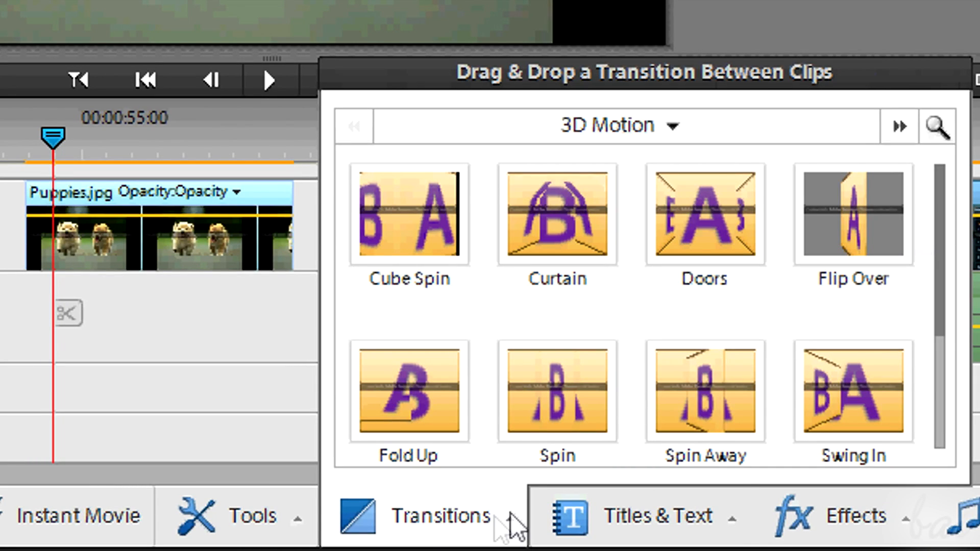
pyautogui.click(852, 214)
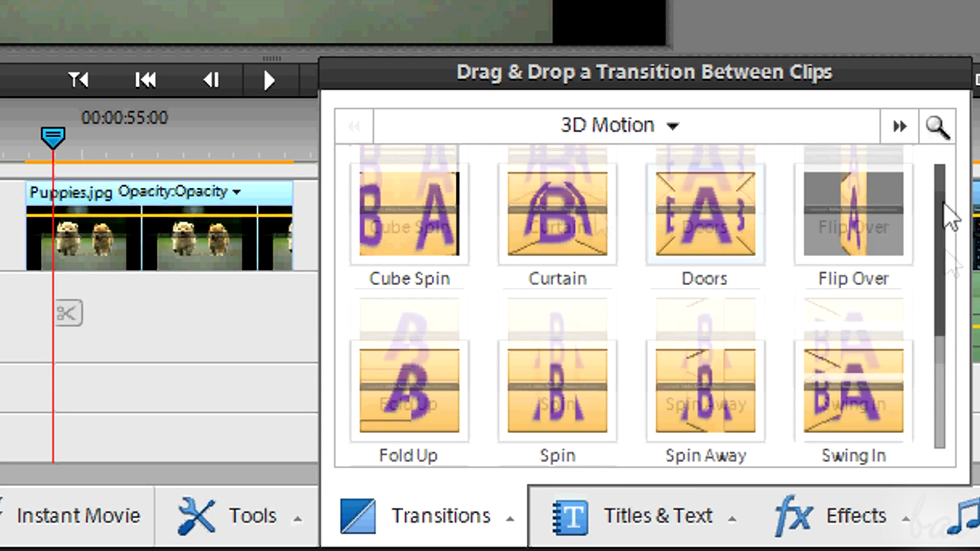
pyautogui.click(703, 213)
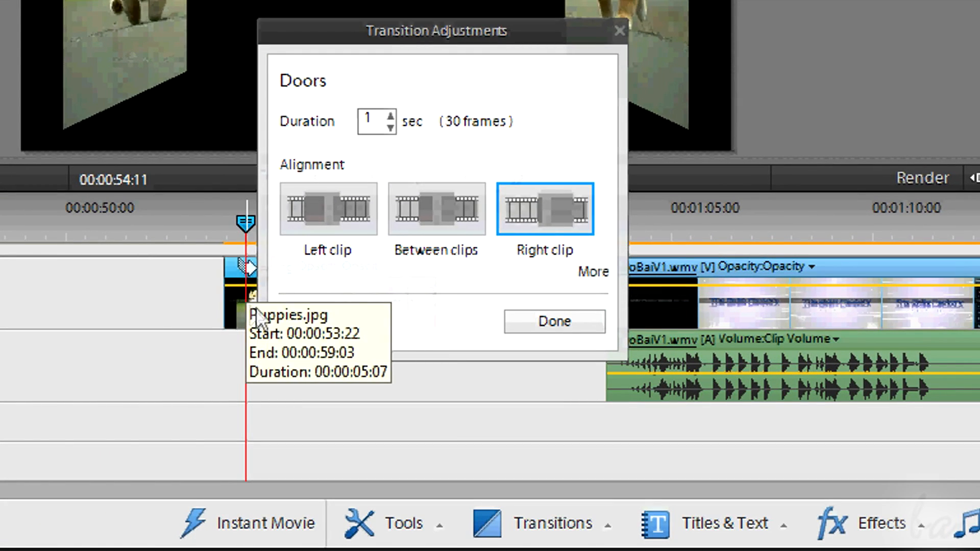
# Align the one-second Doors transition to the left clip and confirm its settings
pyautogui.click(329, 210)
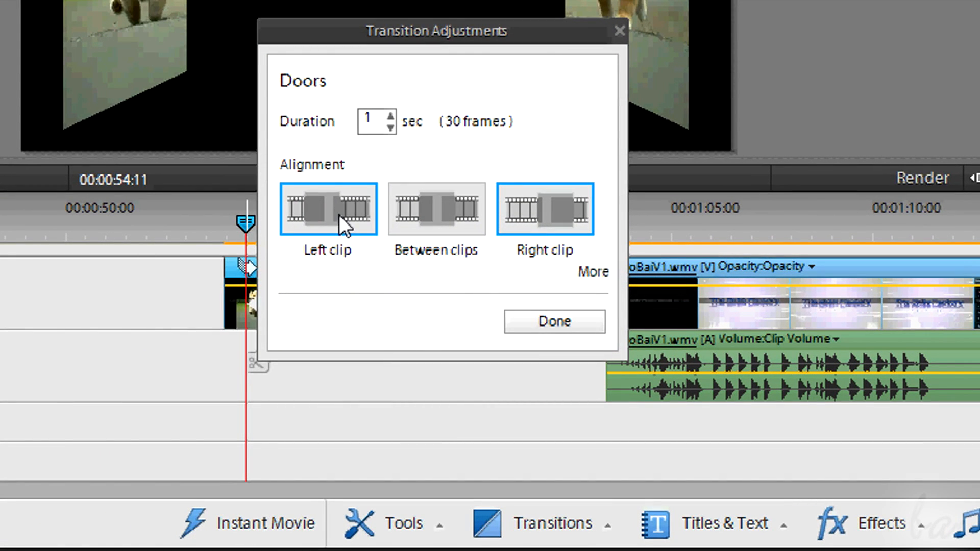
pyautogui.click(554, 321)
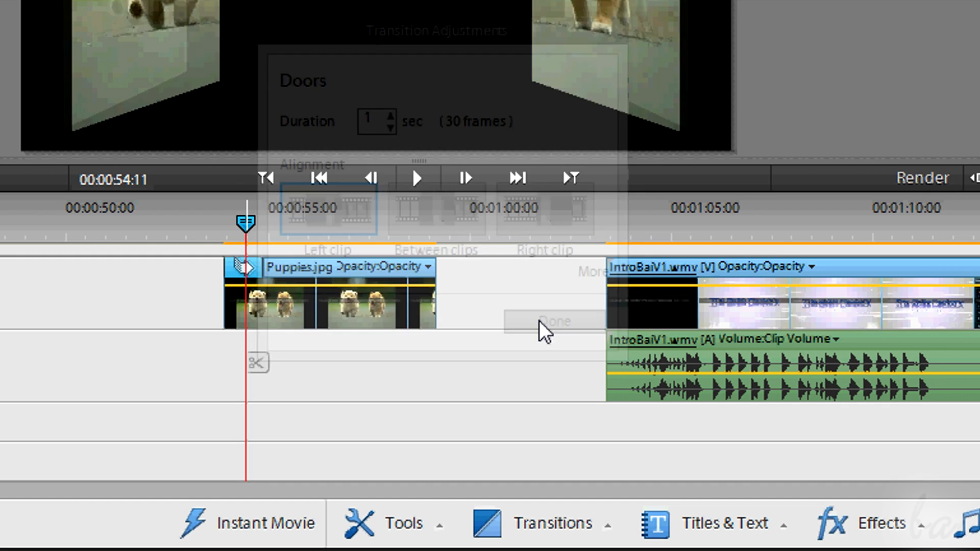
pyautogui.click(554, 320)
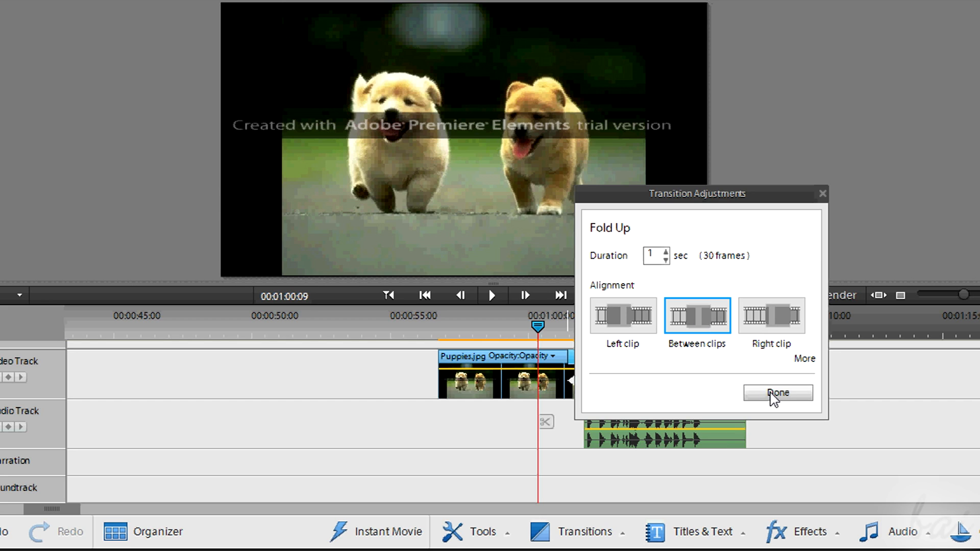
# Confirm the Fold Up transition between Puppies.jpg and IntroBaiV1.wmv and scrub to preview it
pyautogui.click(779, 392)
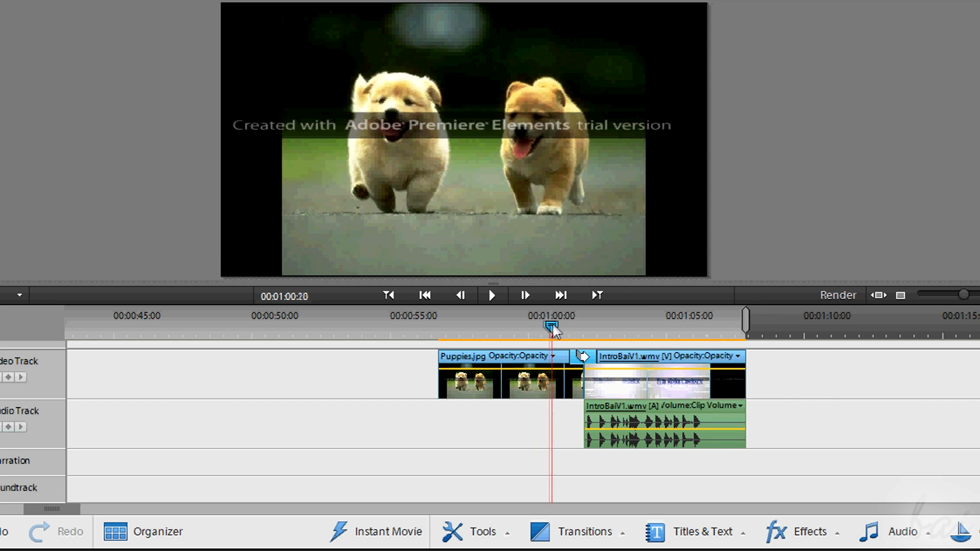
pyautogui.moveTo(549, 330); pyautogui.dragTo(586, 330)
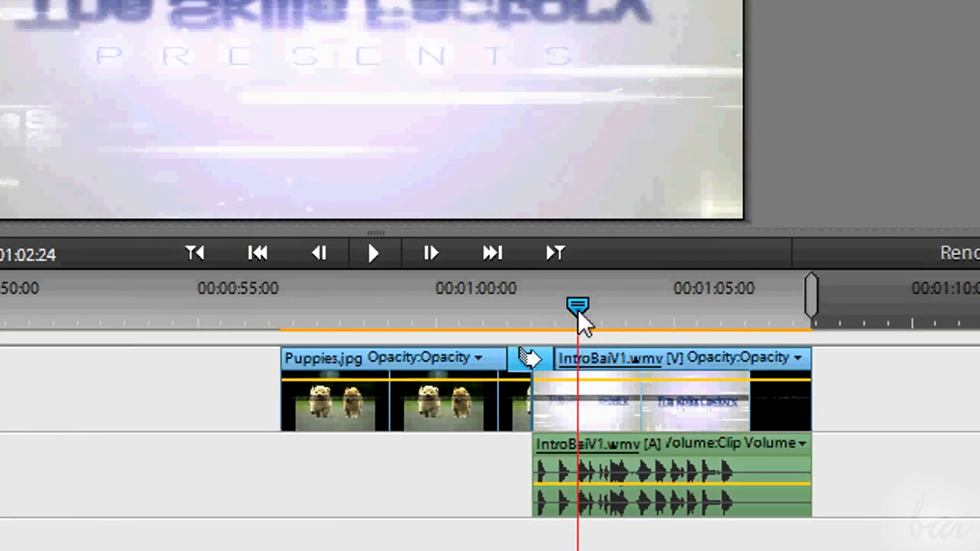
pyautogui.click(524, 359)
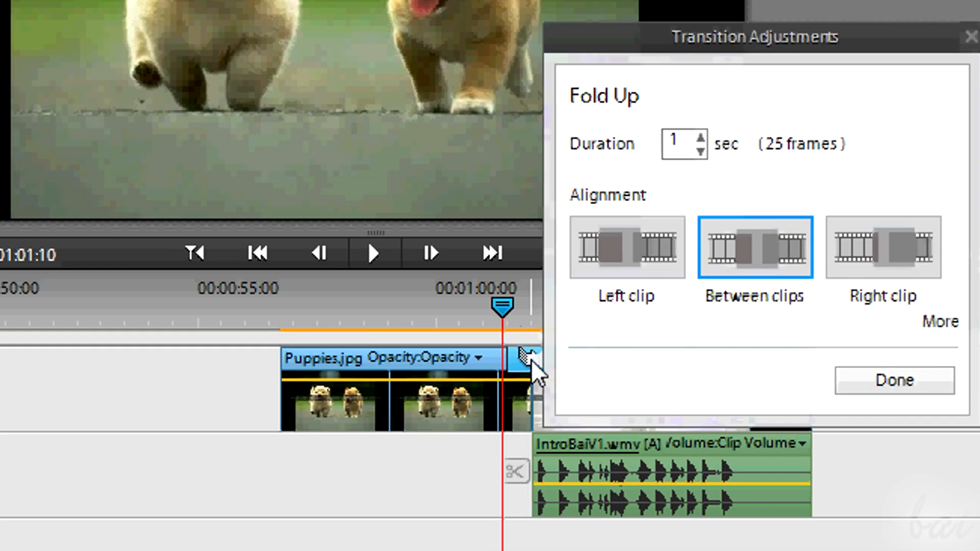
pyautogui.click(894, 379)
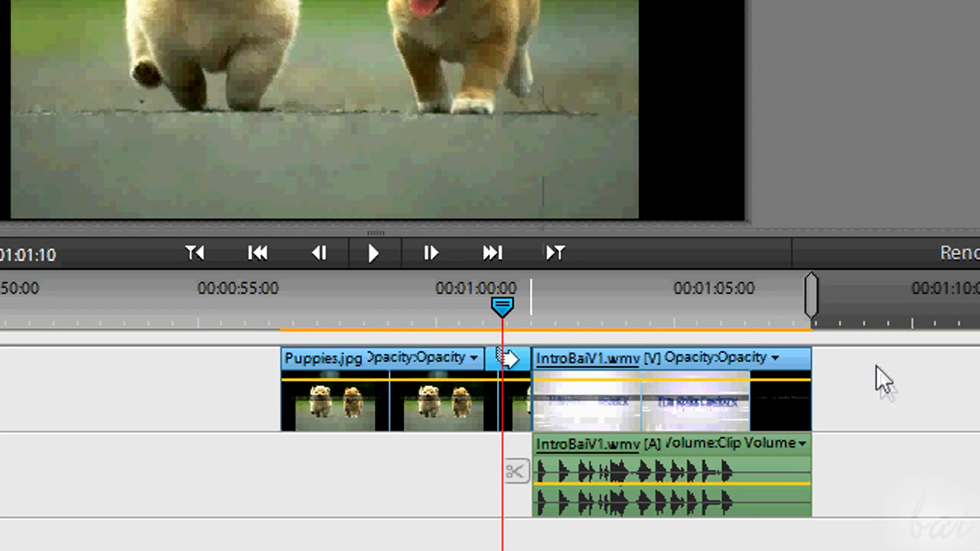
# Realign the Fold Up transition into the right clip IntroBaiV1.wmv after previewing the join
pyautogui.moveTo(503, 306); pyautogui.dragTo(484, 306)
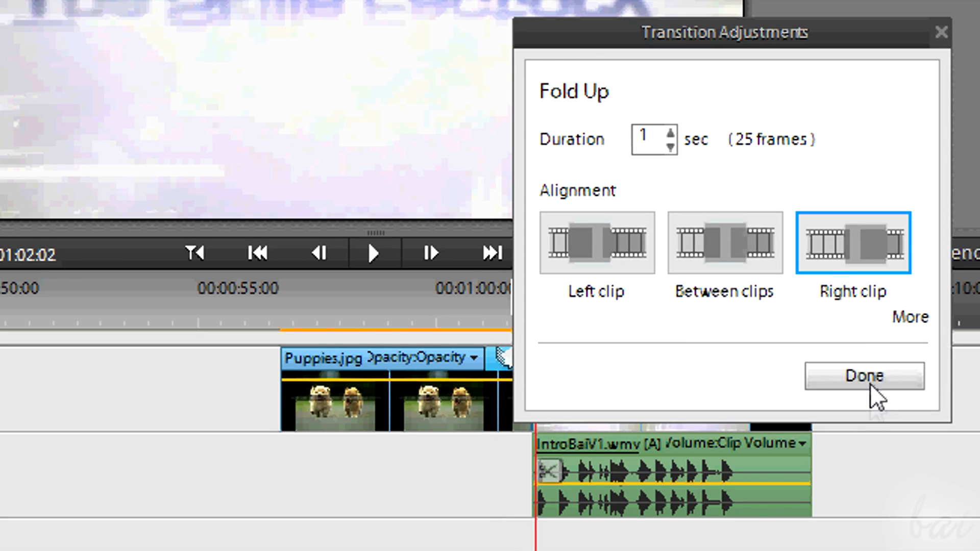
pyautogui.click(863, 376)
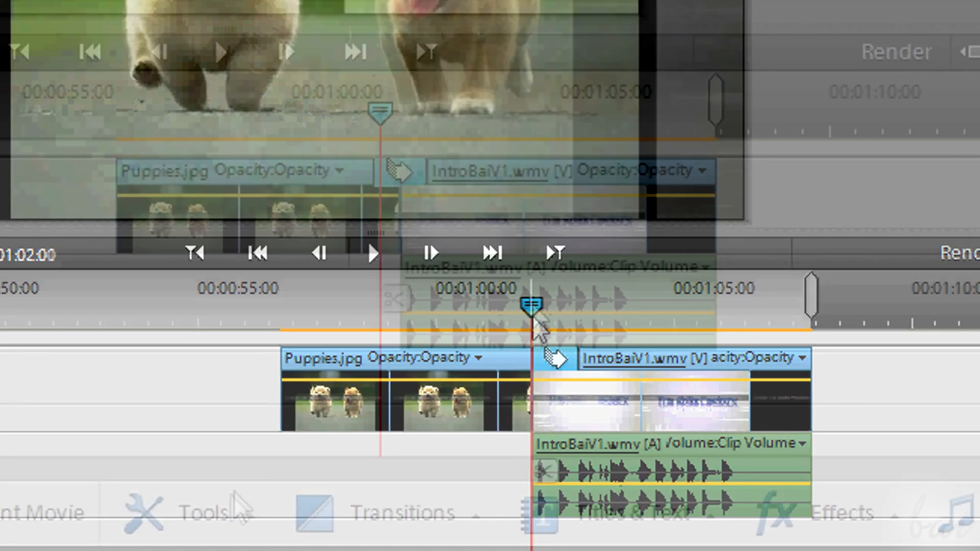
pyautogui.click(400, 513)
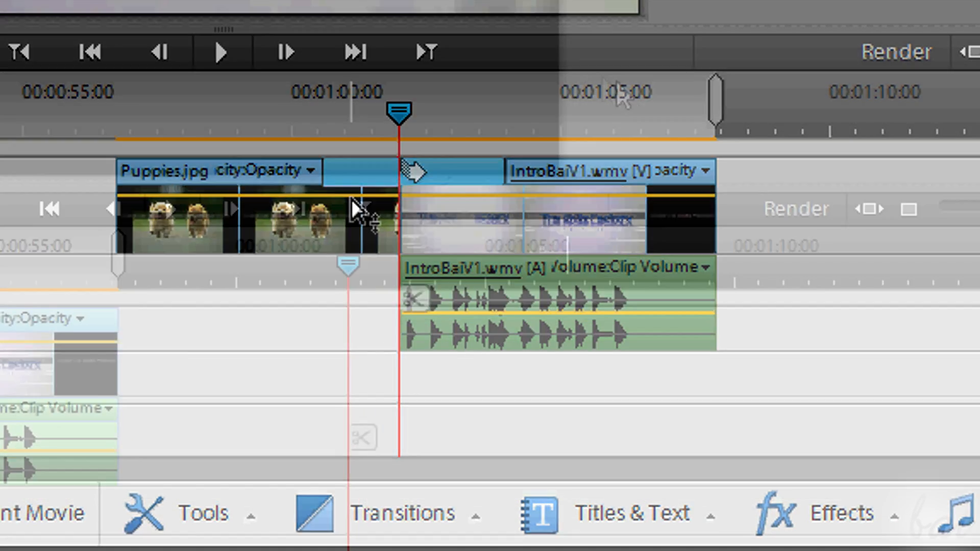
# Add a Default Text title near 1:05, set it to Adobe Caslon Pro and make it read Hello
pyautogui.click(631, 512)
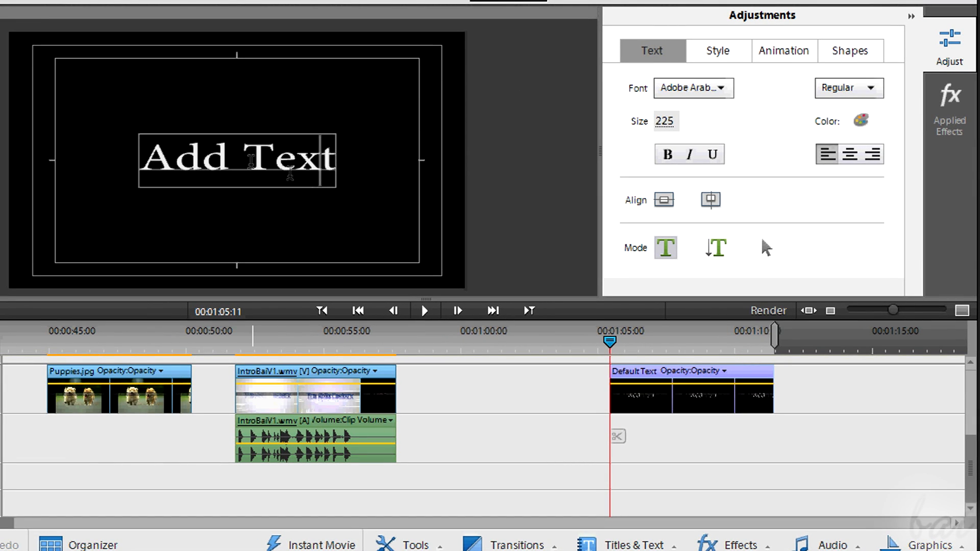
pyautogui.click(667, 154)
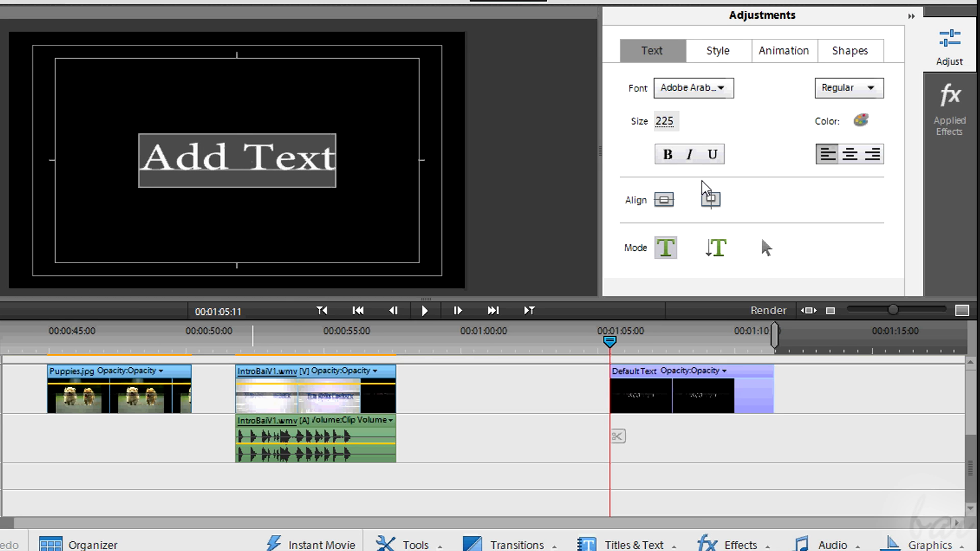
pyautogui.click(861, 120)
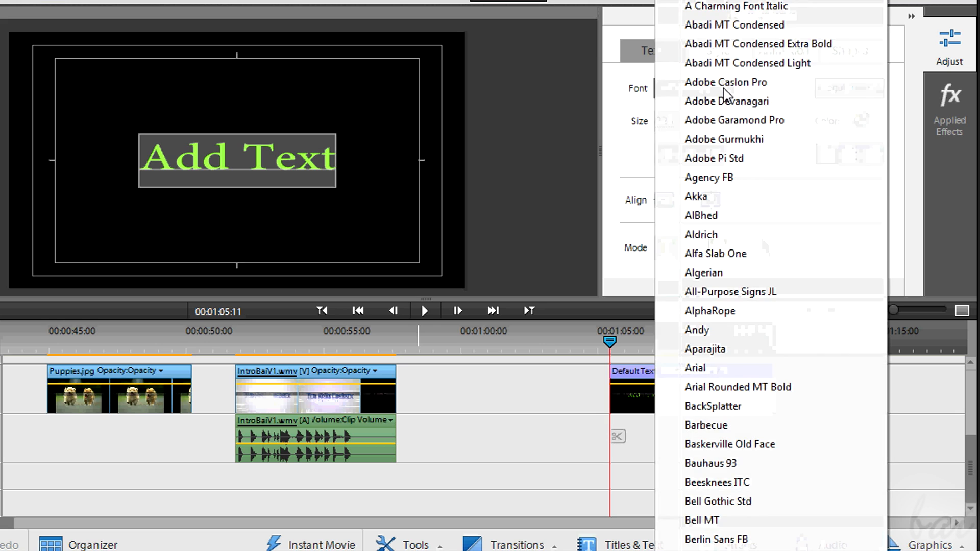
pyautogui.click(724, 82)
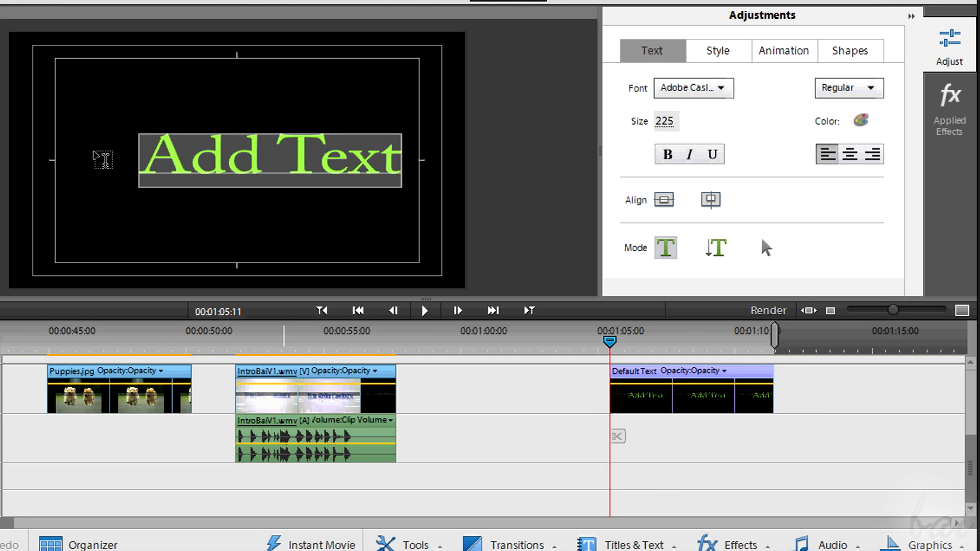
pyautogui.write('Hello')
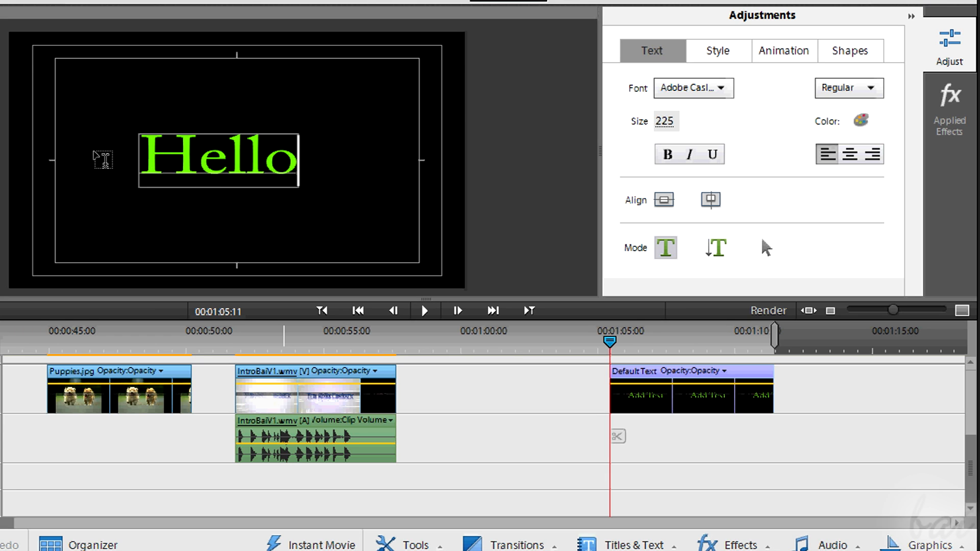
pyautogui.click(218, 163)
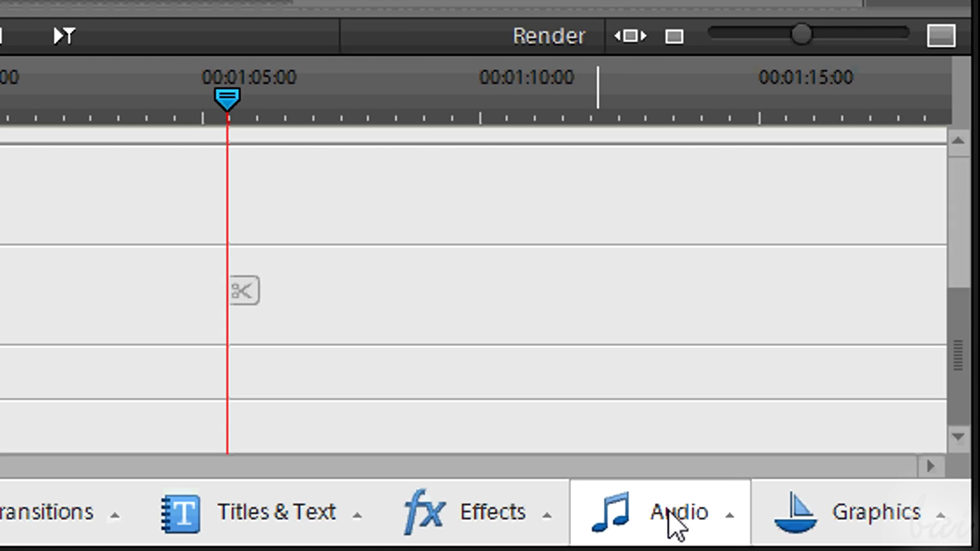
pyautogui.click(676, 513)
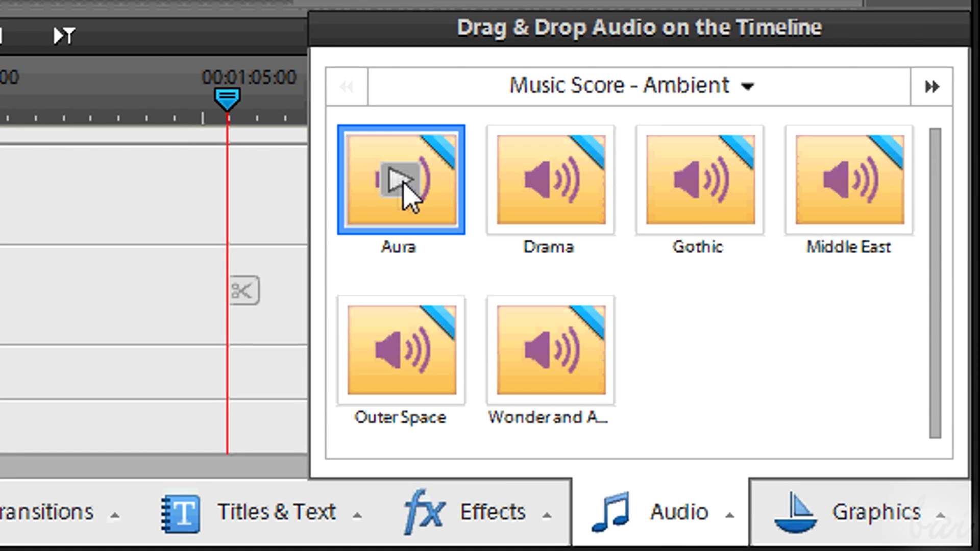
pyautogui.click(396, 182)
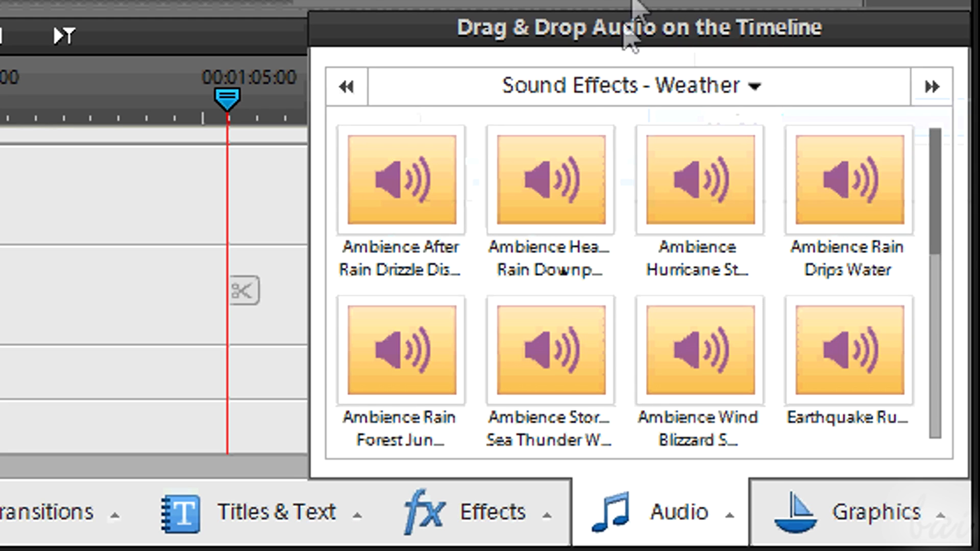
pyautogui.click(399, 181)
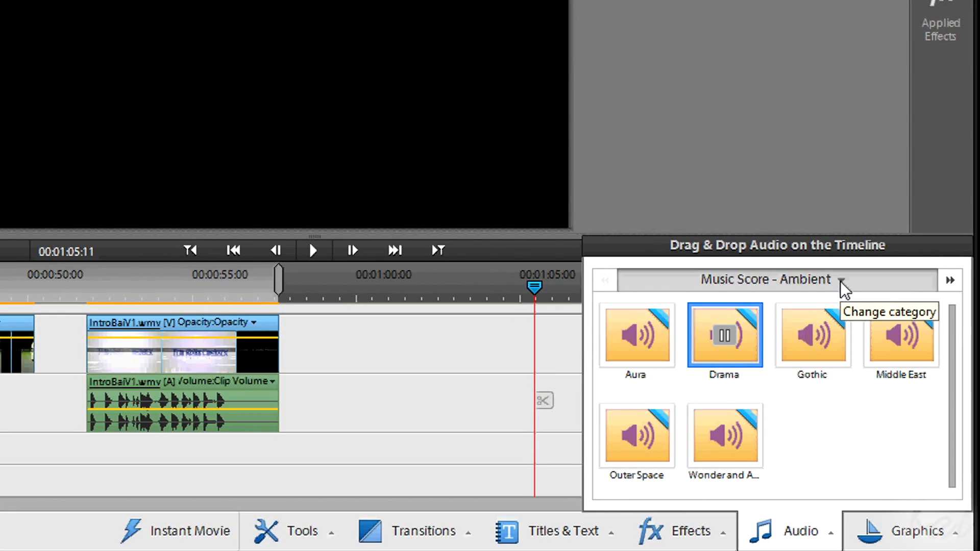
pyautogui.click(843, 278)
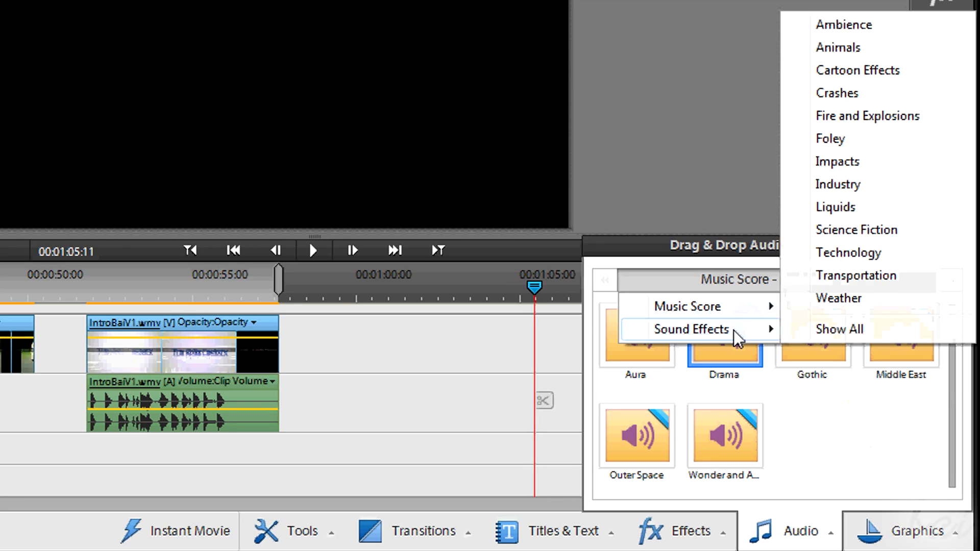
pyautogui.click(838, 298)
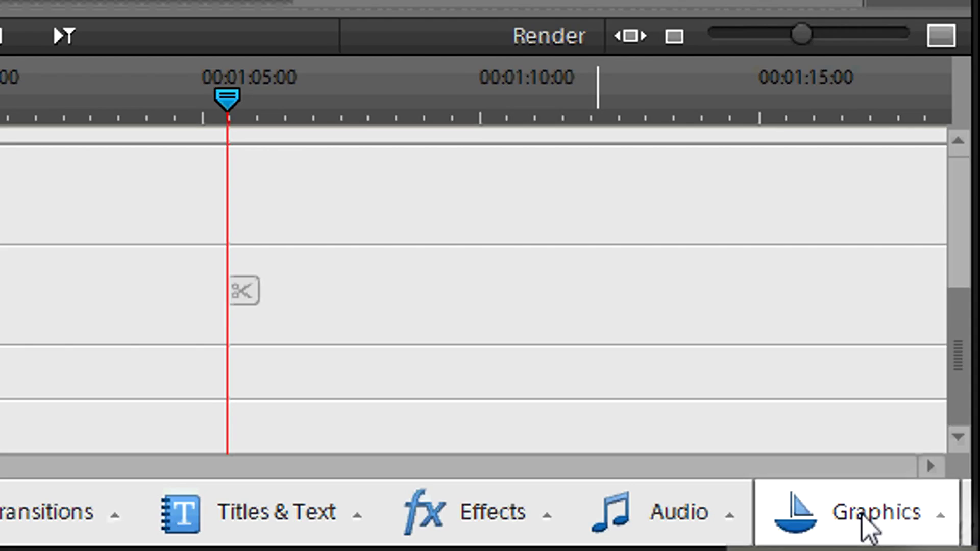
pyautogui.click(879, 513)
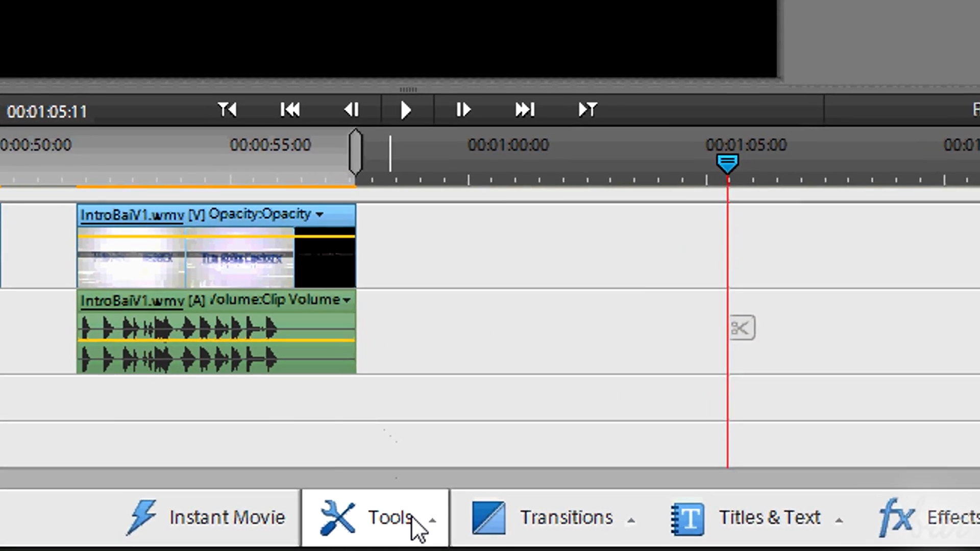
pyautogui.click(388, 520)
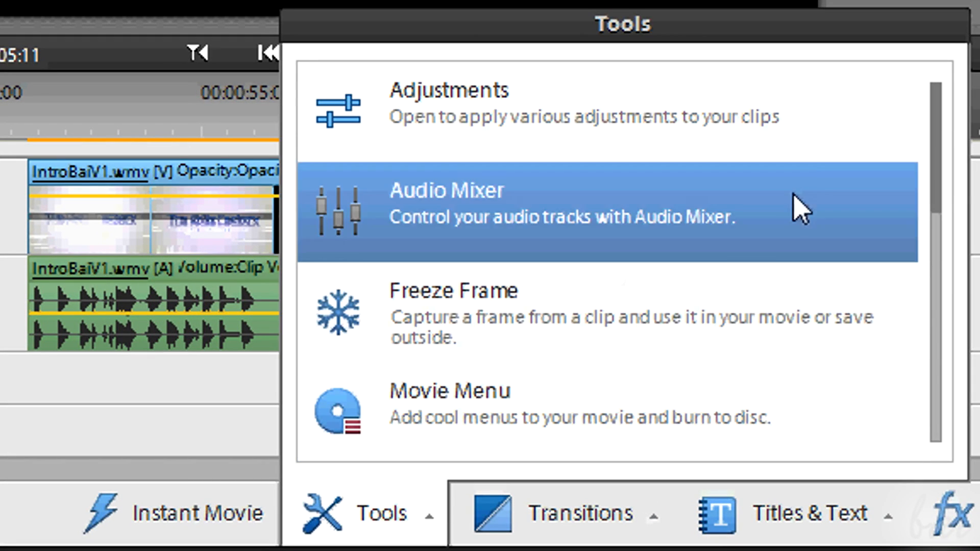
pyautogui.scroll(-3)
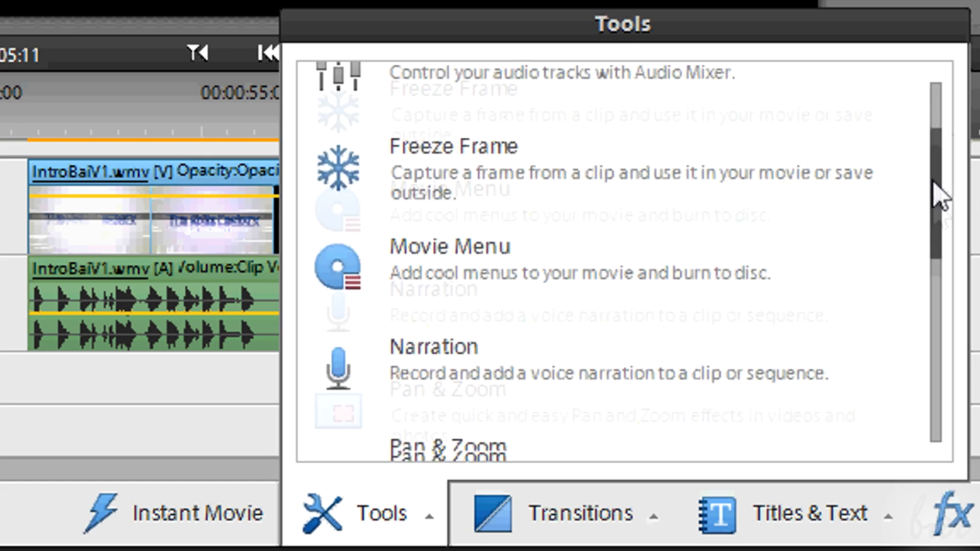
pyautogui.scroll(-3)
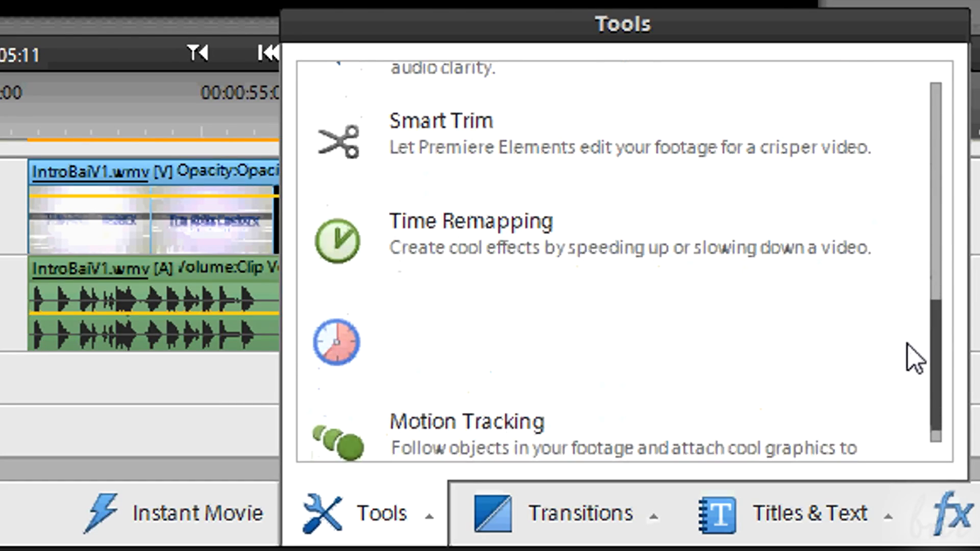
pyautogui.moveTo(839, 237)
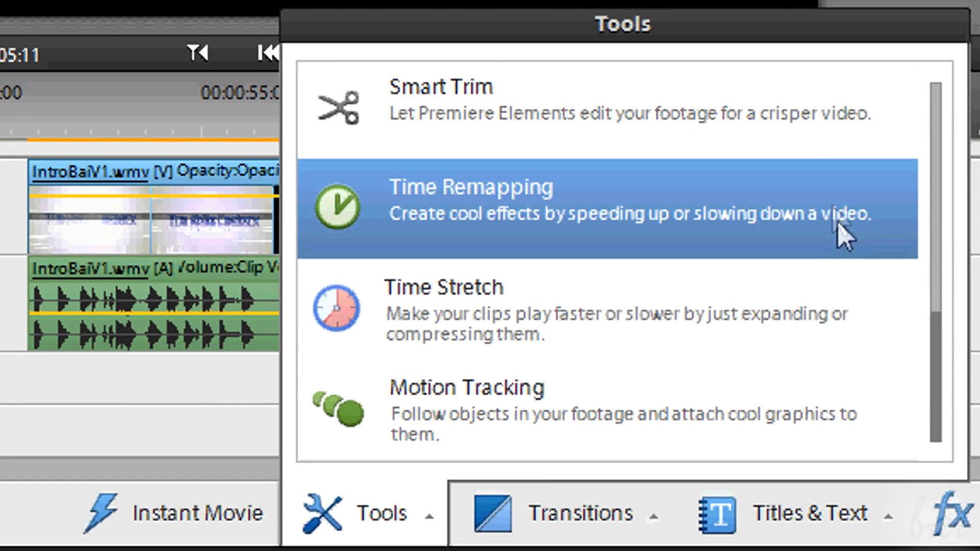
pyautogui.moveTo(899, 390)
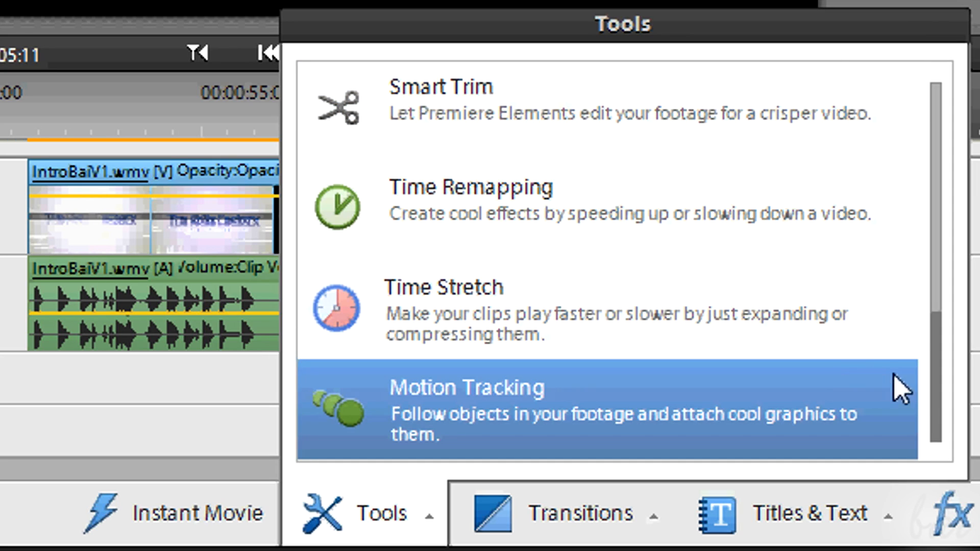
pyautogui.scroll(-3)
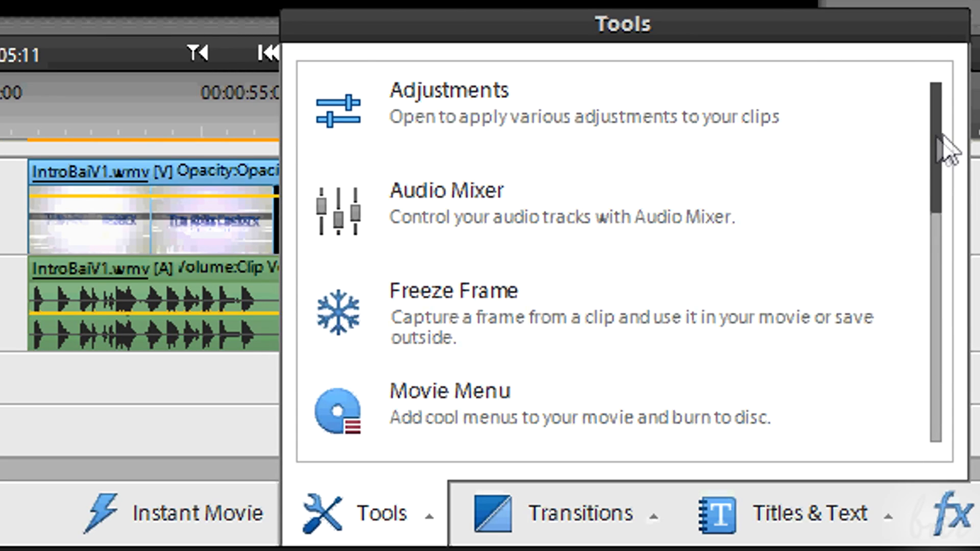
pyautogui.moveTo(593, 275)
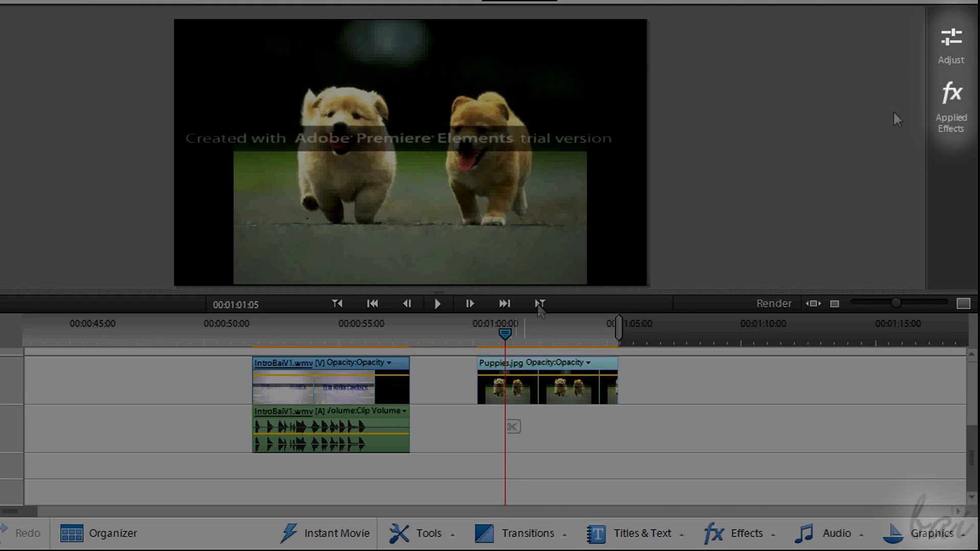
# Bring up the detailed Hue, Lightness and Saturation sliders for the Puppies clip
pyautogui.click(952, 39)
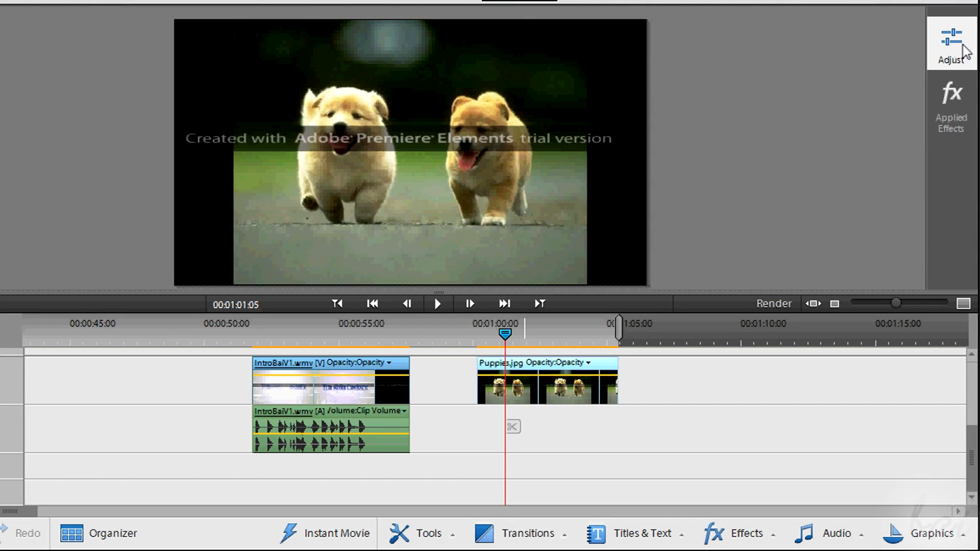
pyautogui.click(951, 36)
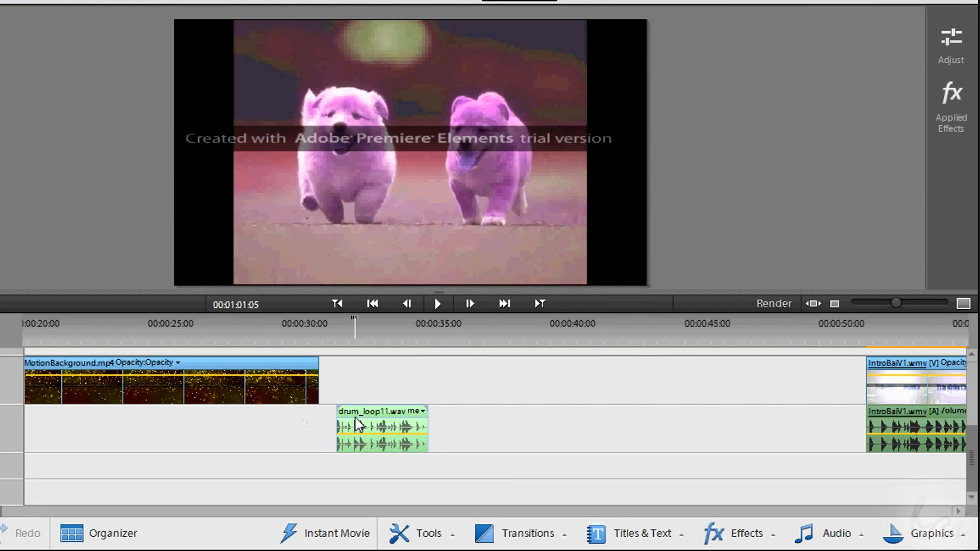
pyautogui.click(949, 37)
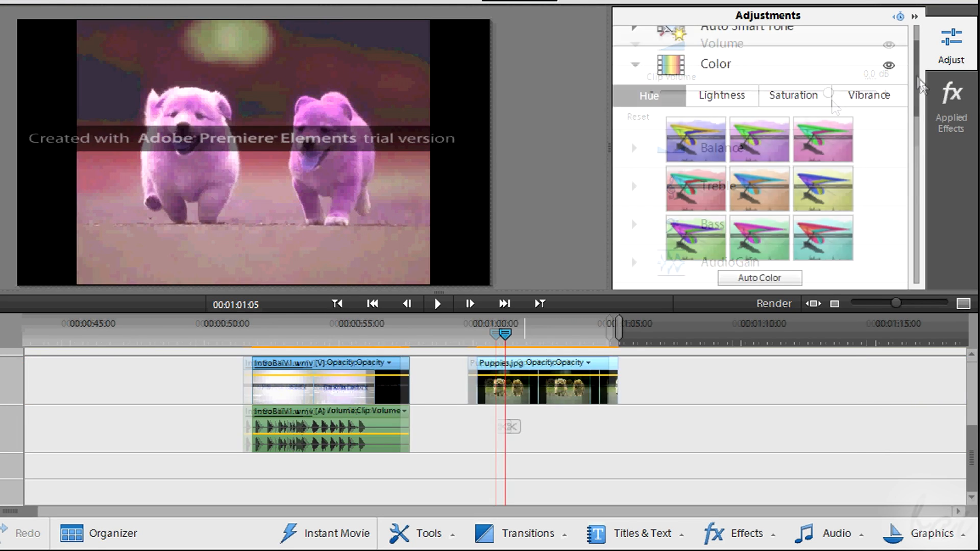
pyautogui.click(888, 63)
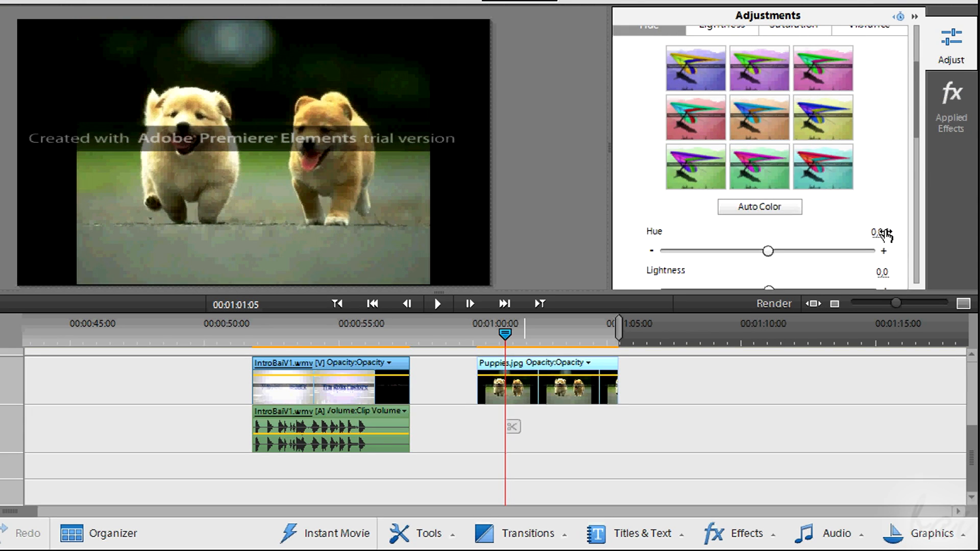
pyautogui.scroll(-3)
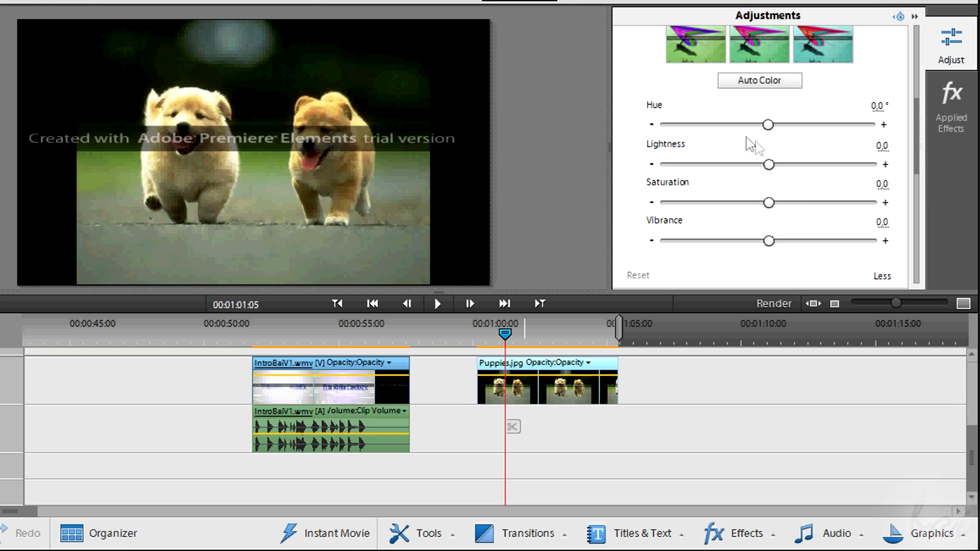
# Shift hue toward purple, brighten slightly, lower saturation, then try the cyan variation and Auto Color
pyautogui.moveTo(768, 125); pyautogui.dragTo(806, 125)
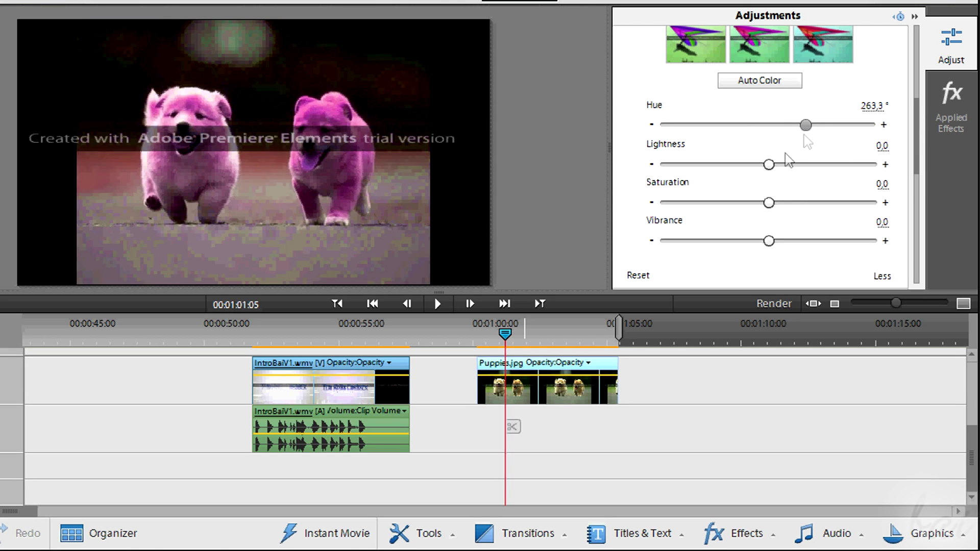
pyautogui.moveTo(769, 163); pyautogui.dragTo(778, 164)
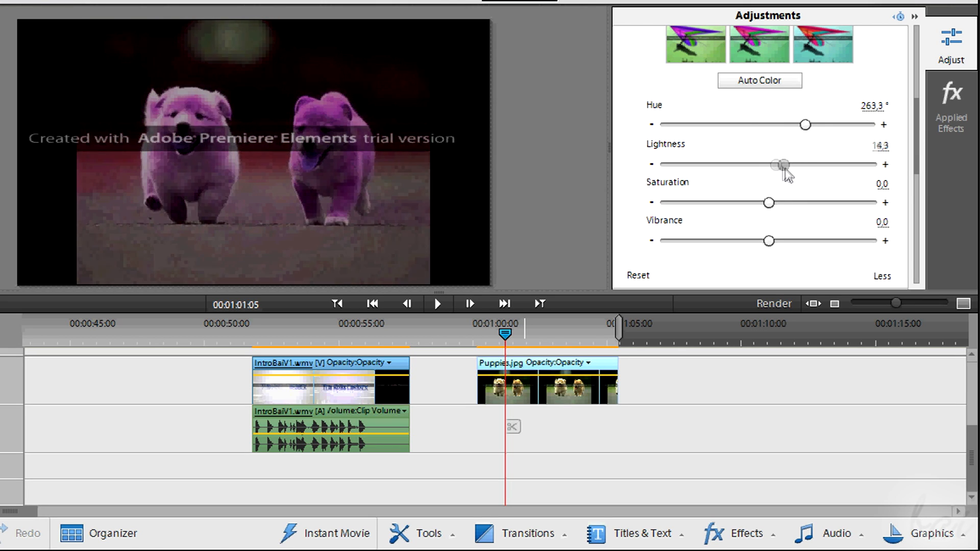
pyautogui.moveTo(770, 202); pyautogui.dragTo(725, 202)
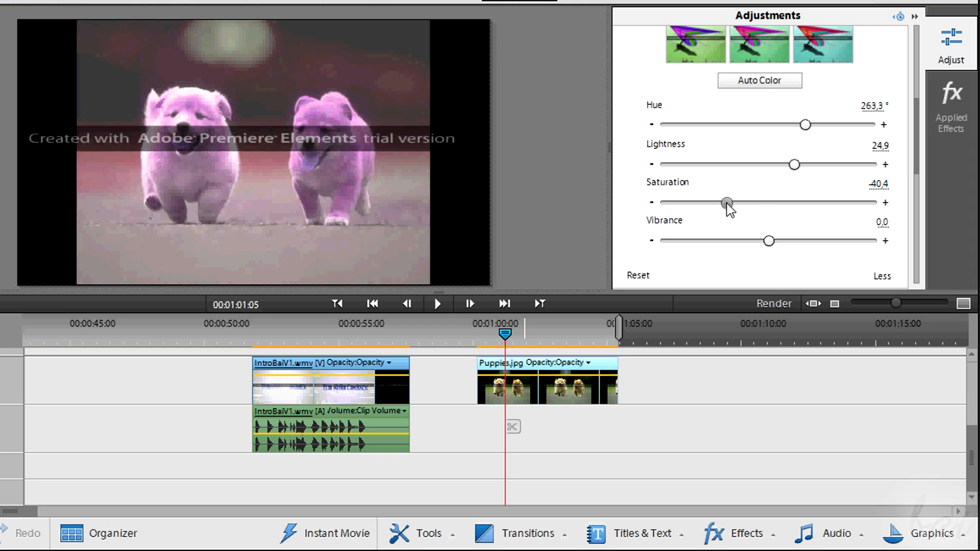
pyautogui.click(759, 207)
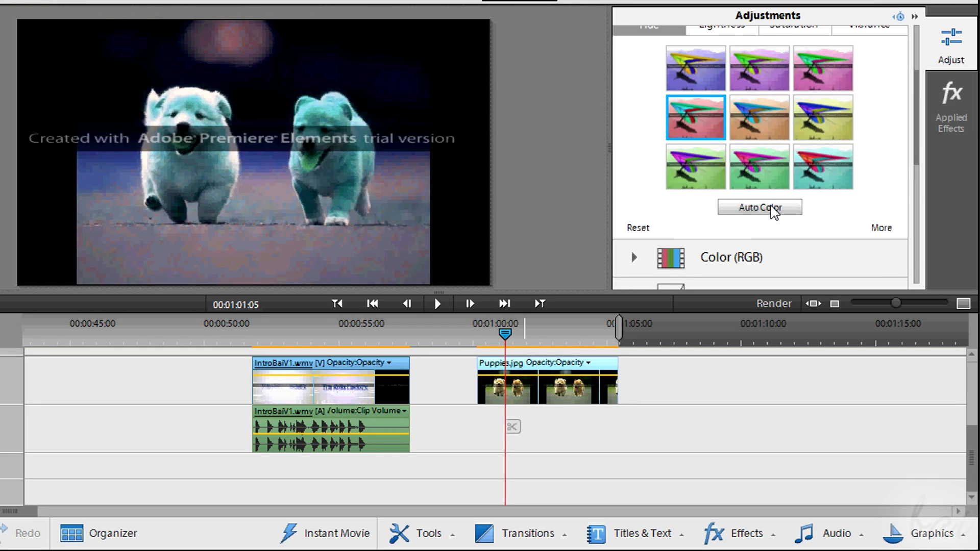
pyautogui.click(759, 207)
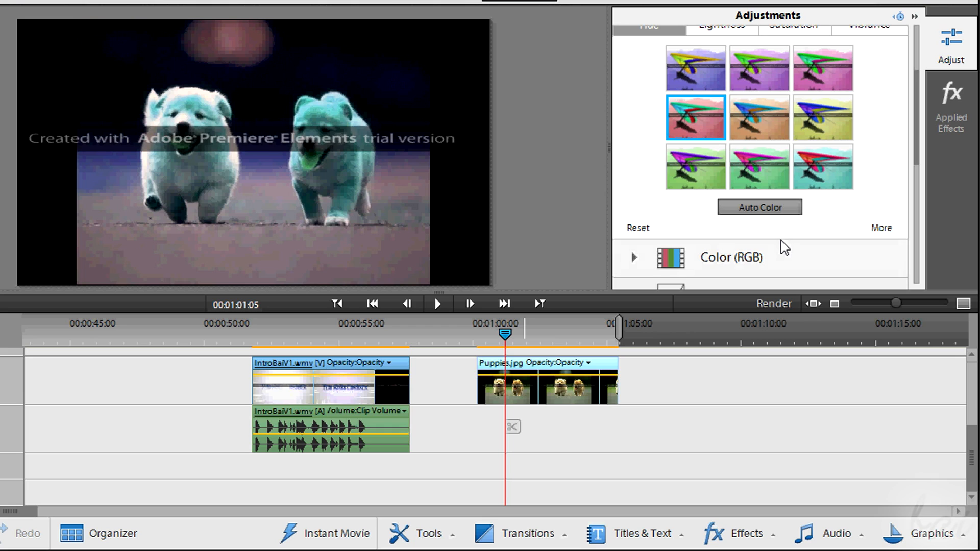
pyautogui.click(637, 229)
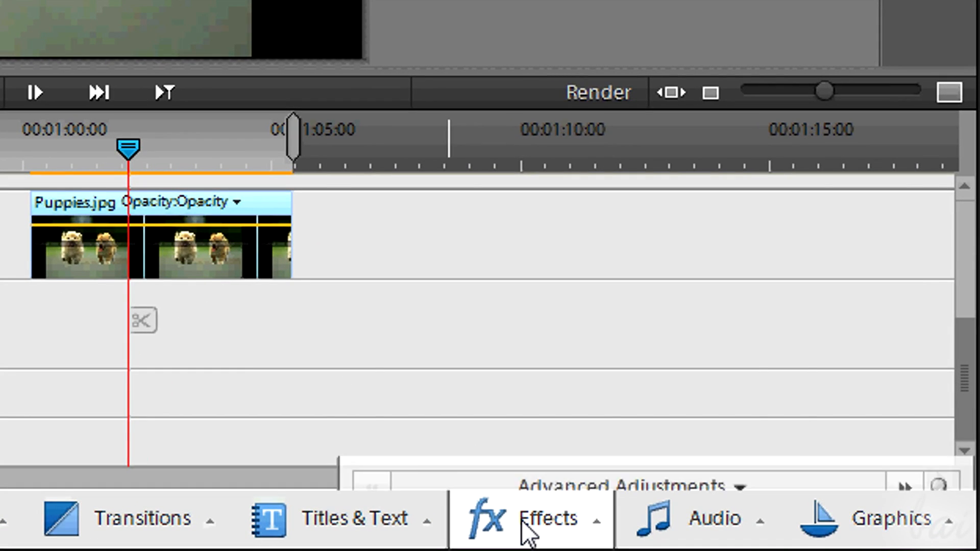
# Show Vignetting > Amount on the Puppies clip and drag its line to darken the frame edges
pyautogui.click(547, 518)
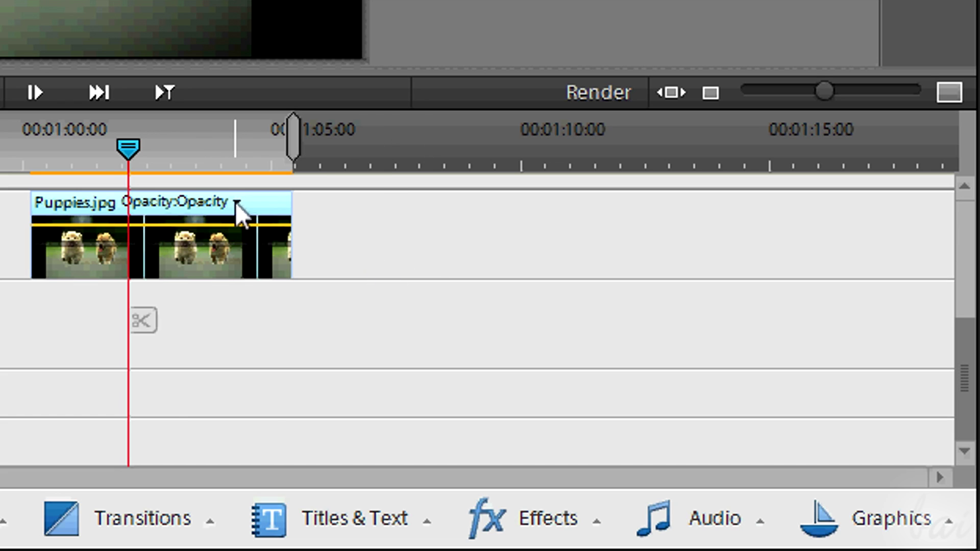
pyautogui.click(238, 202)
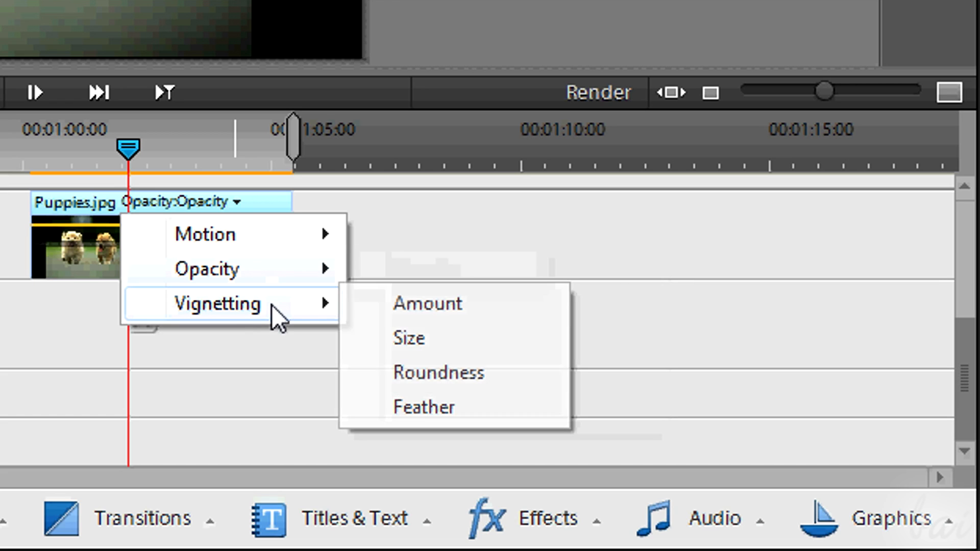
pyautogui.moveTo(455, 379)
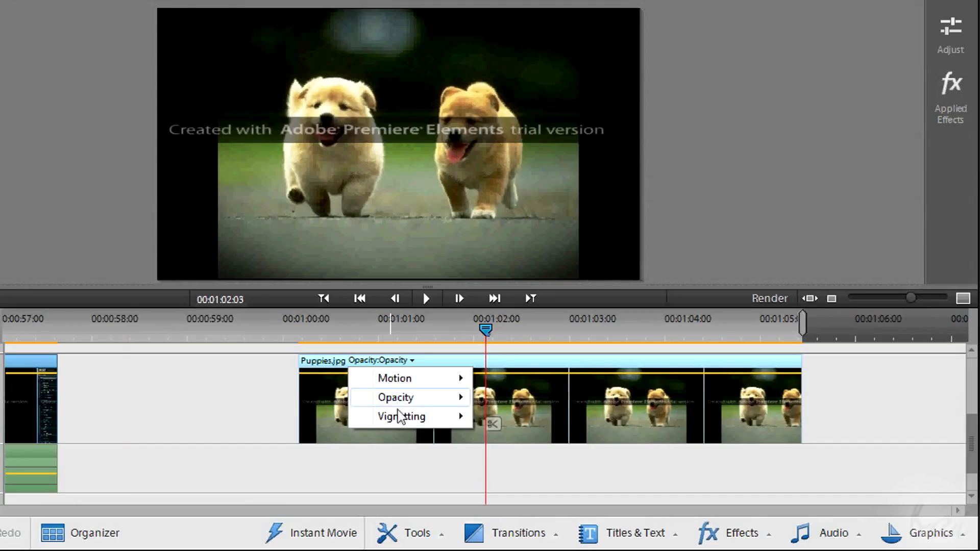
pyautogui.moveTo(401, 416)
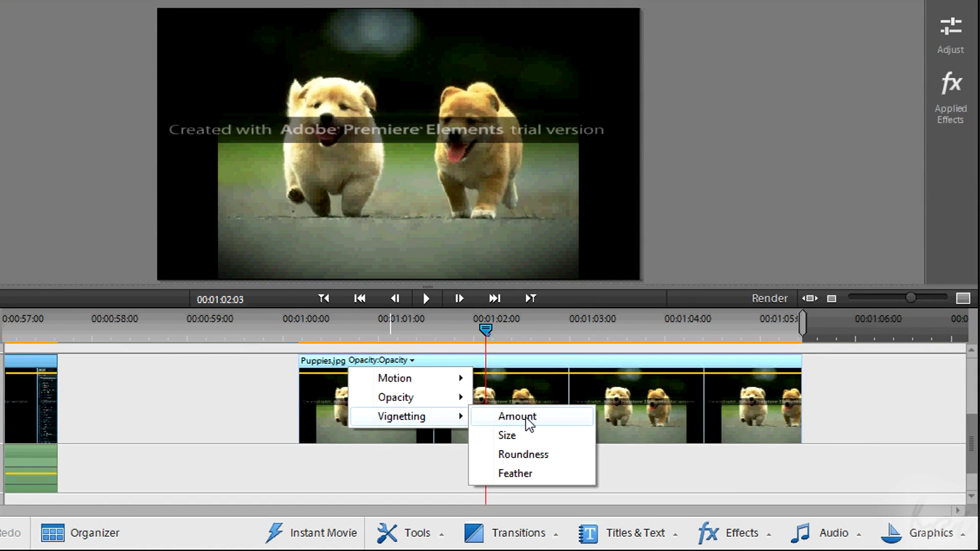
pyautogui.click(515, 417)
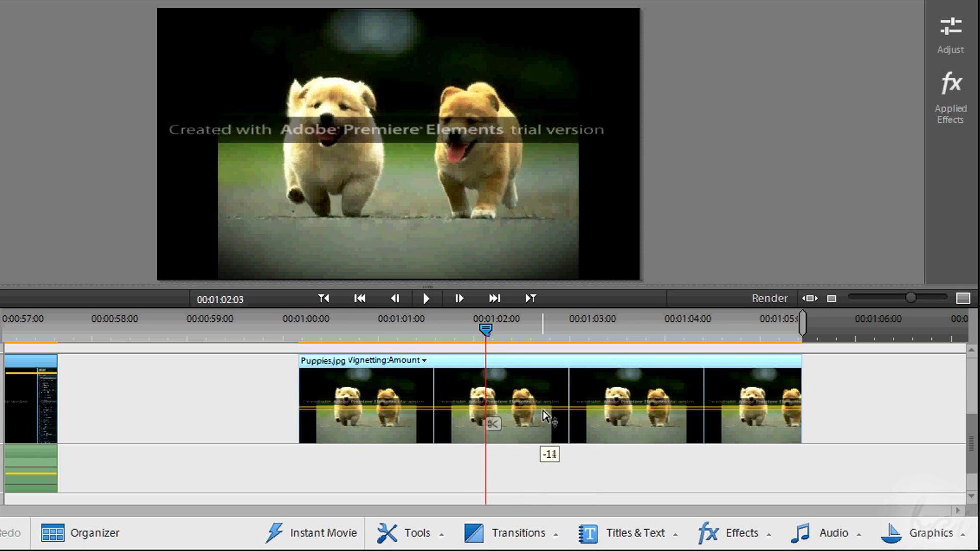
pyautogui.moveTo(545, 415); pyautogui.dragTo(551, 386)
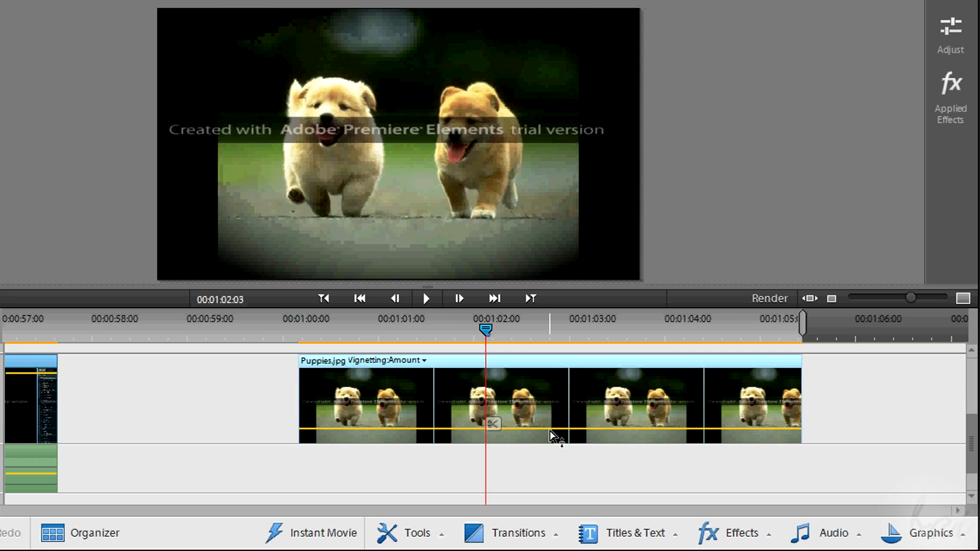
pyautogui.moveTo(547, 435)
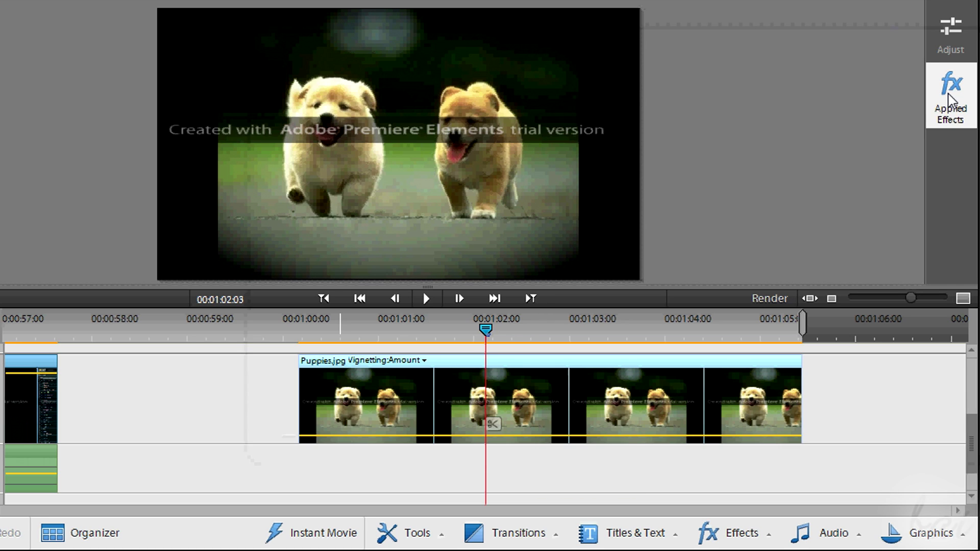
# In Applied Effects, adjust then reset the Vignetting settings on Puppies.jpg to defaults
pyautogui.click(951, 87)
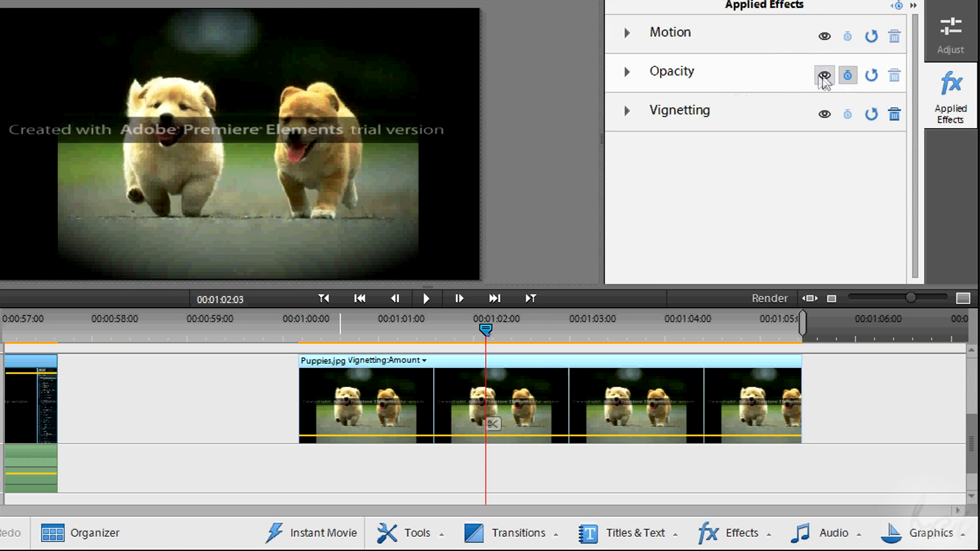
pyautogui.click(630, 111)
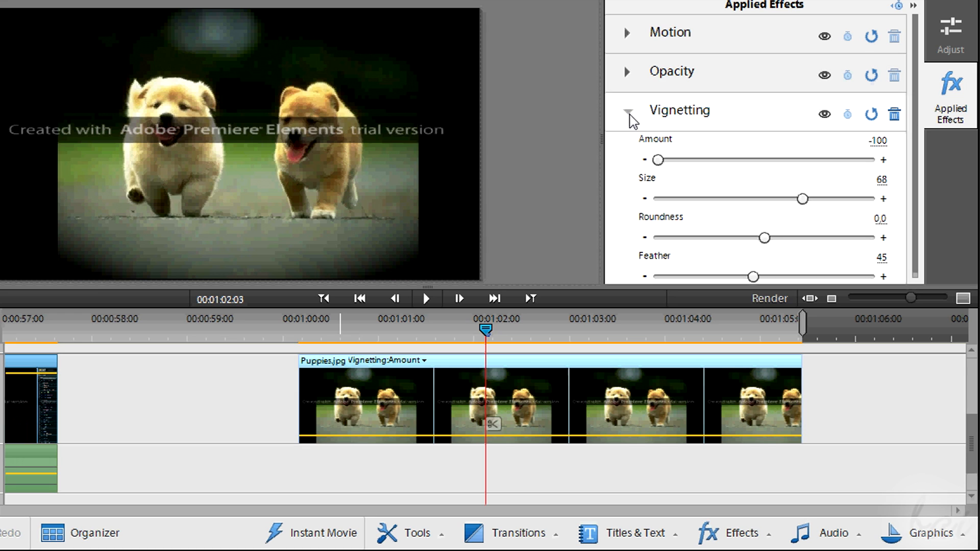
pyautogui.moveTo(802, 200); pyautogui.dragTo(701, 192)
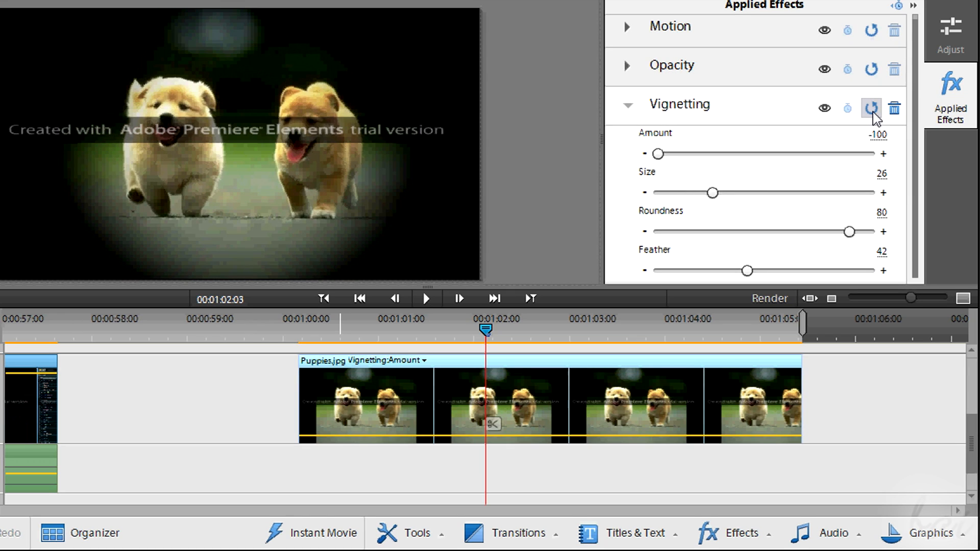
pyautogui.click(871, 108)
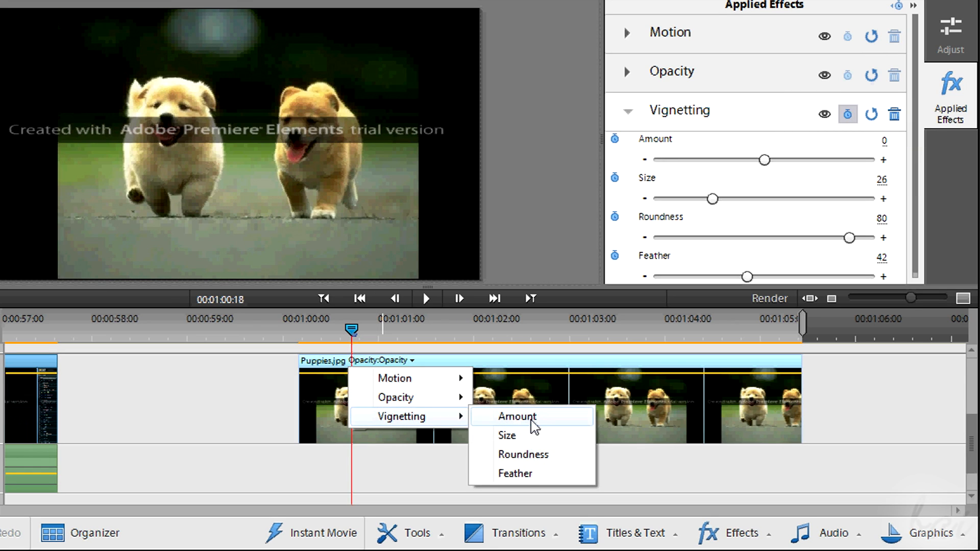
# Keyframe the vignette Amount to -100 near the clip's end so it grows stronger across Puppies.jpg
pyautogui.click(517, 416)
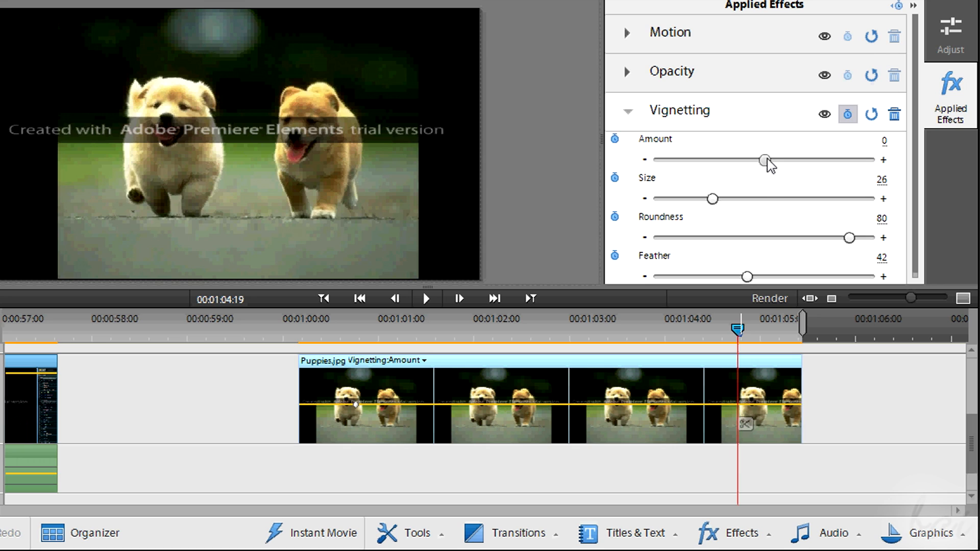
pyautogui.moveTo(764, 159); pyautogui.dragTo(656, 160)
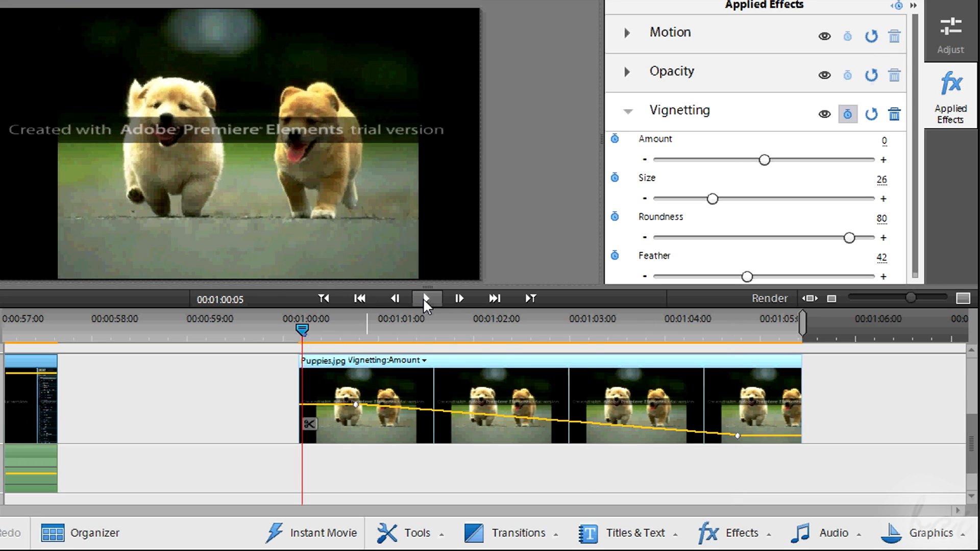
pyautogui.click(428, 299)
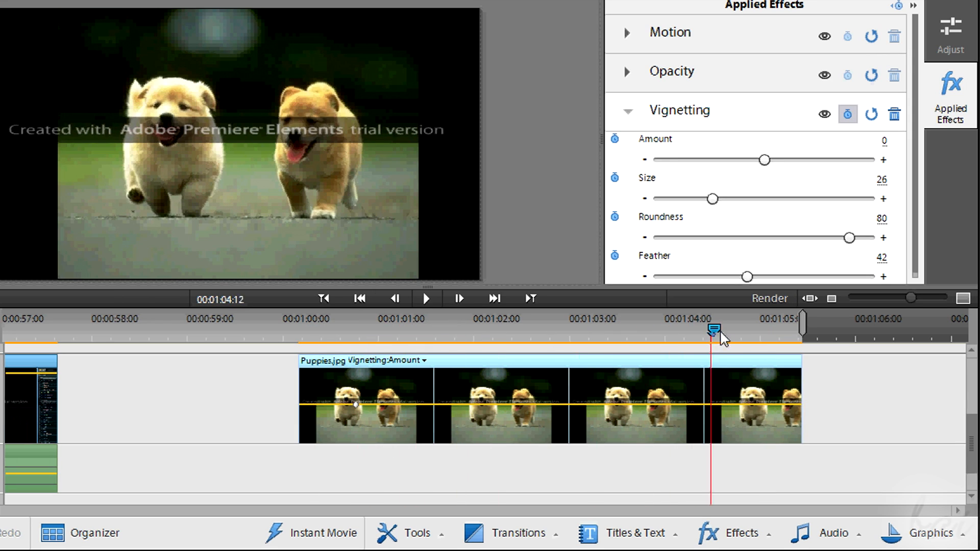
pyautogui.moveTo(712, 330); pyautogui.dragTo(736, 329)
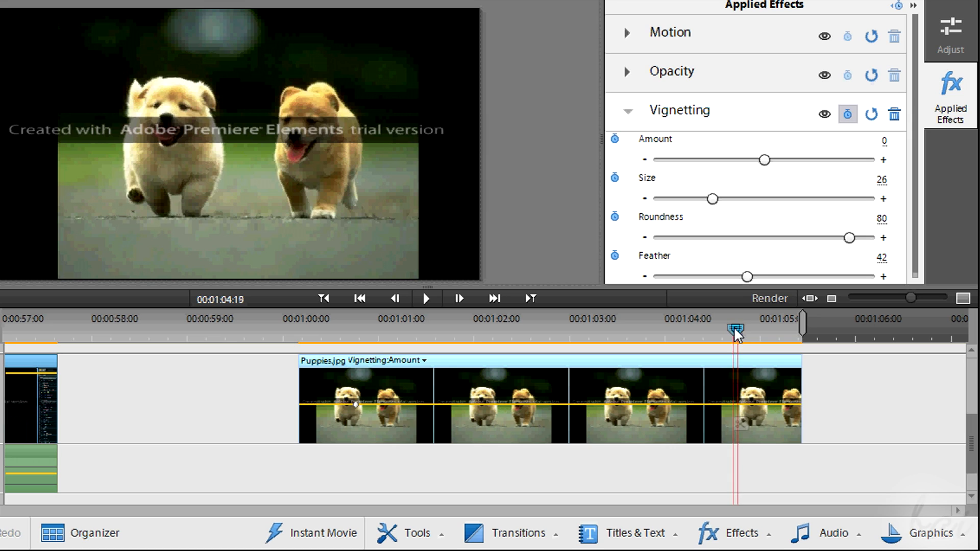
pyautogui.moveTo(763, 160); pyautogui.dragTo(675, 160)
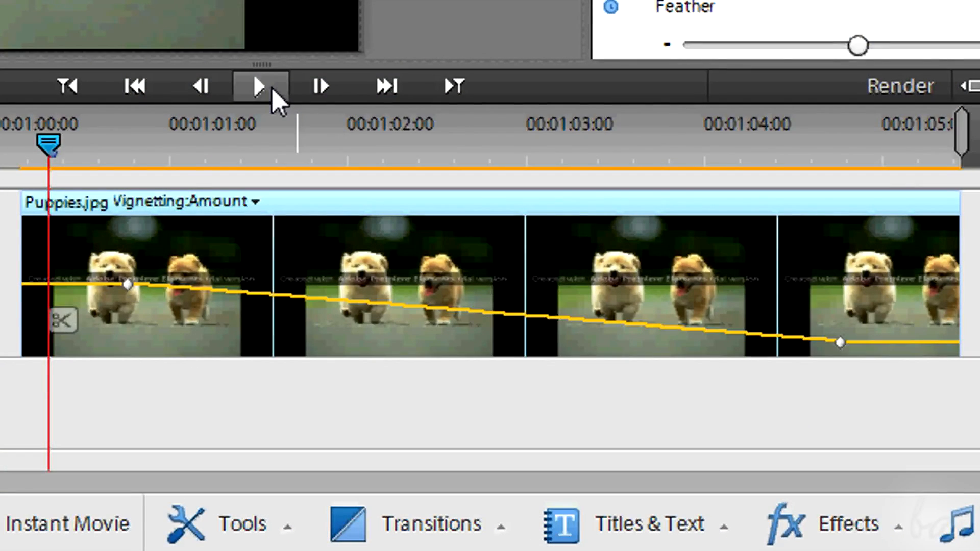
# Play back the animated vignette, then switch off animation for the Vignetting settings
pyautogui.click(256, 86)
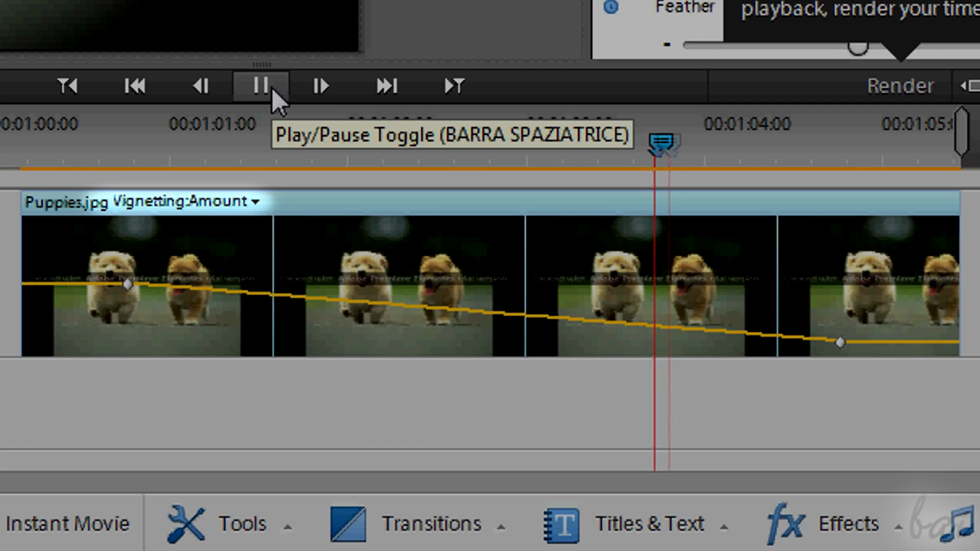
pyautogui.click(259, 86)
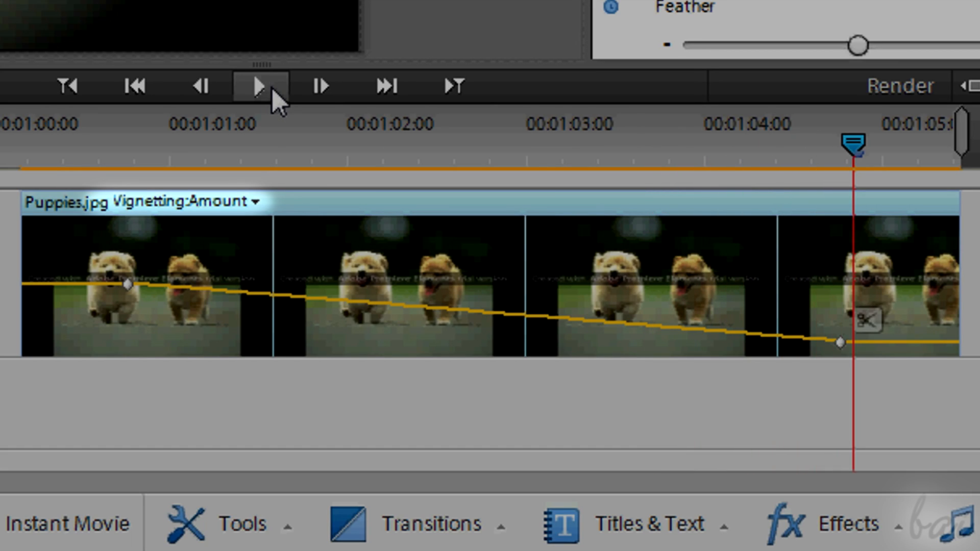
pyautogui.click(258, 85)
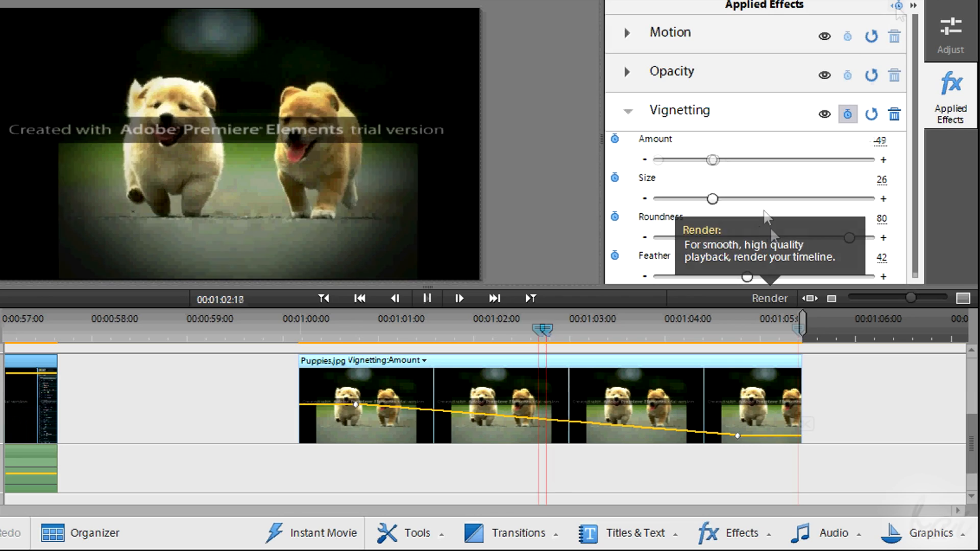
pyautogui.click(847, 114)
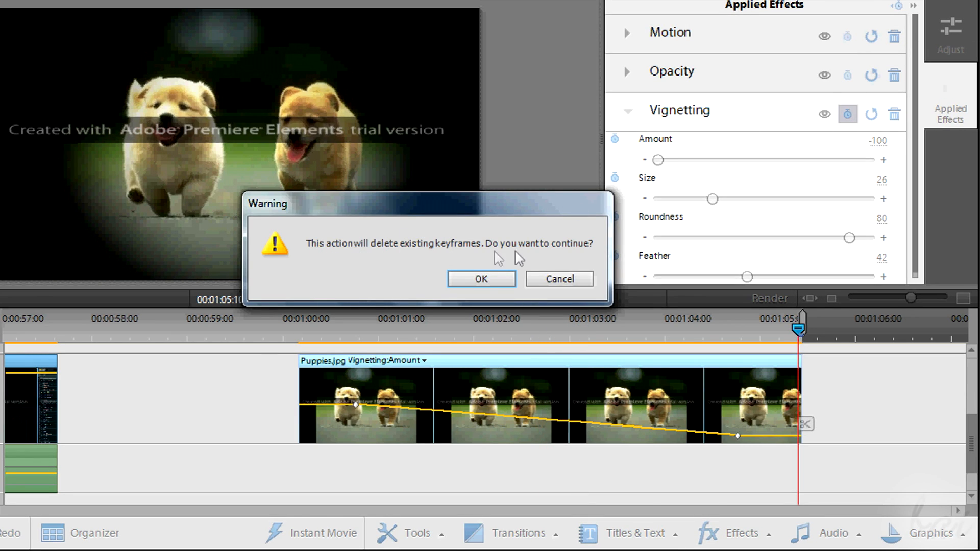
# Confirm deleting the vignette keyframes, leaving Amount fixed at -100, and close Applied Effects
pyautogui.click(482, 279)
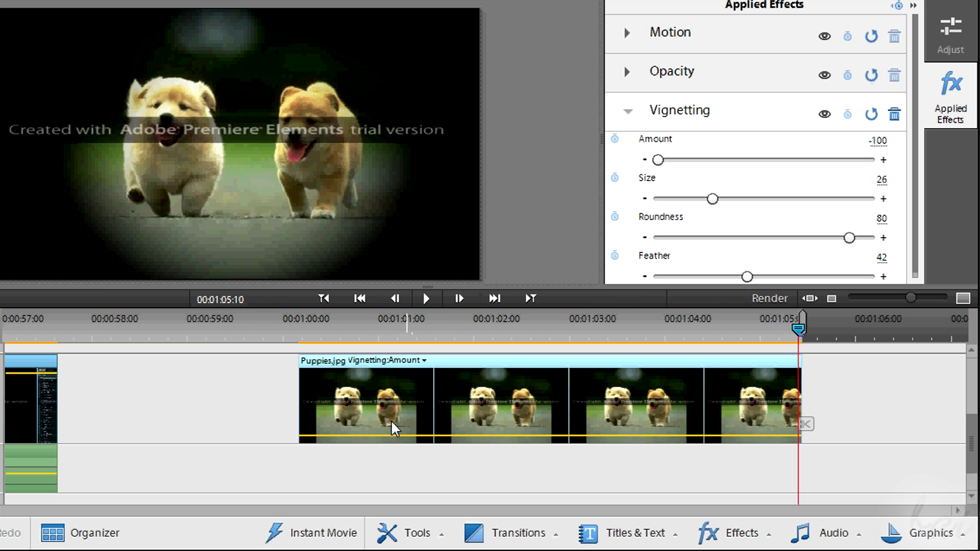
pyautogui.click(894, 115)
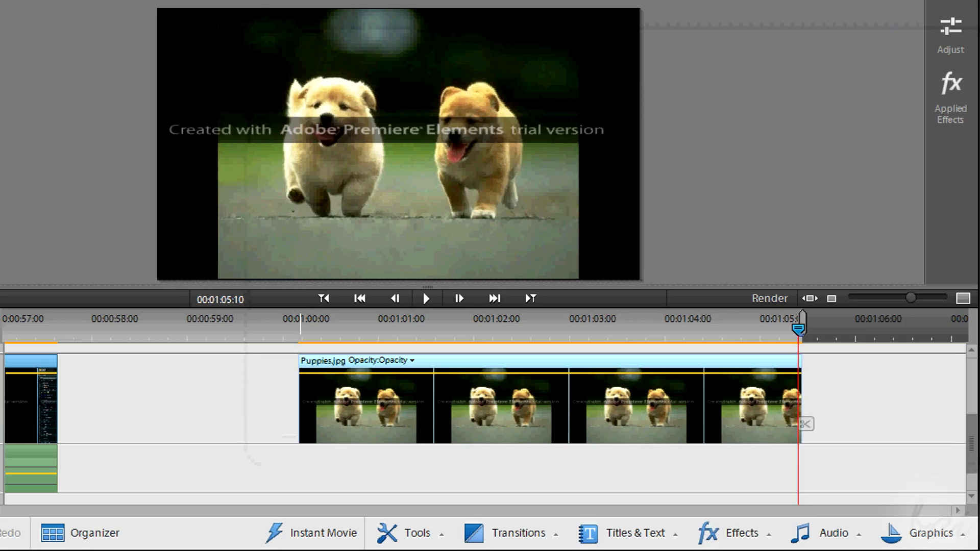
# Save the project as My Project.prel on the desktop via Save As
pyautogui.click(100, 32)
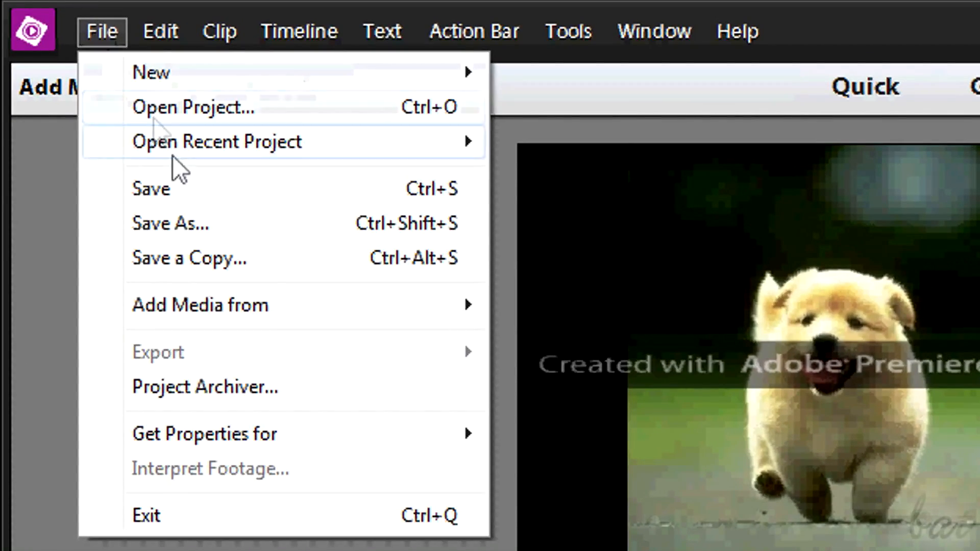
pyautogui.click(169, 224)
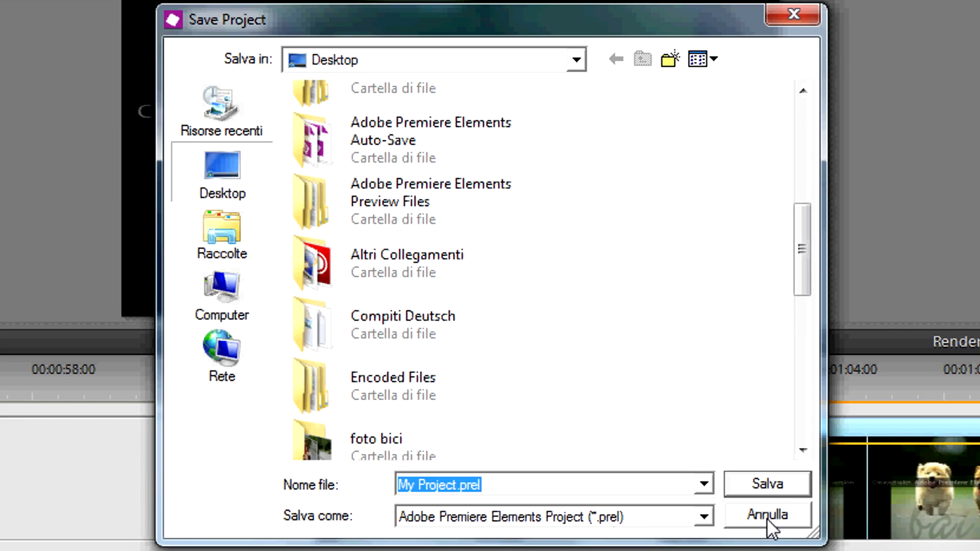
pyautogui.click(767, 514)
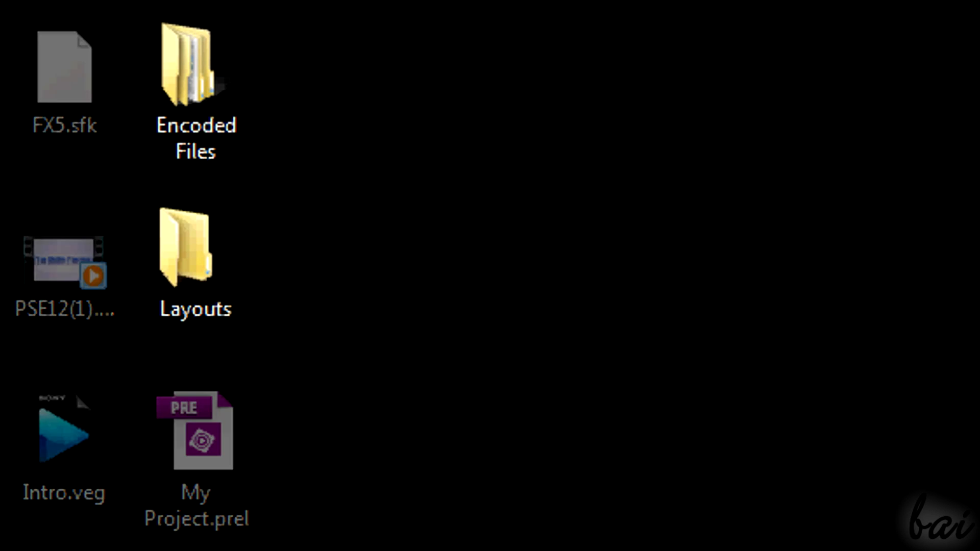
pyautogui.click(197, 439)
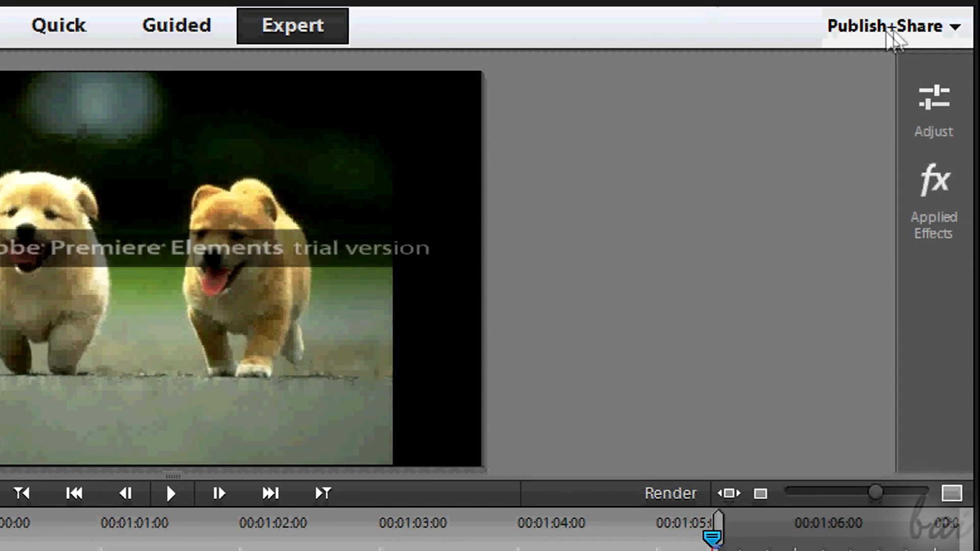
# Choose Computer under Publish+Share to export the movie as a file
pyautogui.click(896, 24)
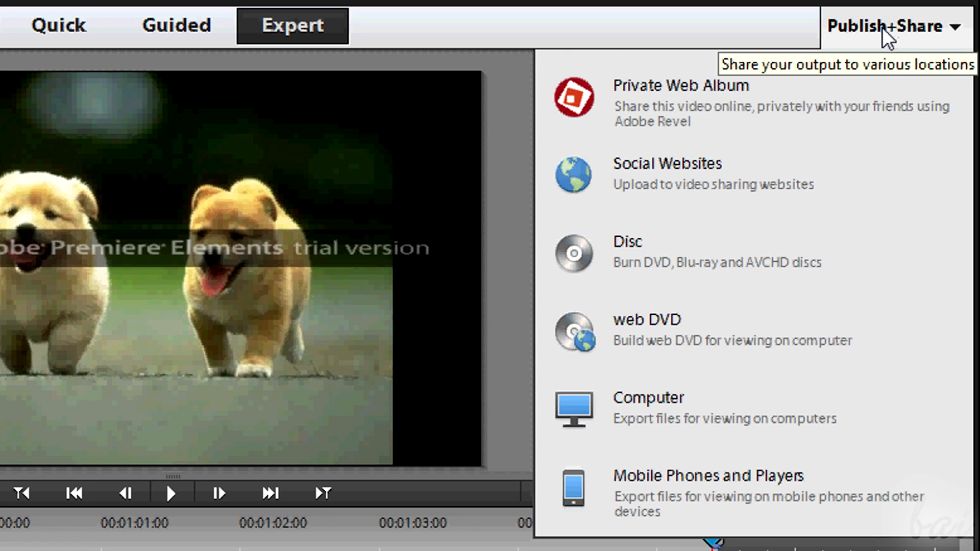
pyautogui.moveTo(731, 203)
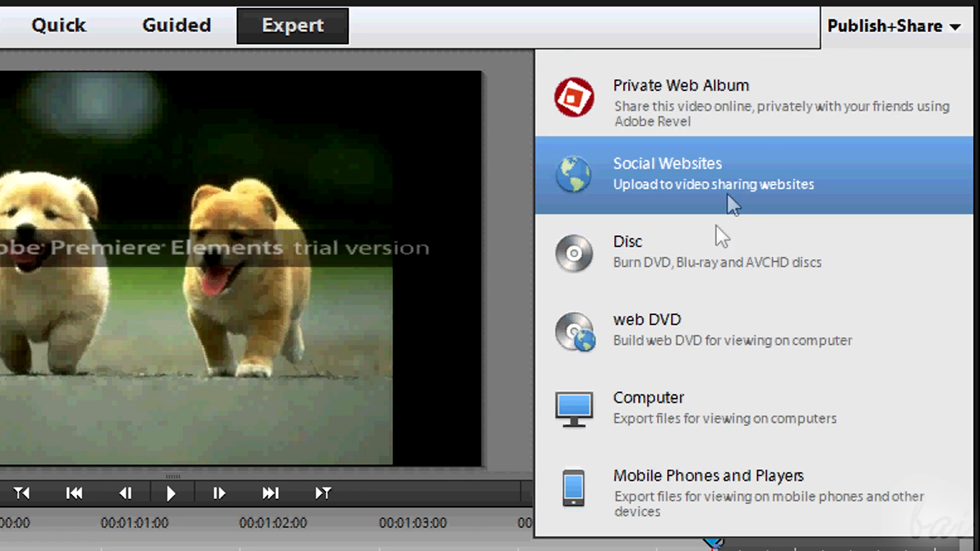
pyautogui.moveTo(717, 416)
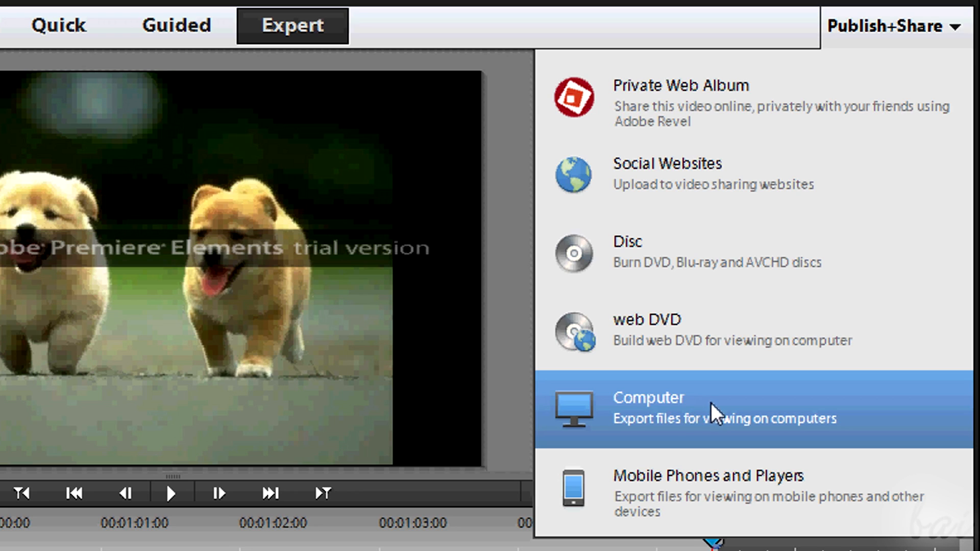
pyautogui.moveTo(708, 426)
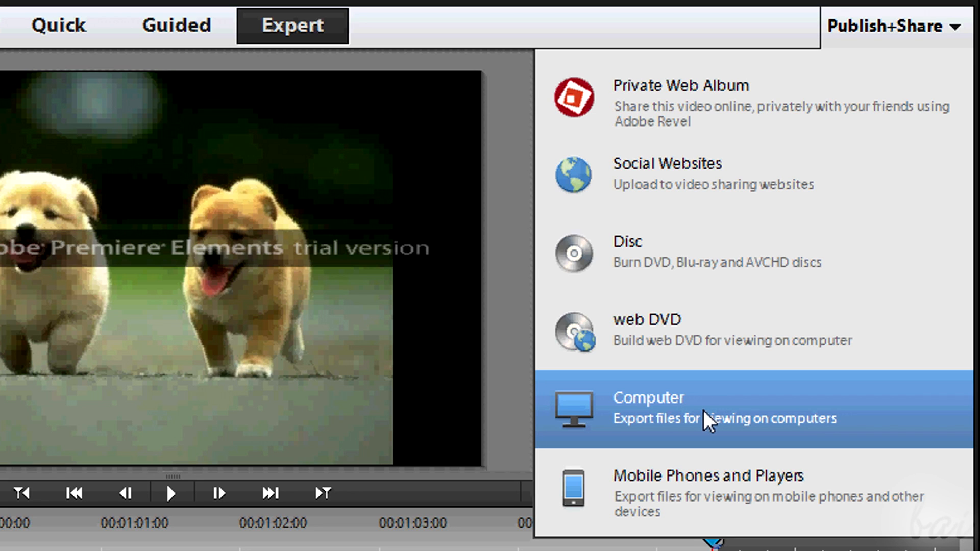
pyautogui.click(649, 410)
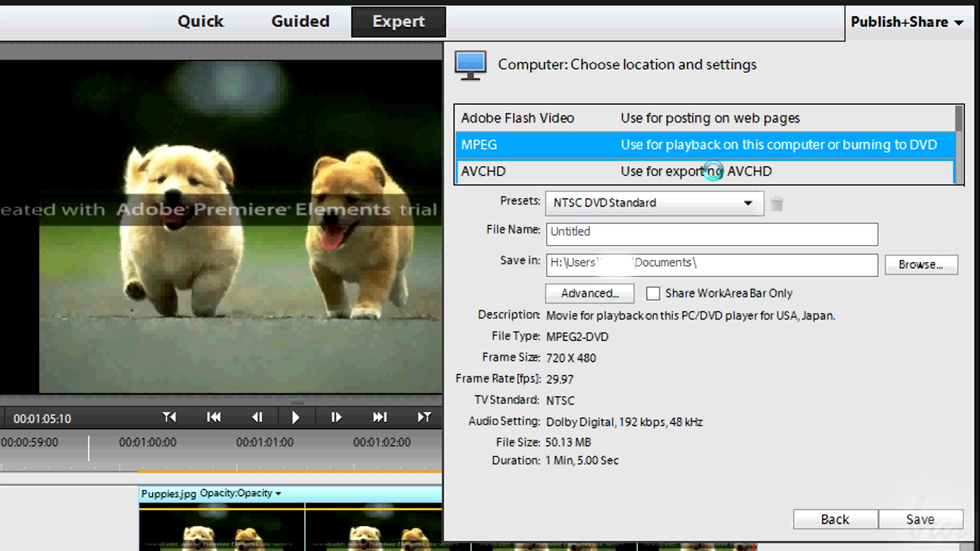
# Set the format to AVCHD (M2T - H264 1440x1080i 25) and pick a destination folder
pyautogui.click(483, 171)
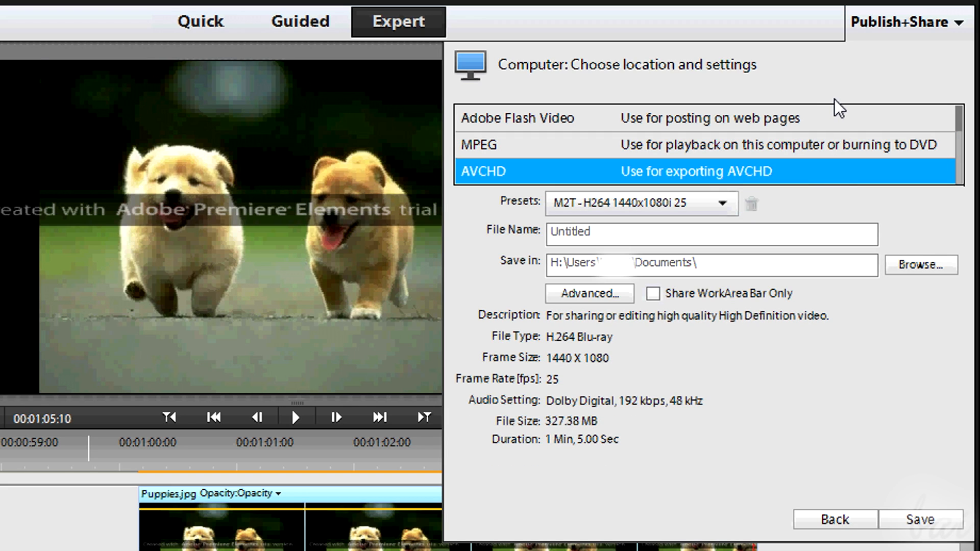
pyautogui.moveTo(927, 296)
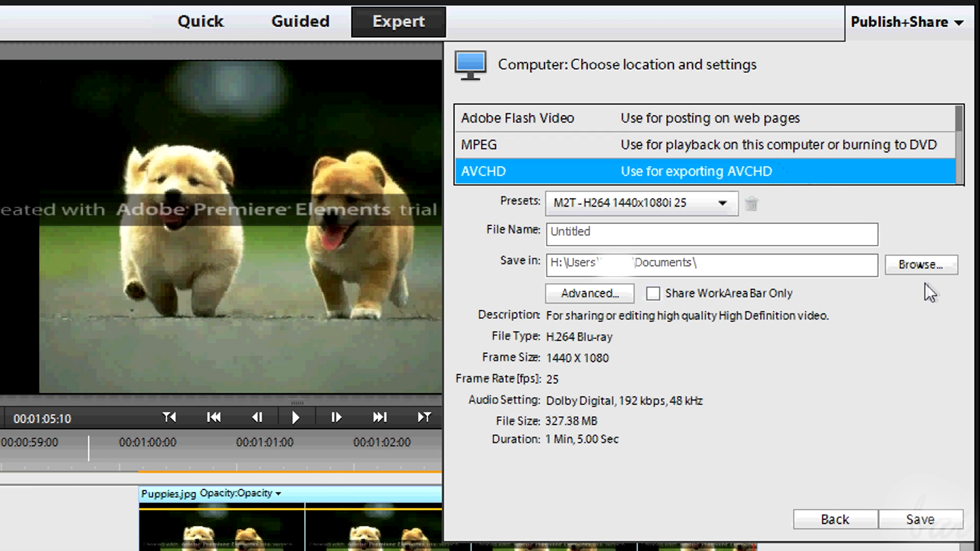
pyautogui.click(920, 266)
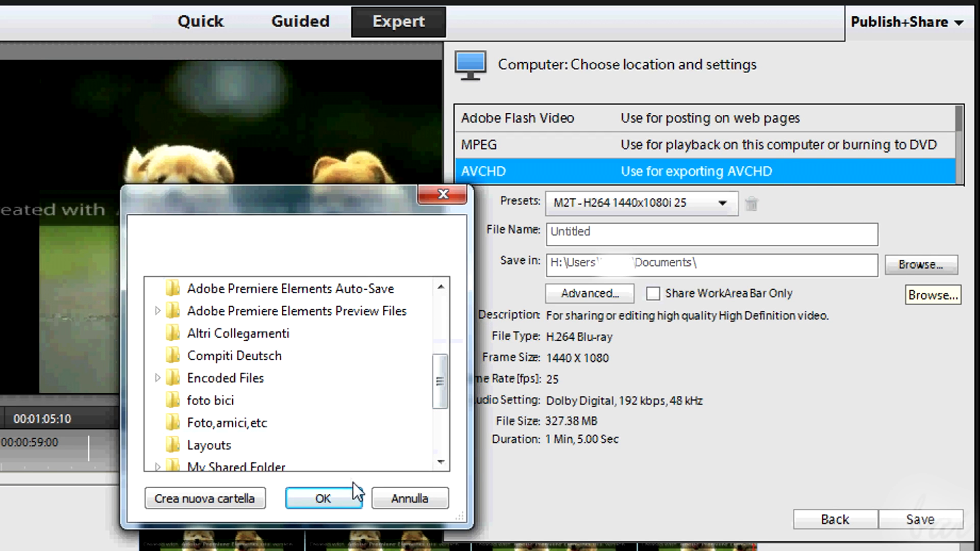
pyautogui.click(588, 294)
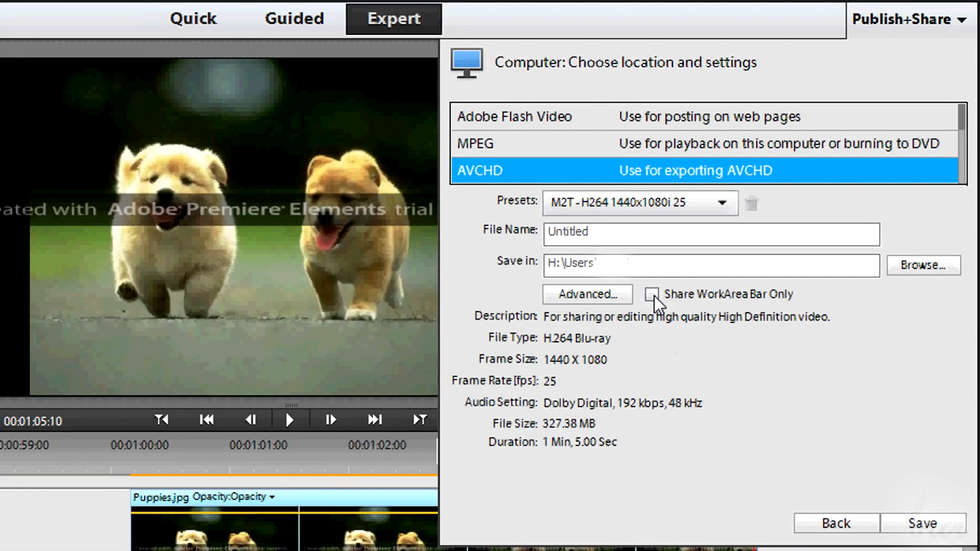
# Enable Share WorkArea Bar Only, then leave the export settings back to the timeline
pyautogui.click(652, 294)
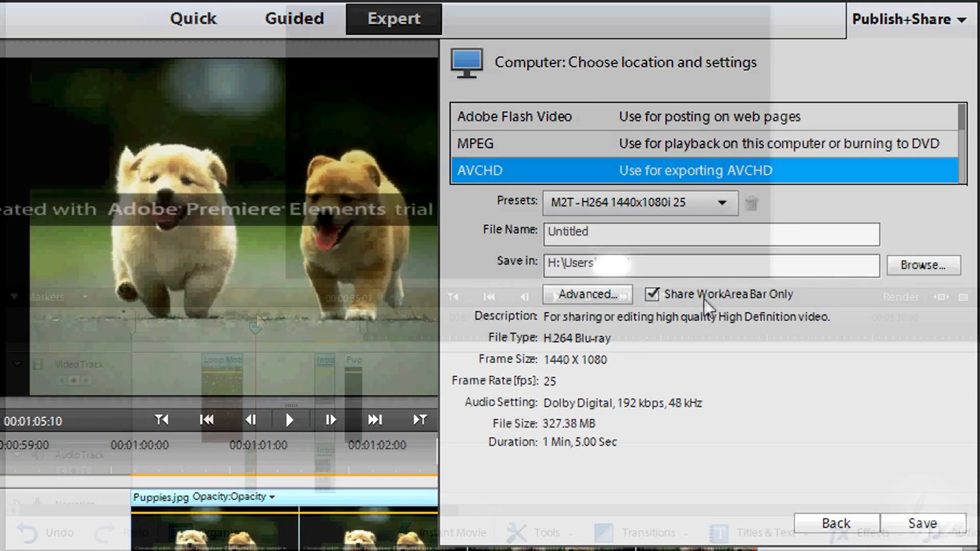
pyautogui.click(837, 523)
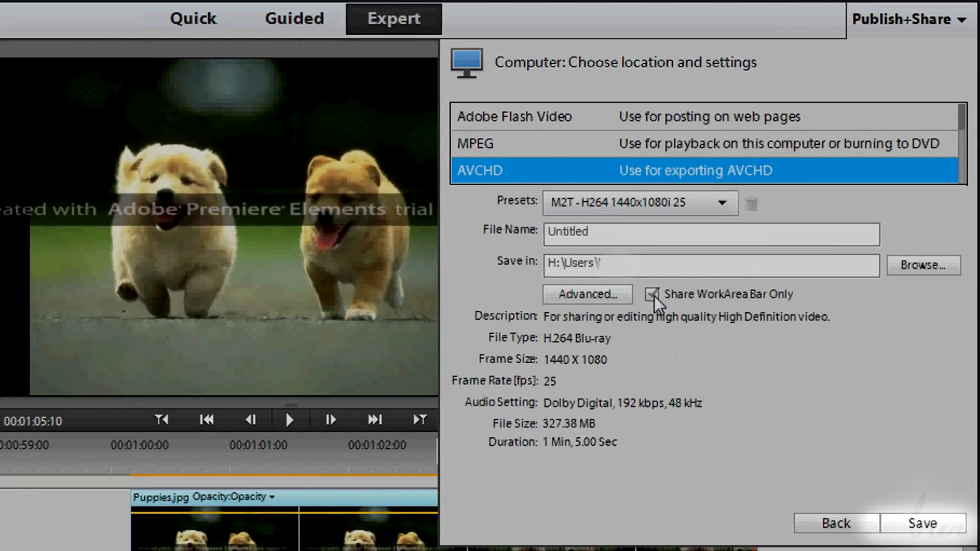
pyautogui.click(836, 523)
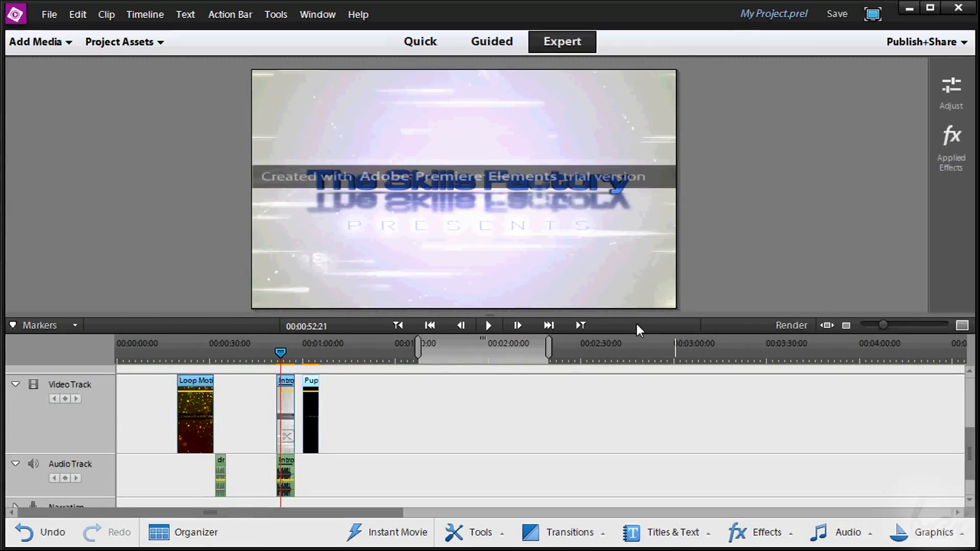